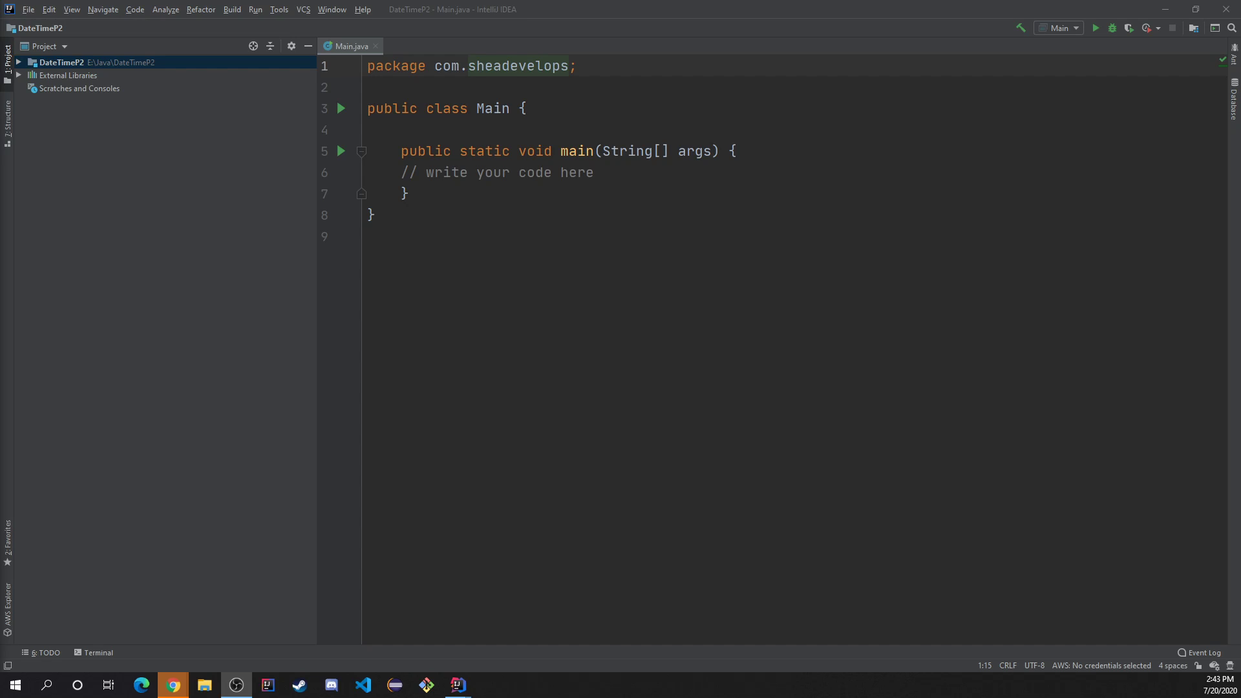
Step: Select the '// write your code here' placeholder comment in main
double_click(551, 173)
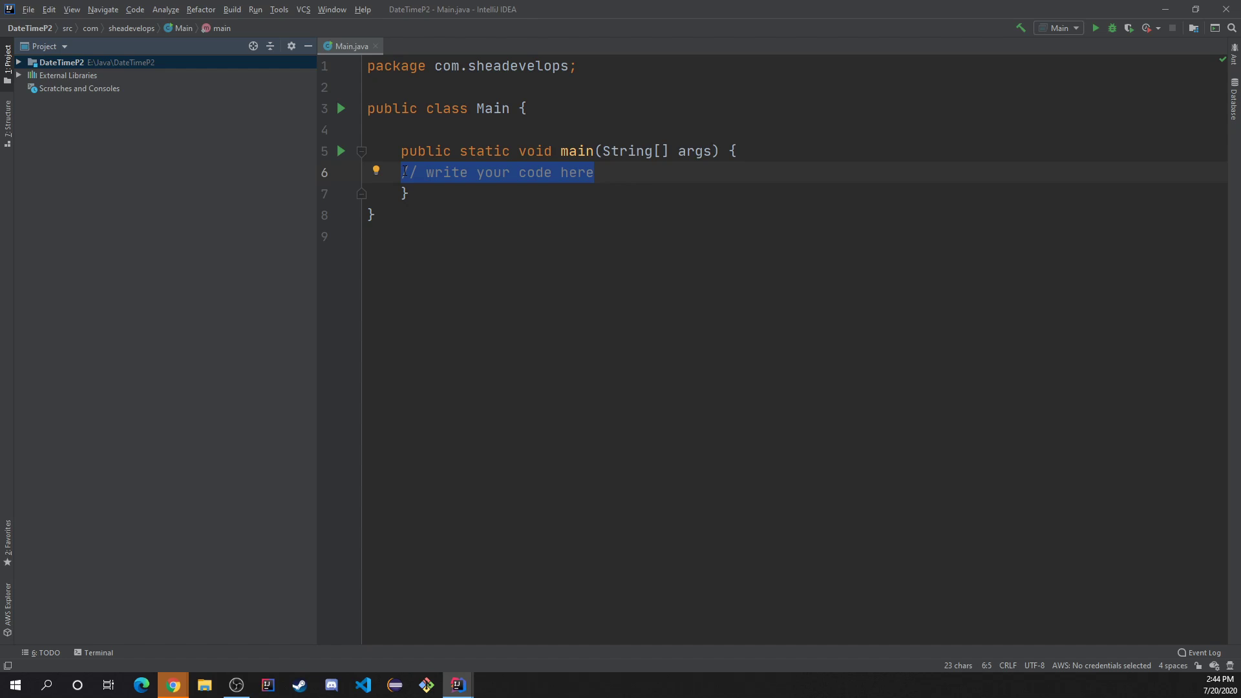
Step: Declare LocalDateTime local = LocalDateTime.now(), accepting the LocalDateTime import
type("Loca")
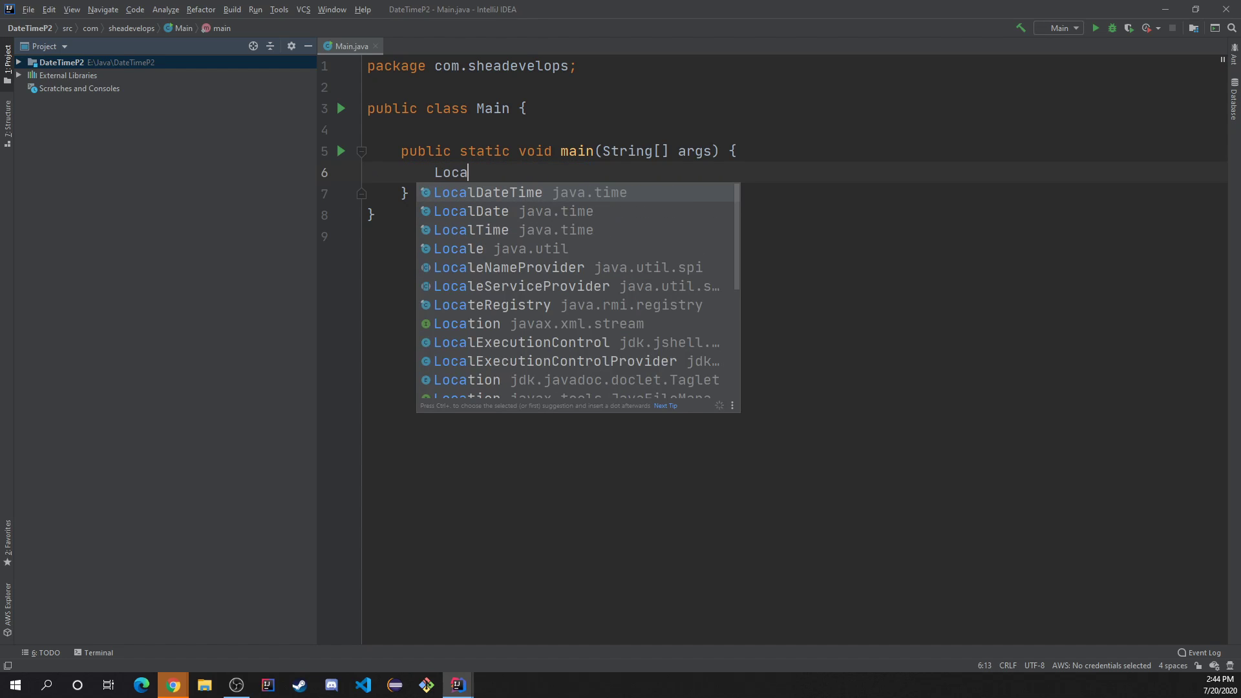
left_click(485, 192)
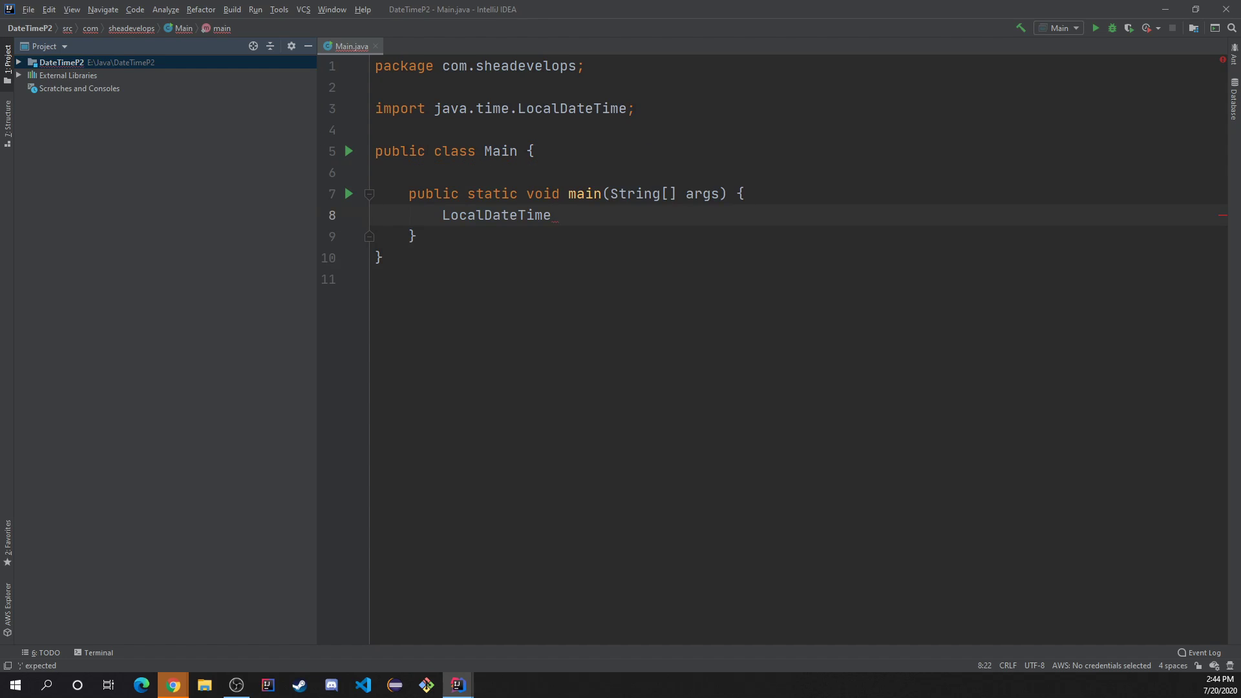
type("local =")
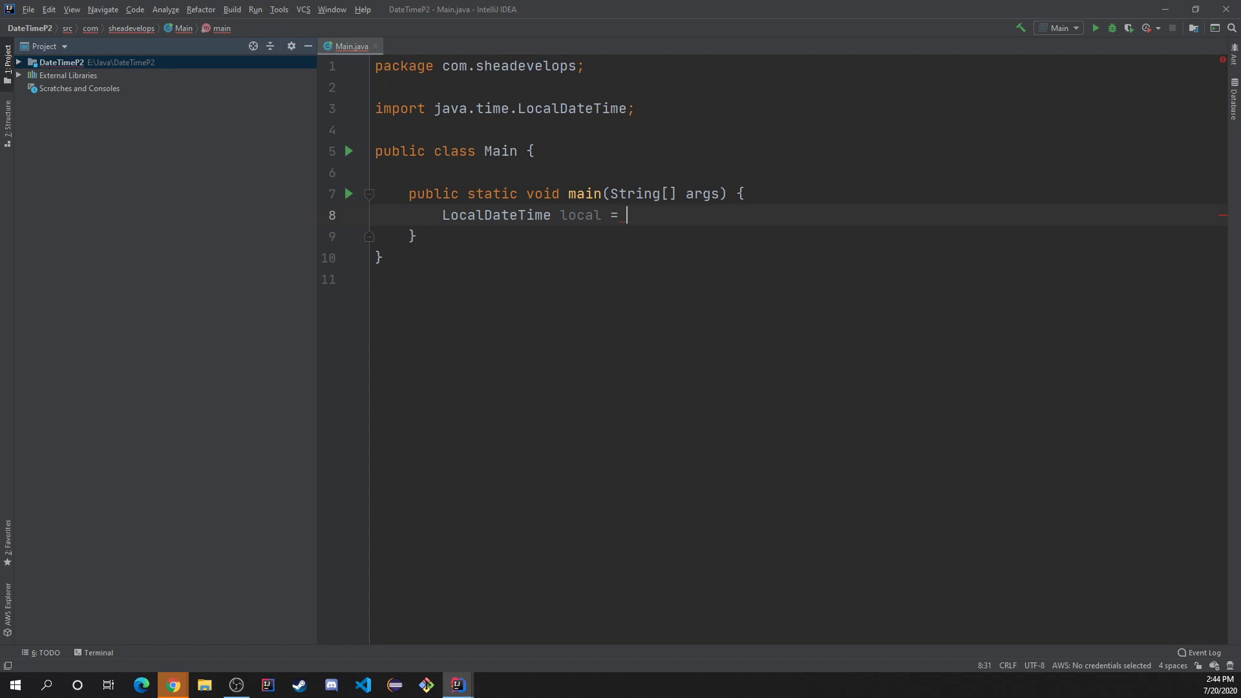
type("LocalDateTime")
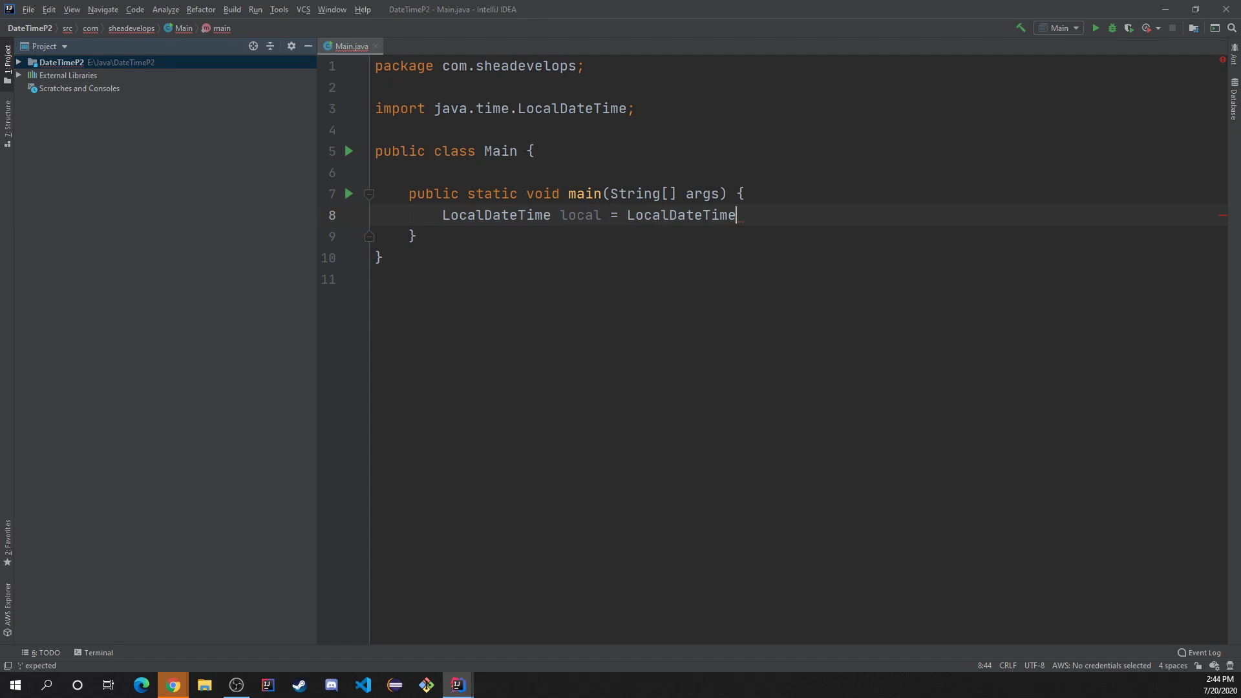
type(".now();")
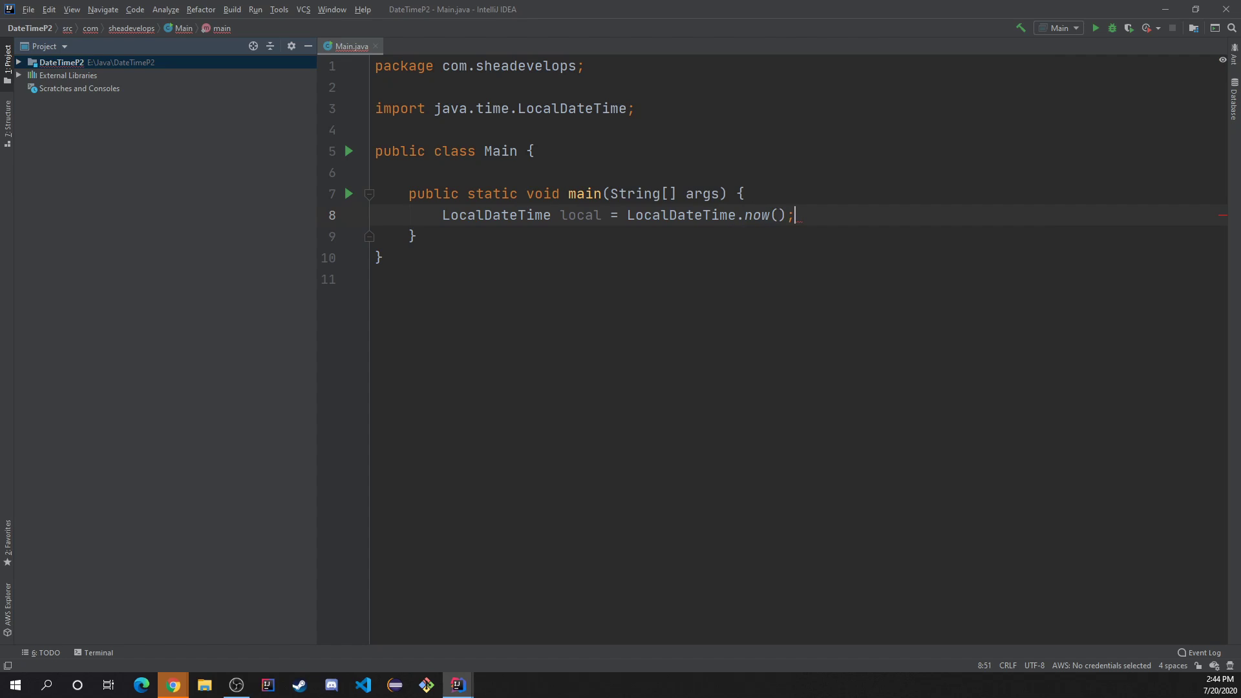
key("Enter")
type("System.out.println();")
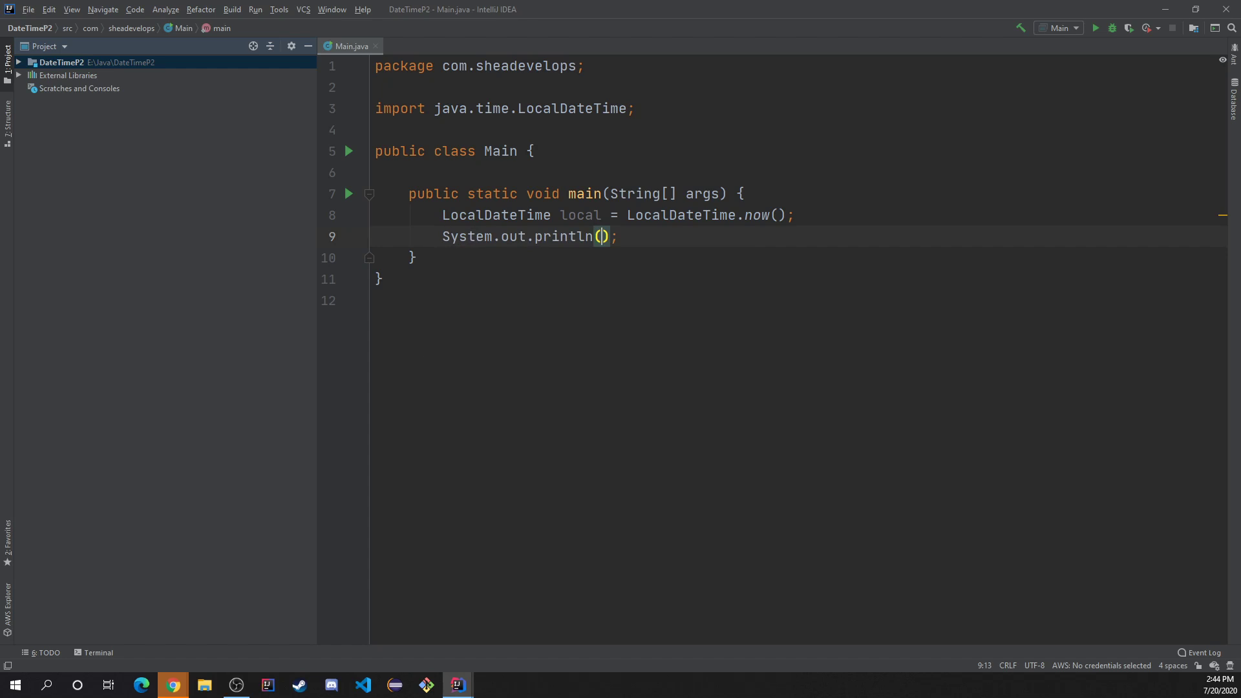
Step: Print local with the label "Normal: "
type("\"")
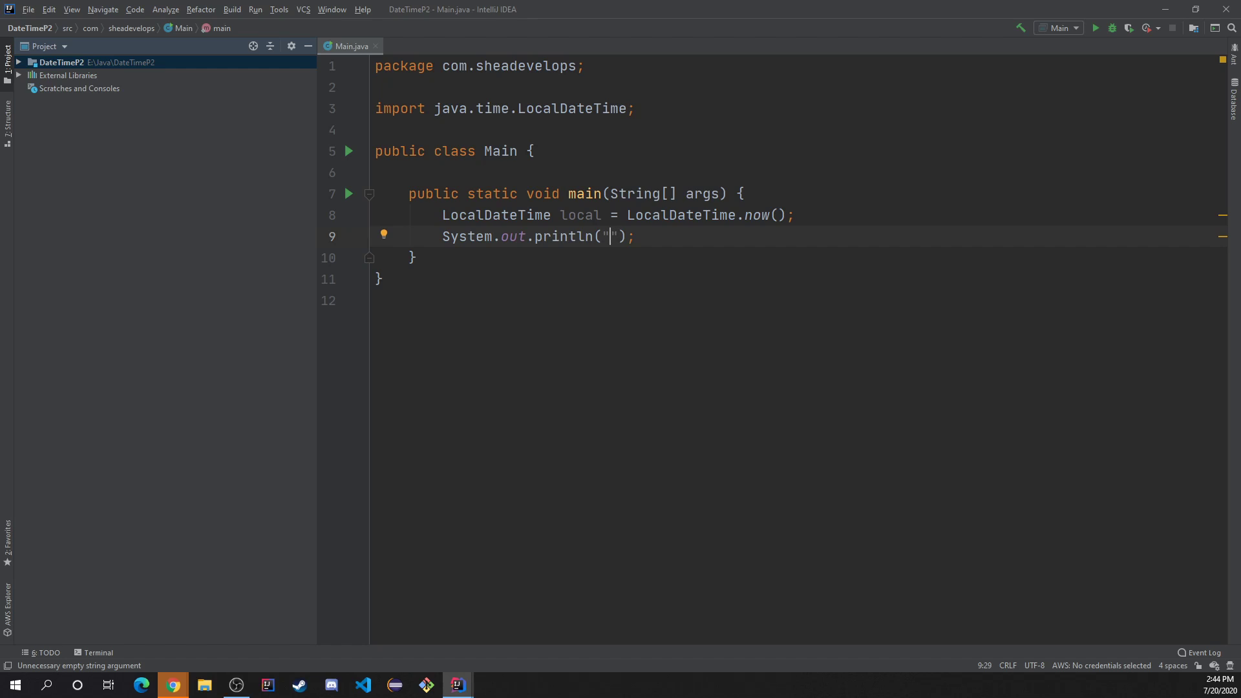
type("Normal:")
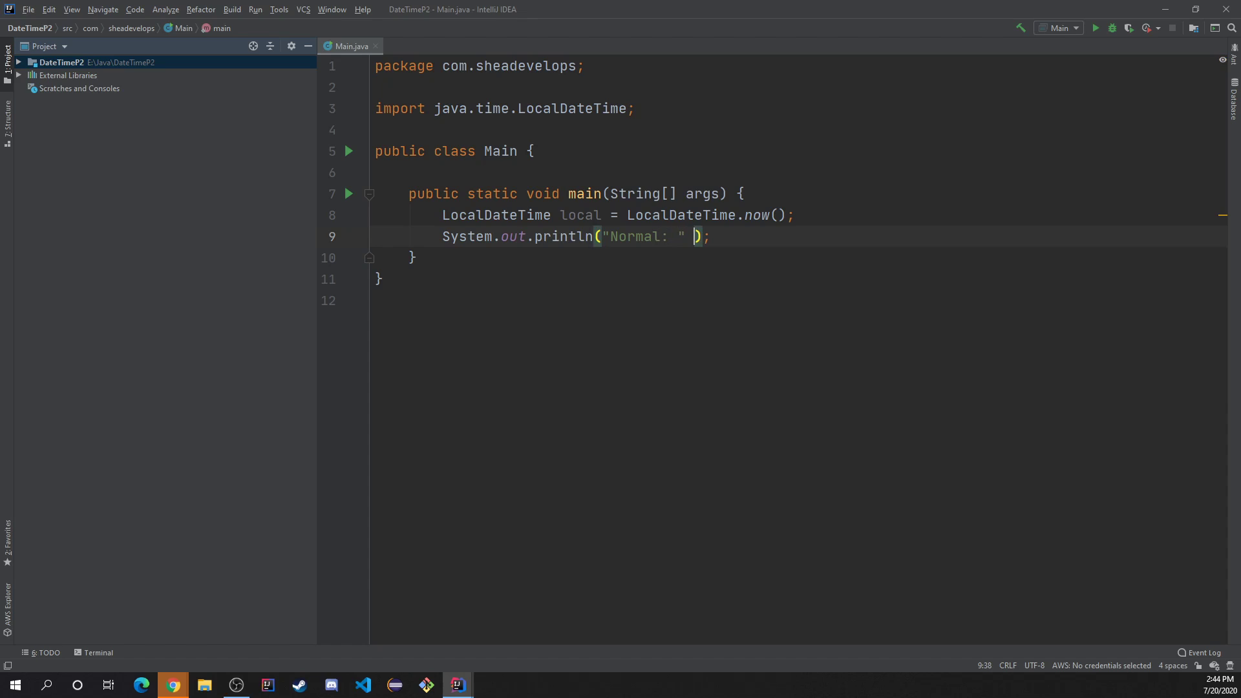
type("+")
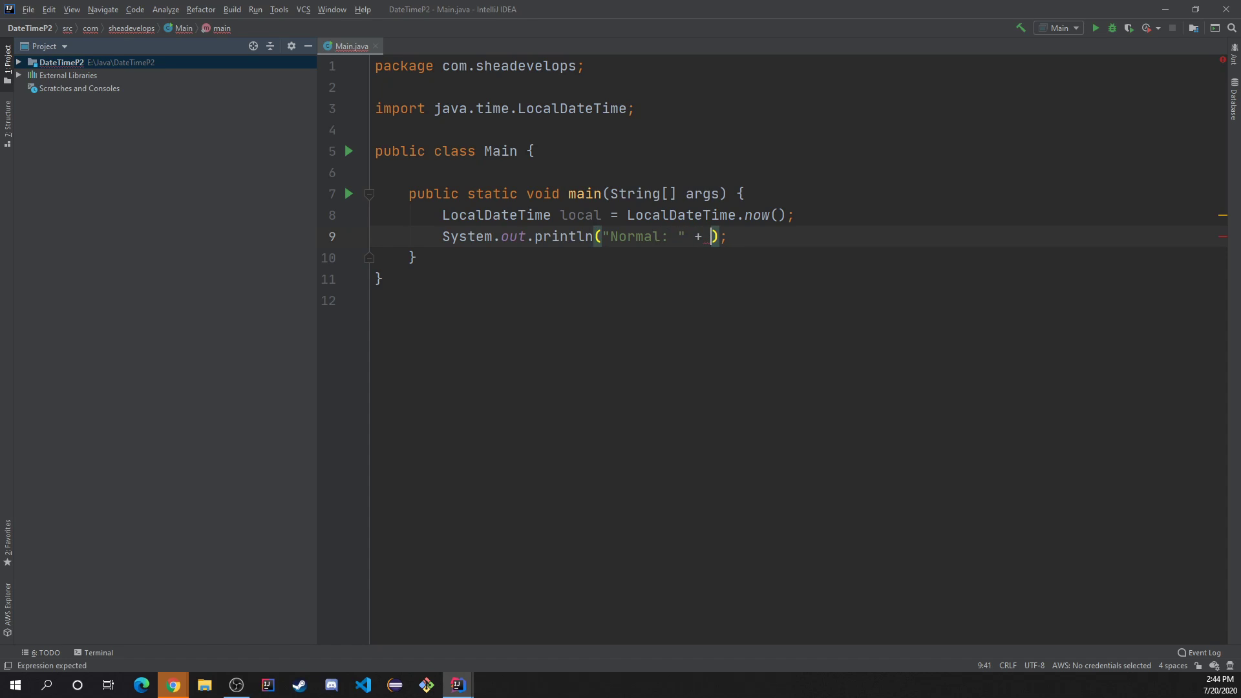
type("local")
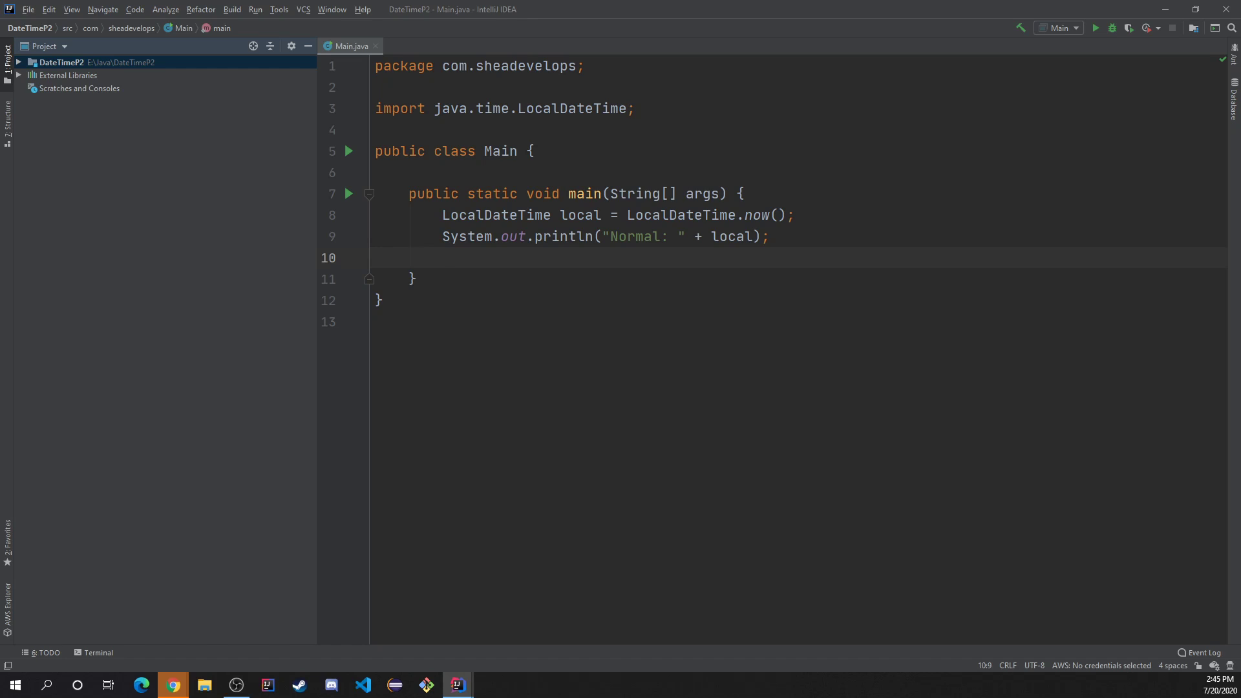
mouse_move(1096, 28)
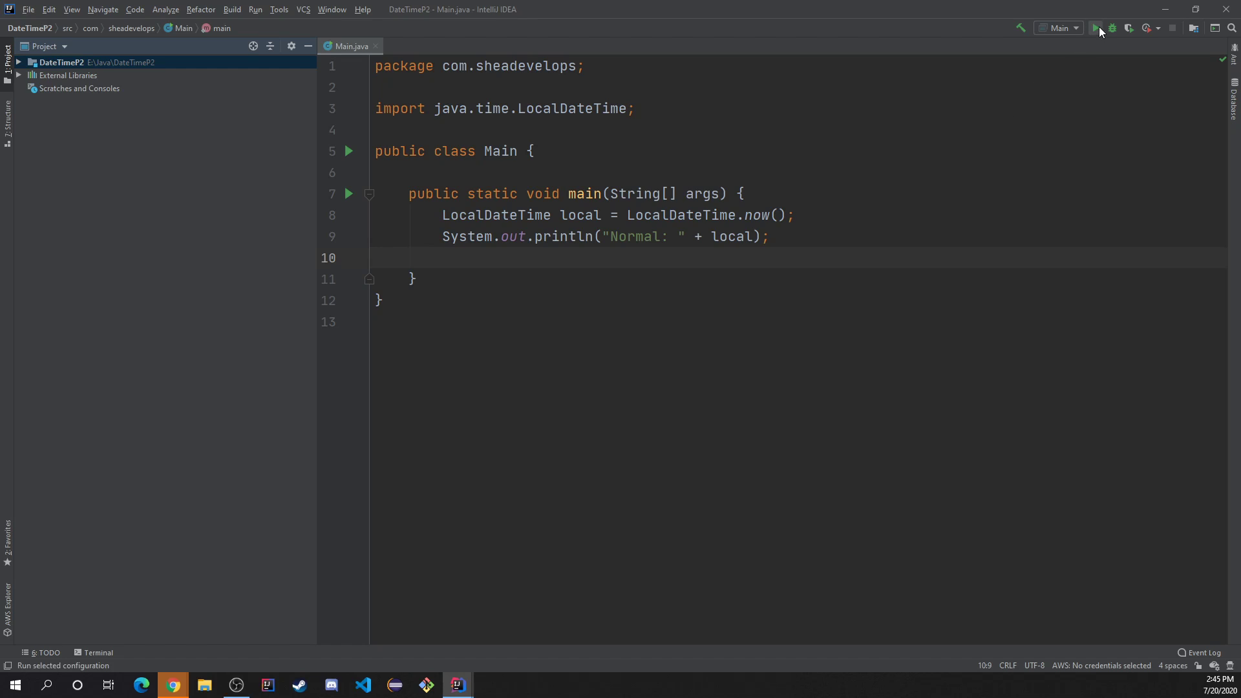
key("enter")
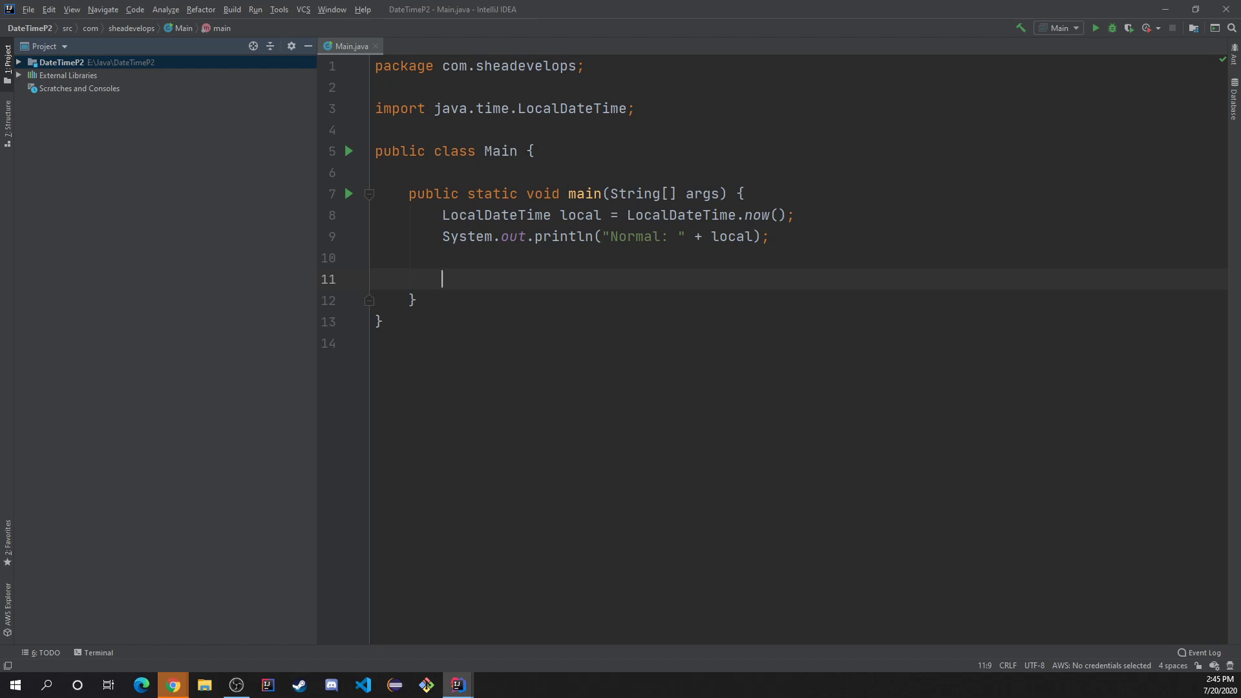
type("local.get")
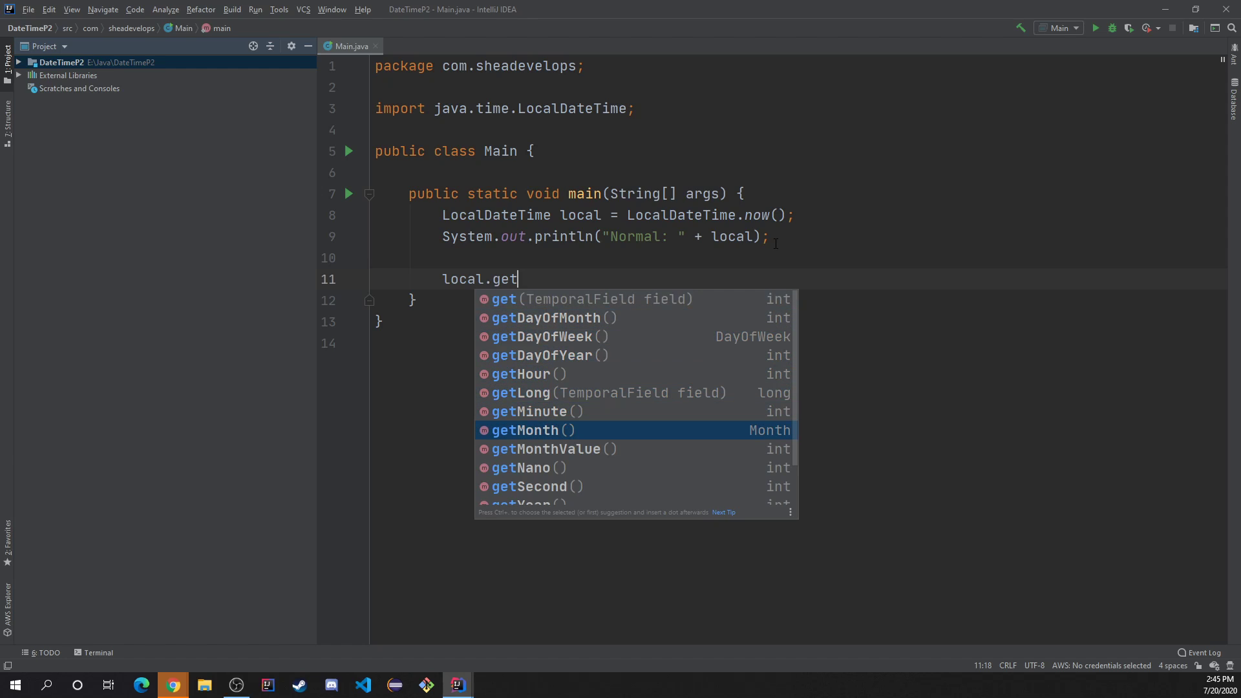
key("down")
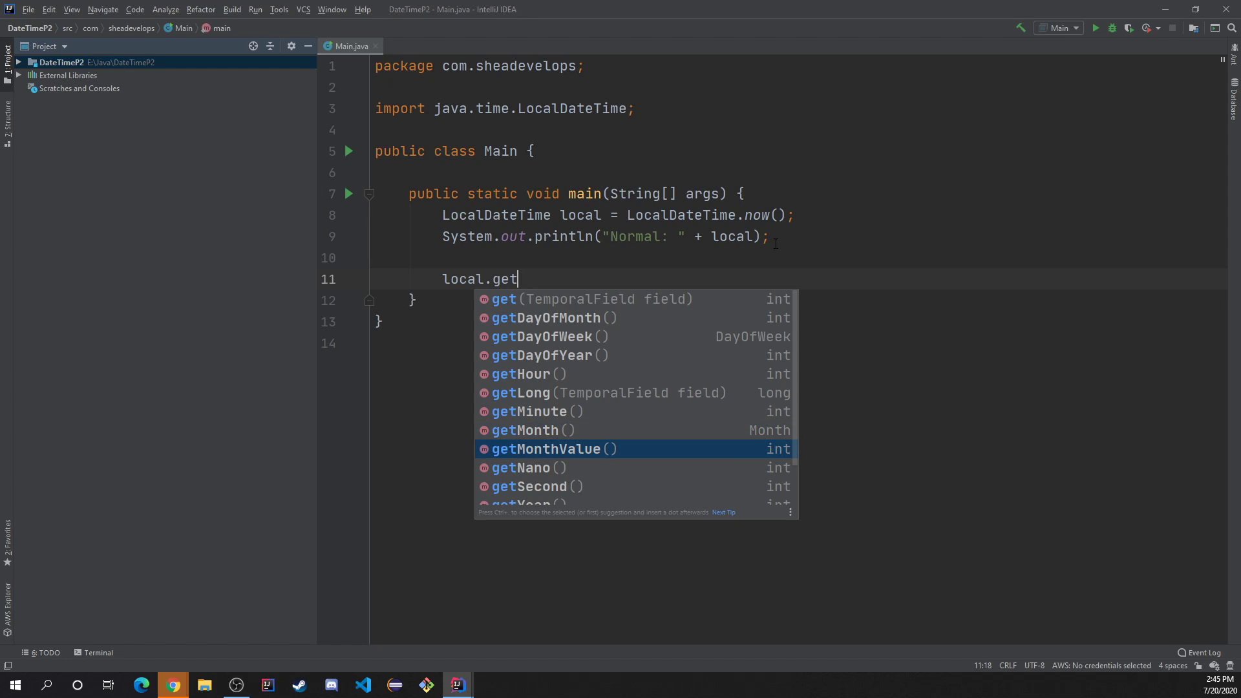
key("Escape")
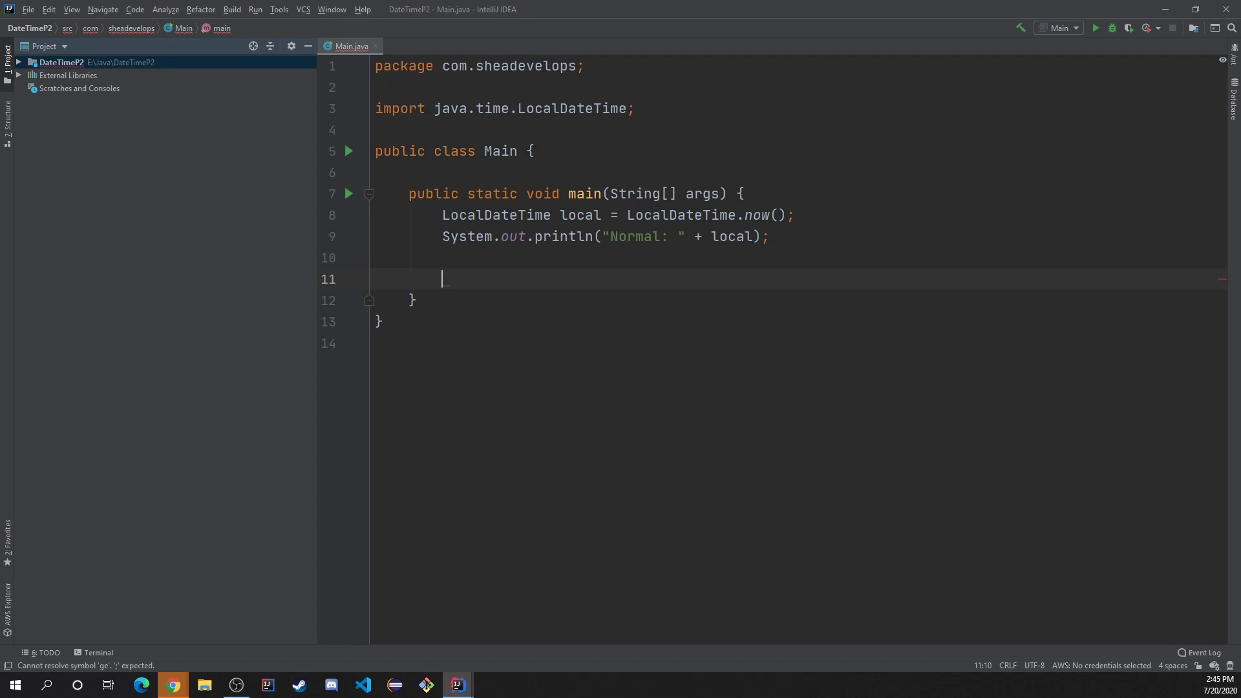
type("local")
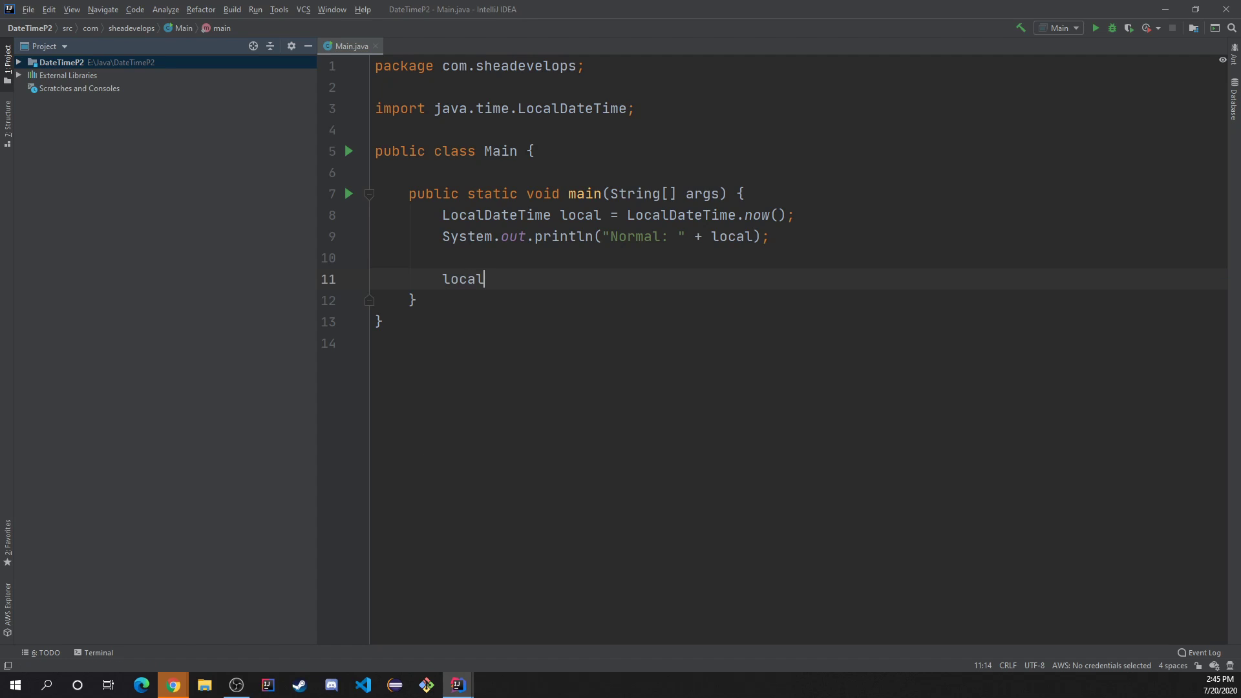
type(".getDayOfMonth(")
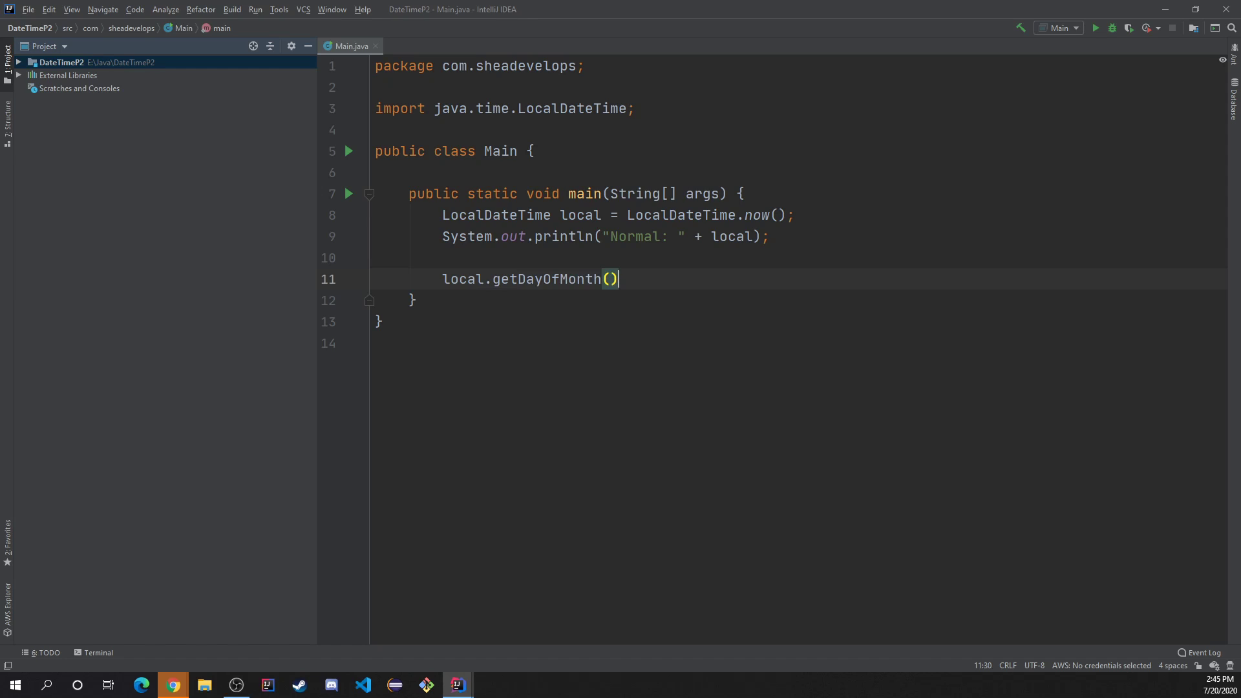
key("BackSpace")
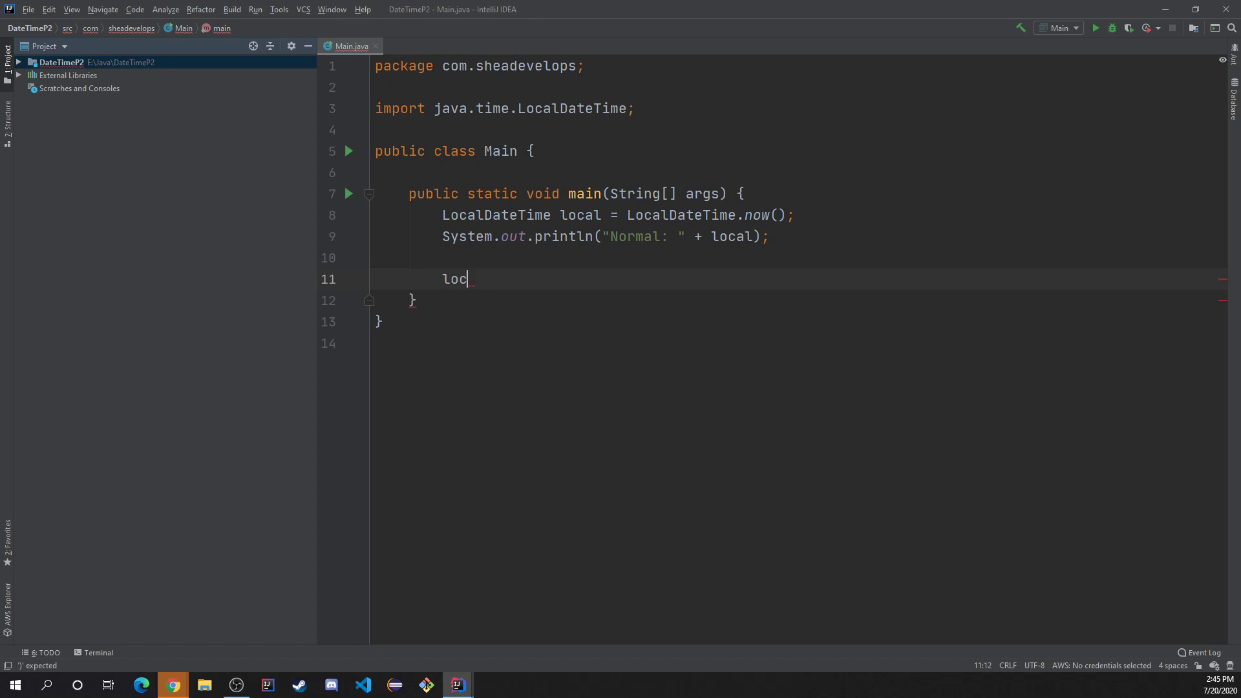
key("Backspace")
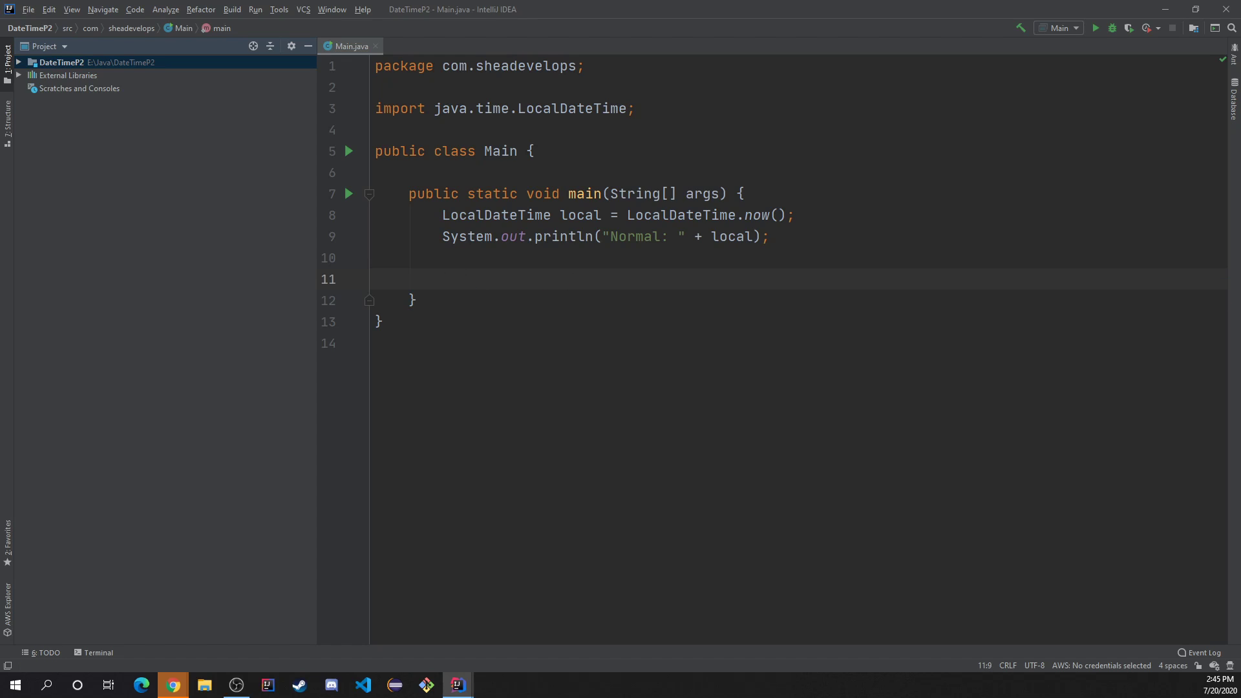
Step: Add DayOfWeek day = local.getDayOfWeek() and System.out.println(day)
type("DayOfWeek")
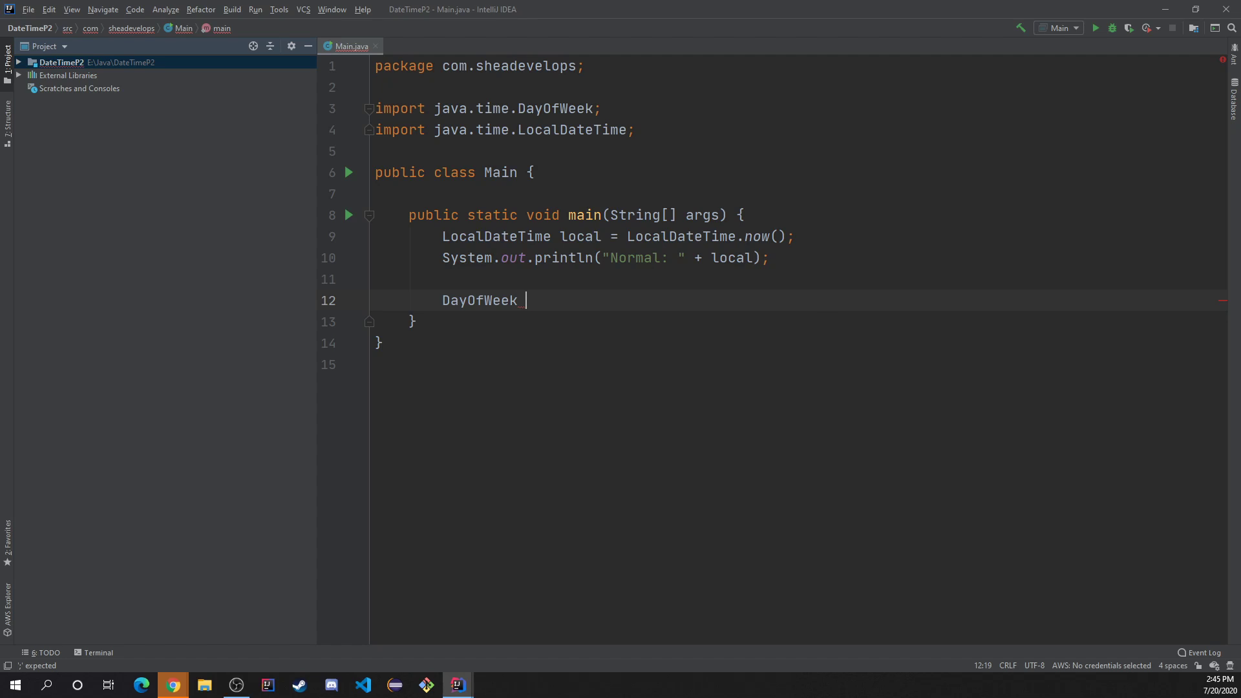
type("day =")
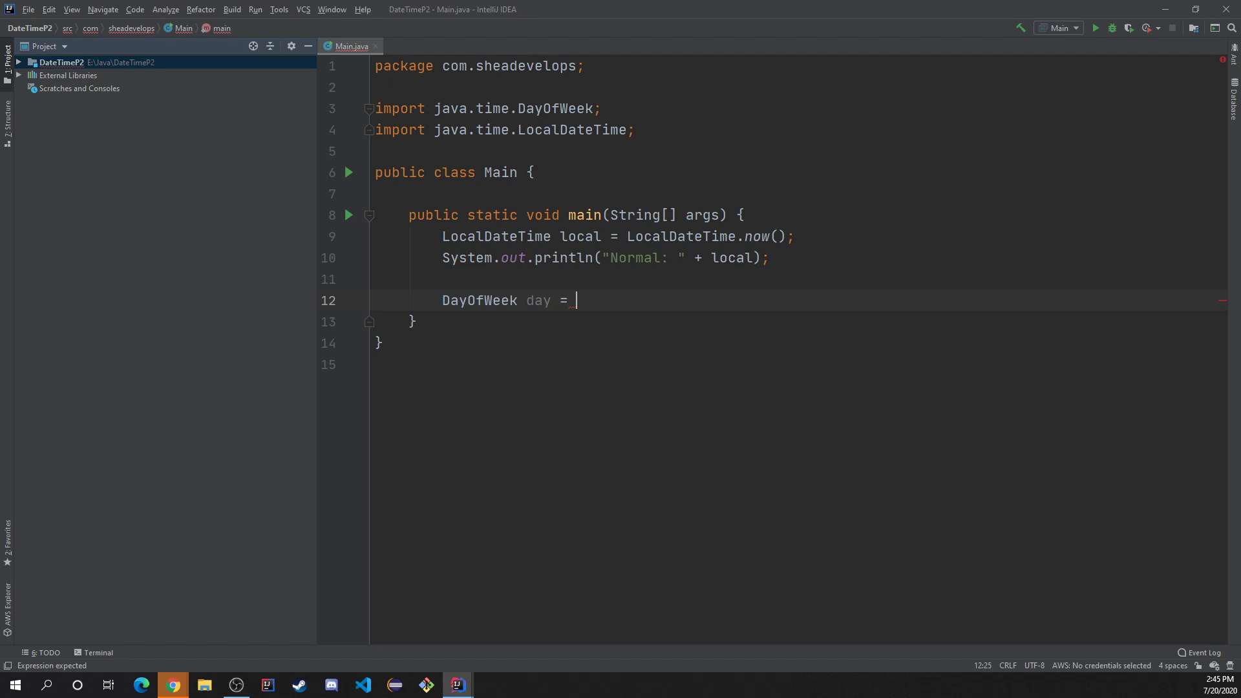
type("local.getDayOfWeek();")
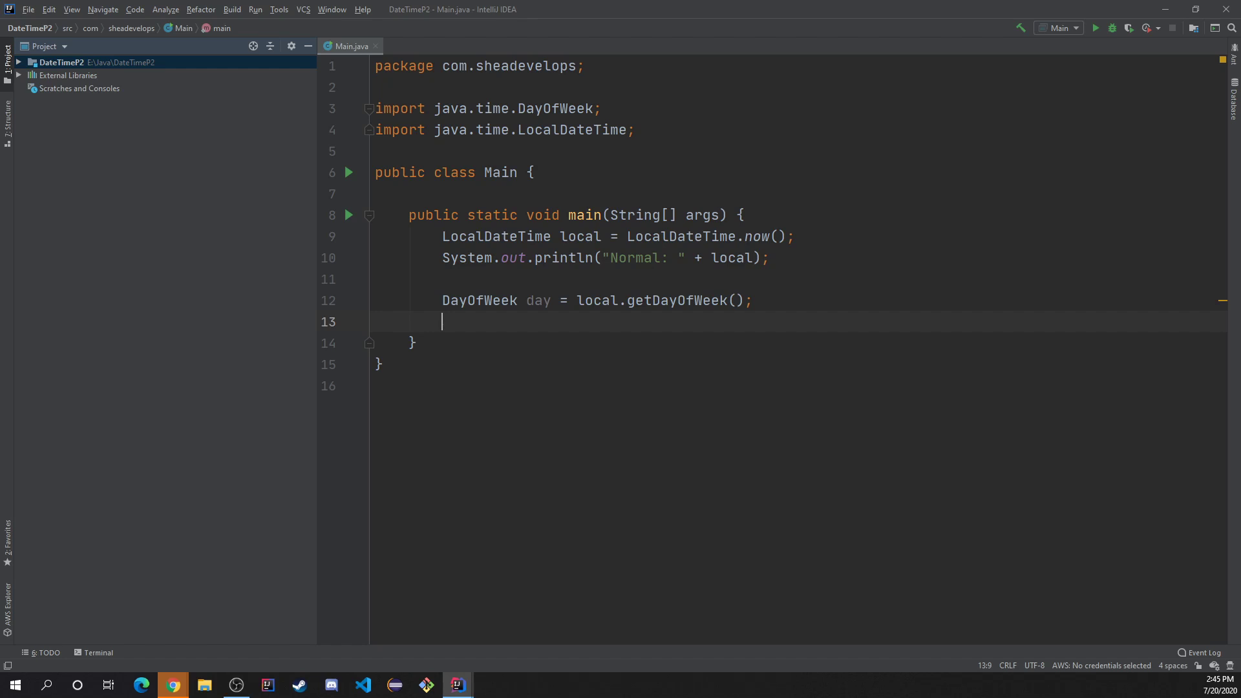
type("System.out.println();")
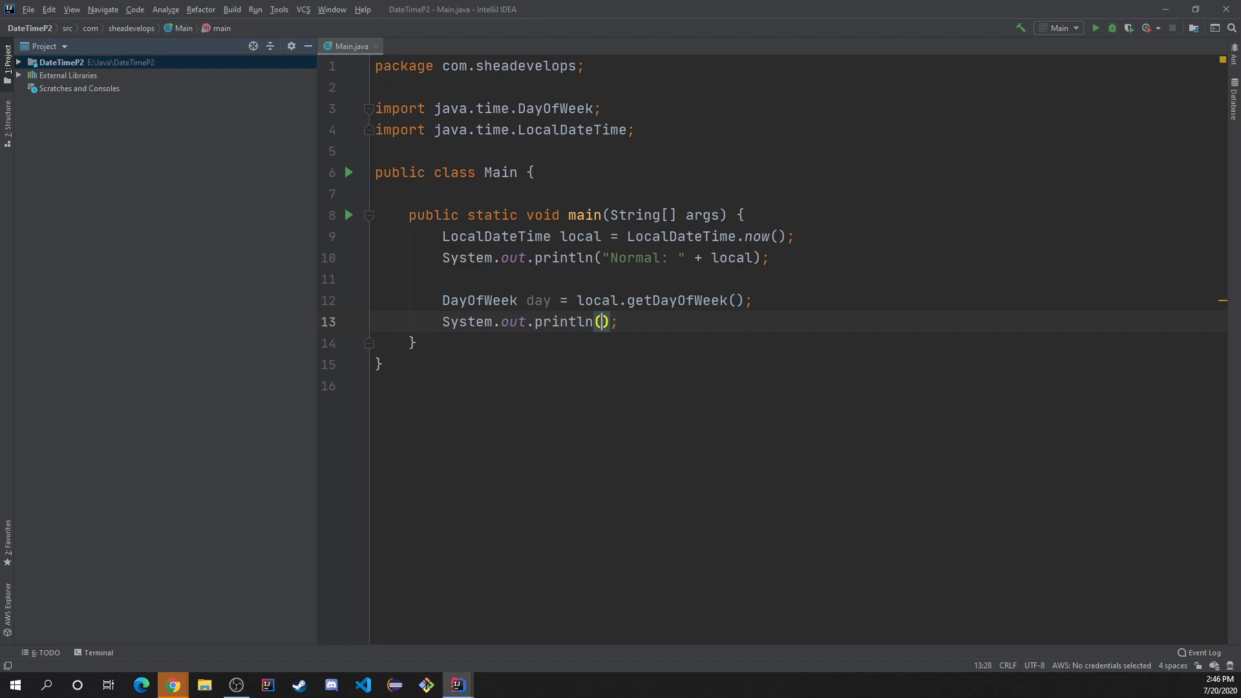
type("da")
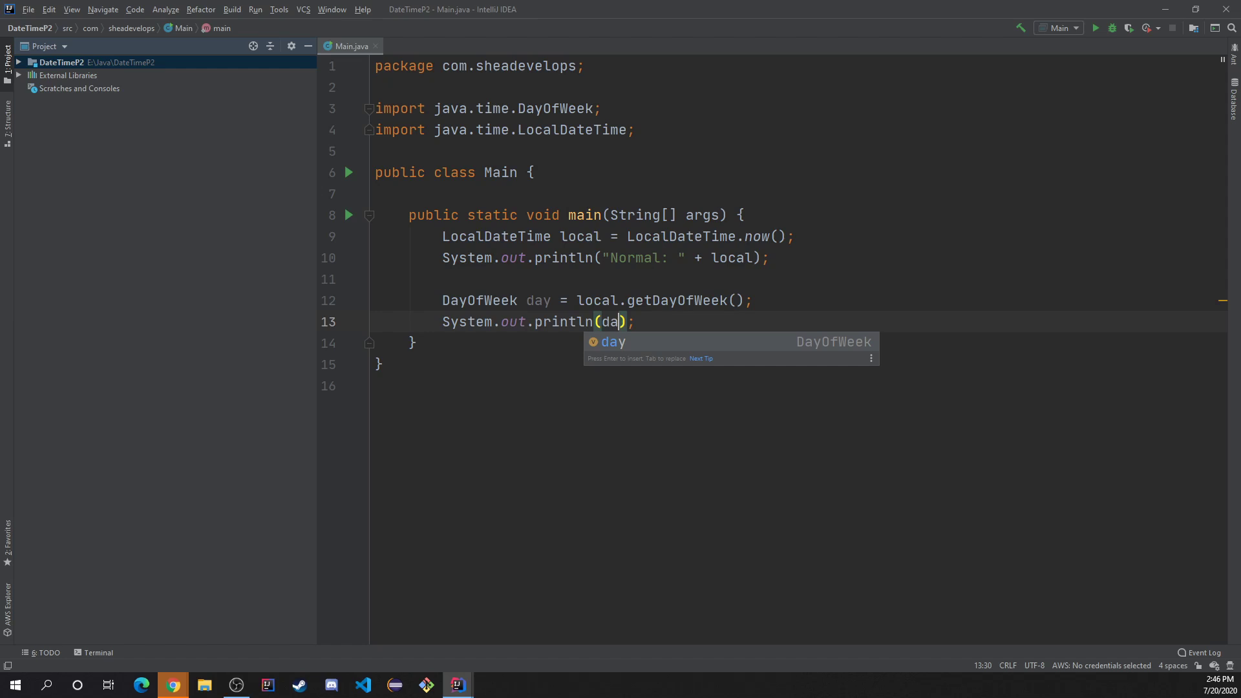
key("Escape")
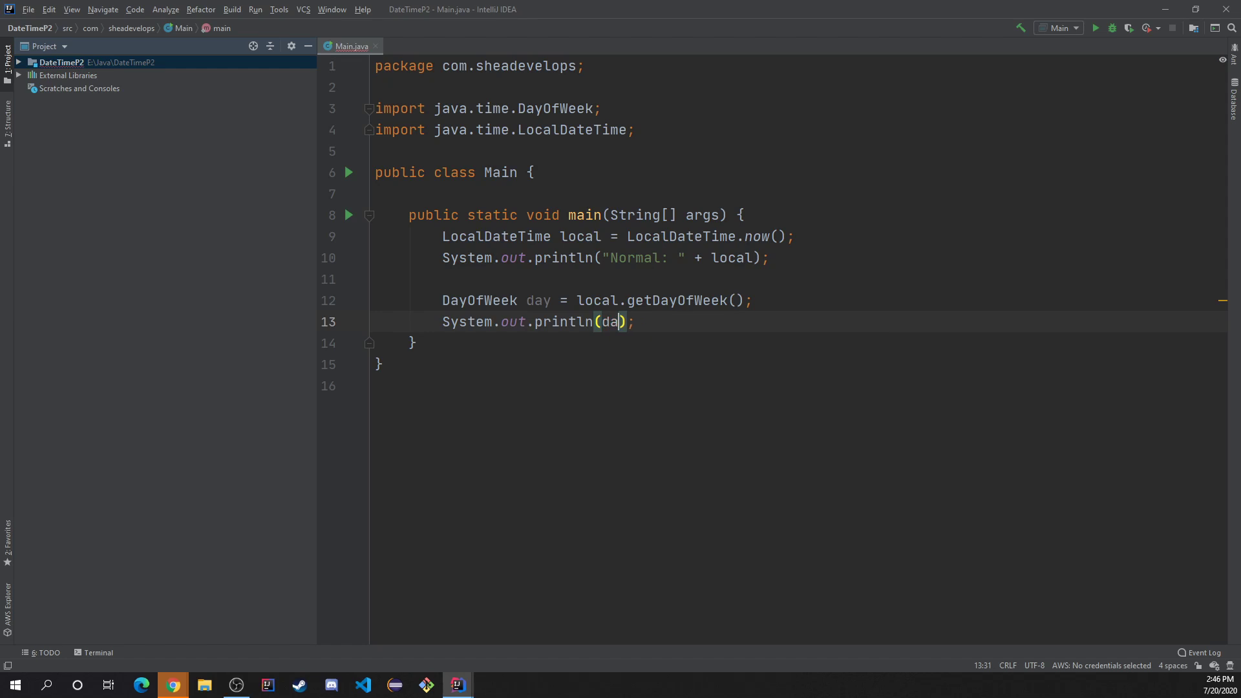
type("y")
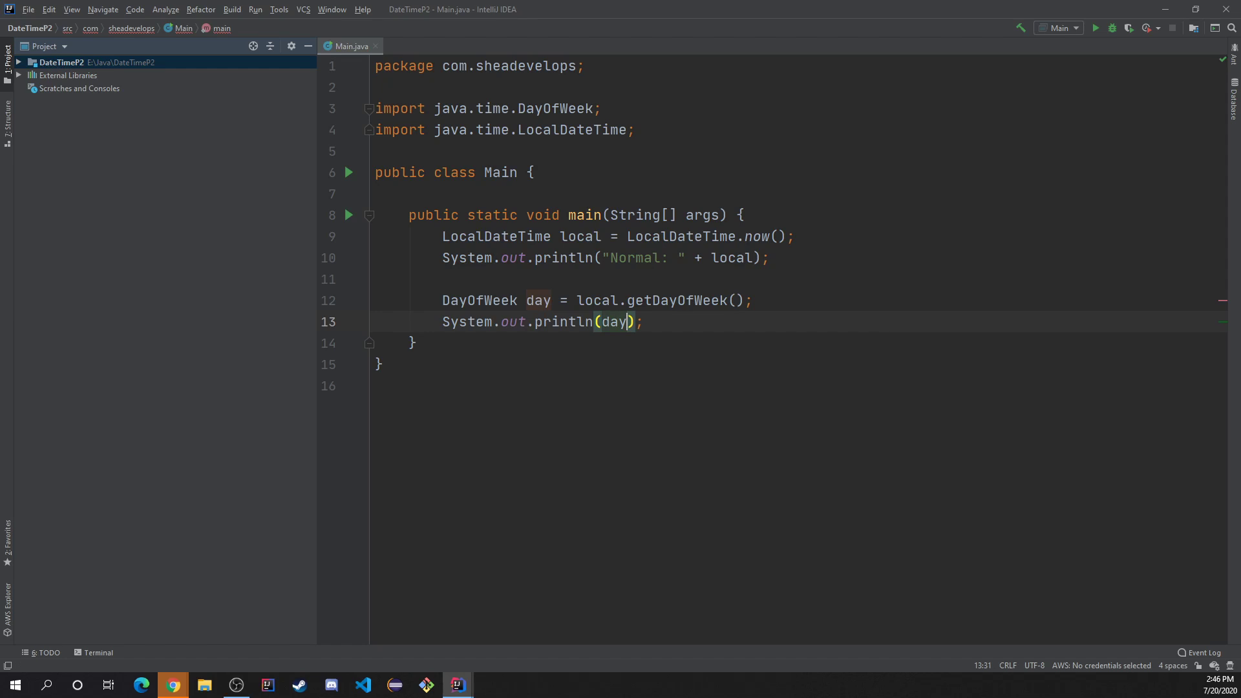
Step: Run Main.main() and view the Normal: timestamp followed by MONDAY
left_click(1095, 27)
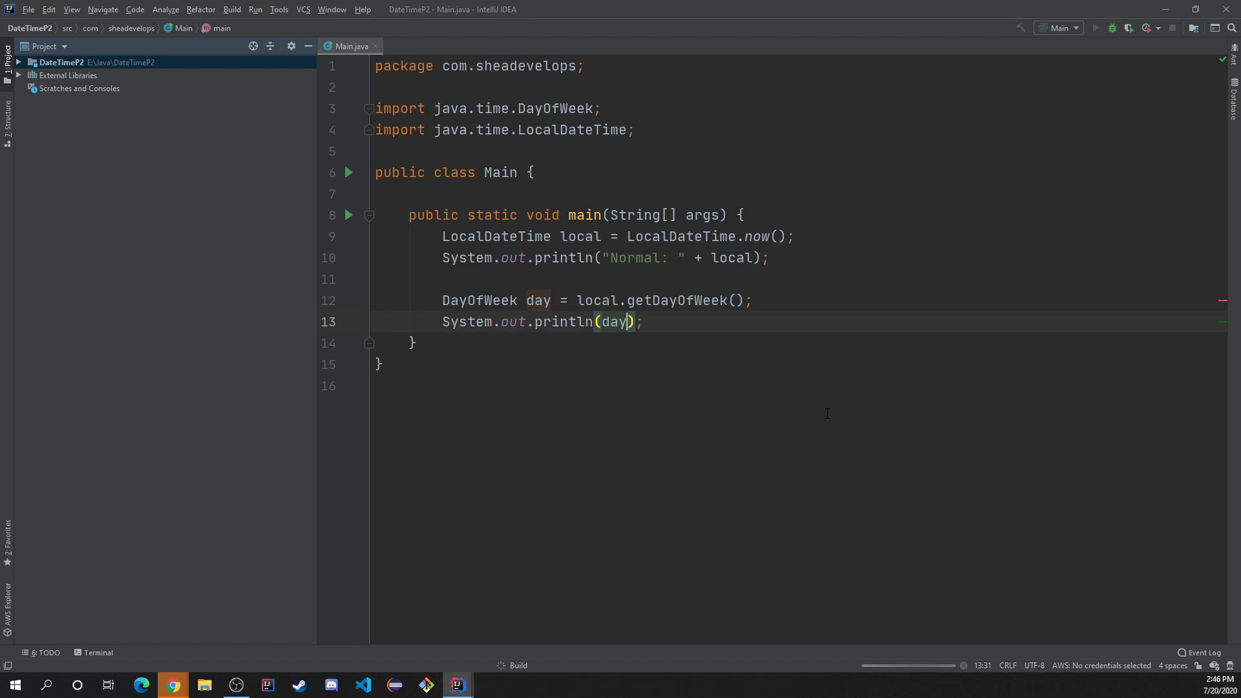
mouse_move(810, 412)
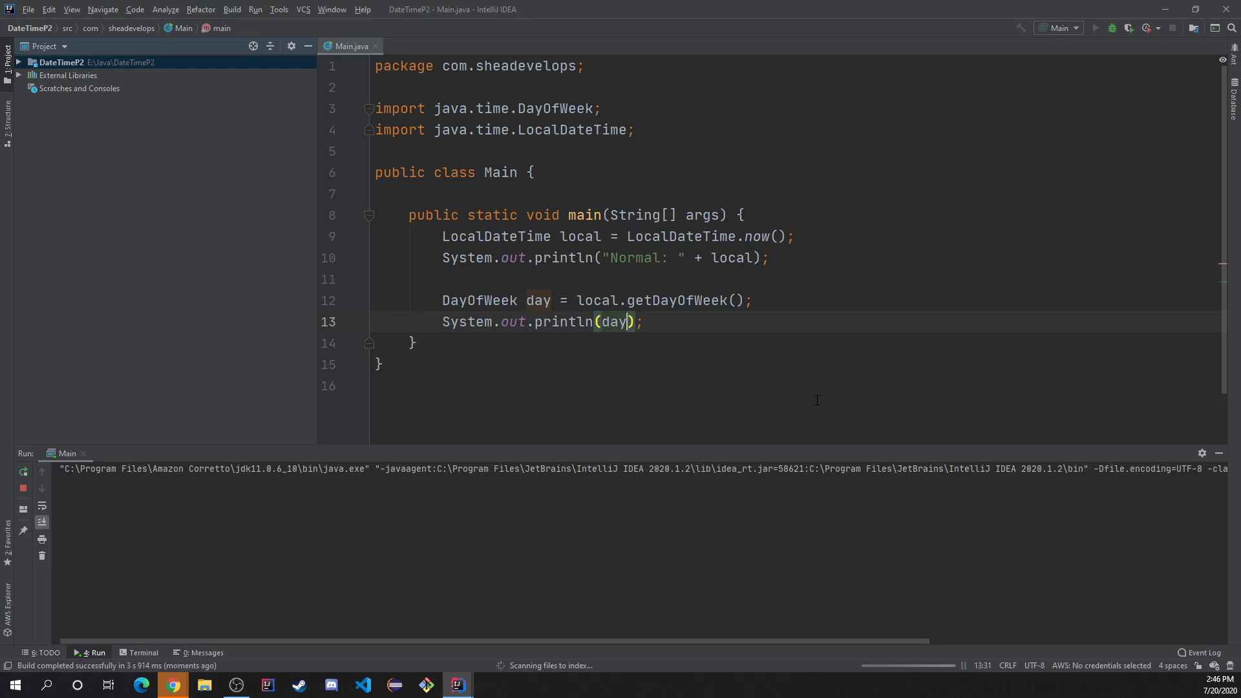
left_click(1096, 28)
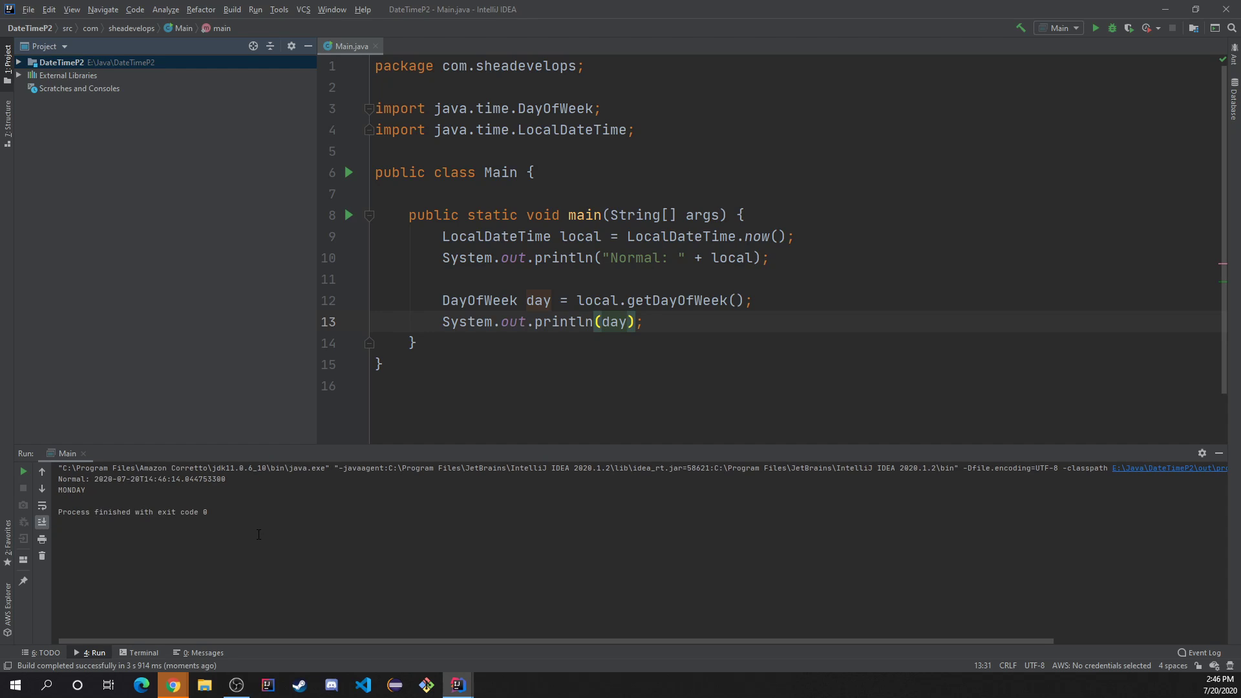
left_click_drag(66, 497, 119, 521)
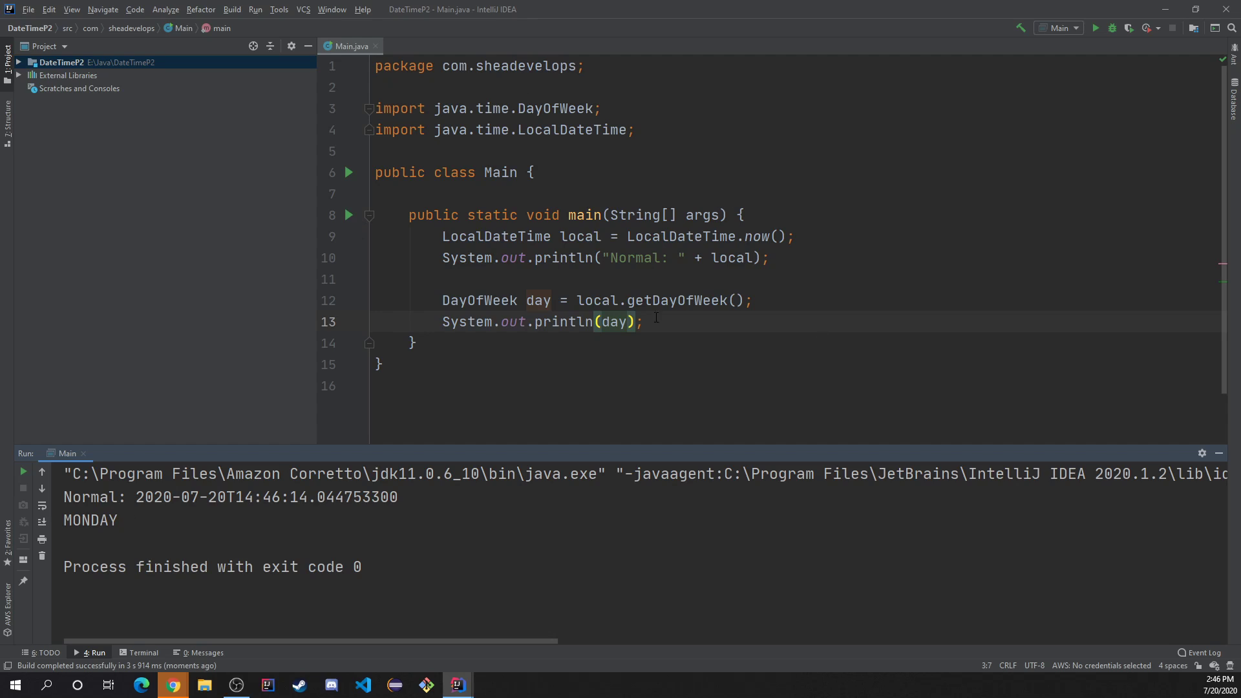
Step: Insert a new line after the day declaration and start typing S
type(".")
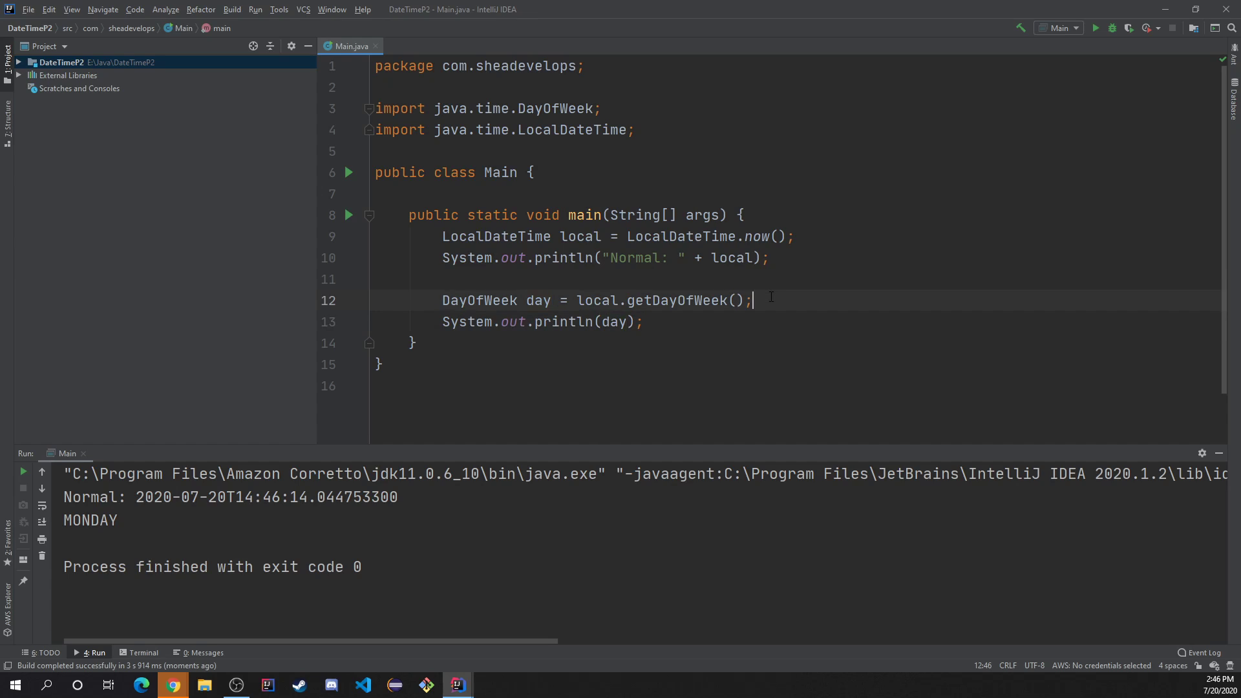
key("Enter")
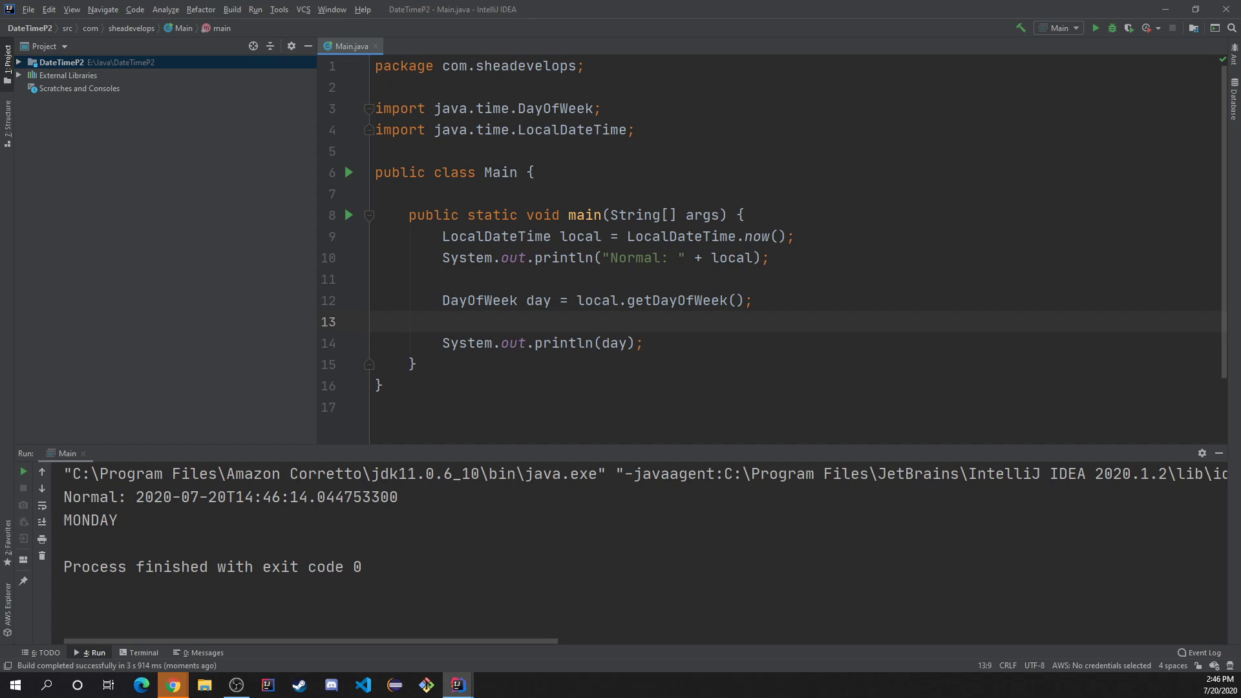
type("S")
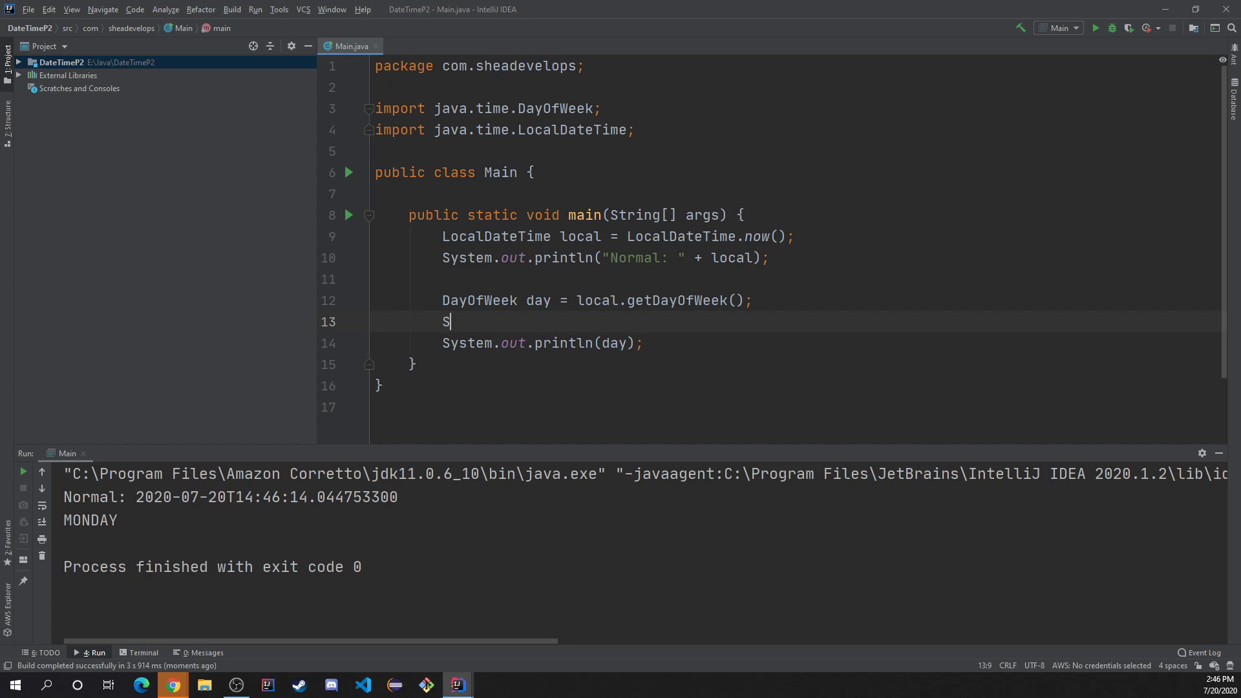
Step: Write String displayName = day.getDisplayName() with empty arguments
type("tring")
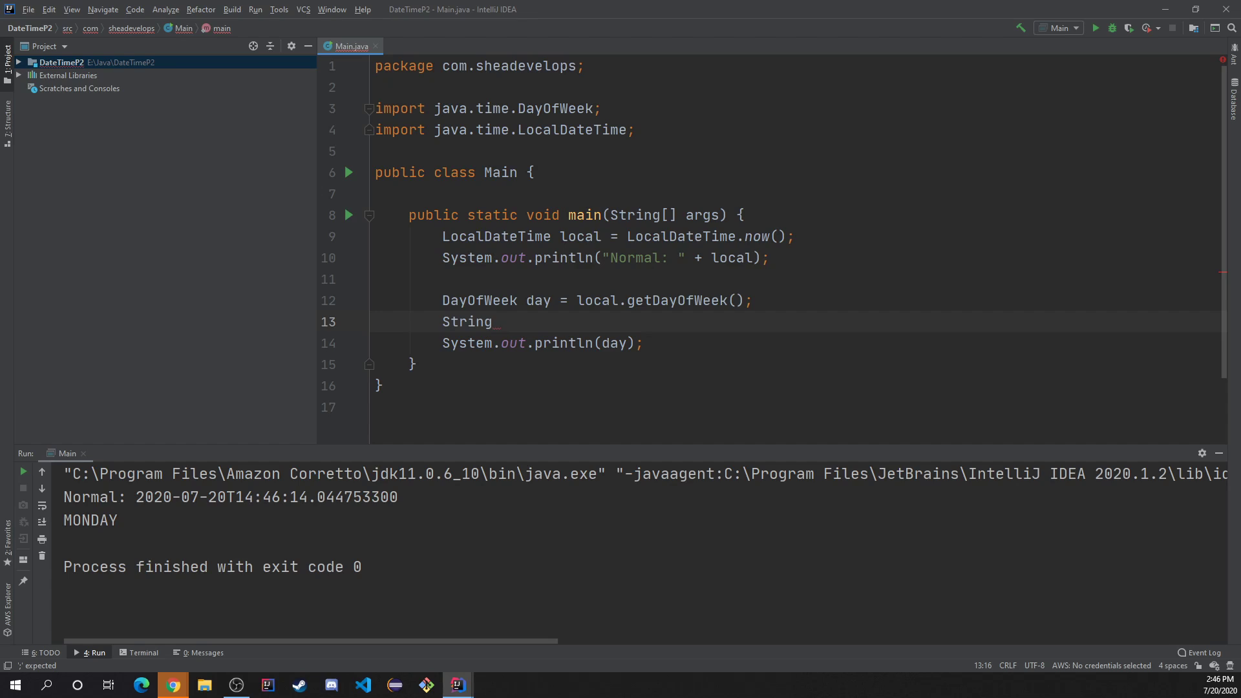
type("displ")
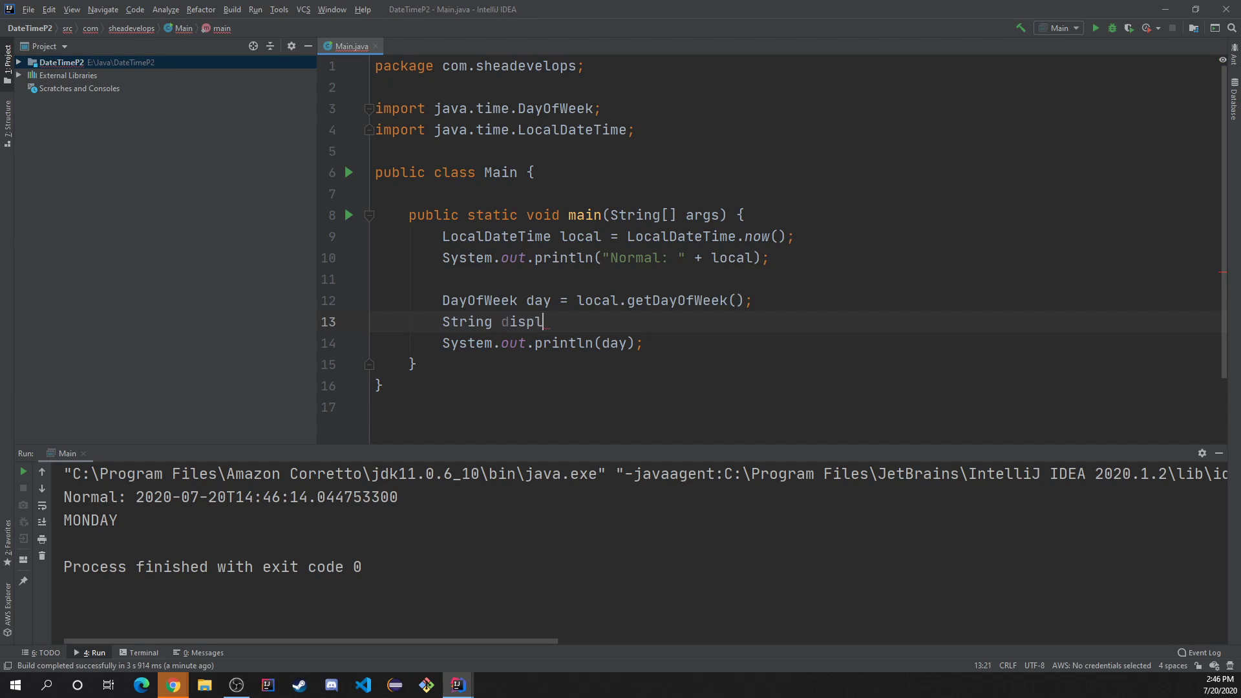
type("ayName =")
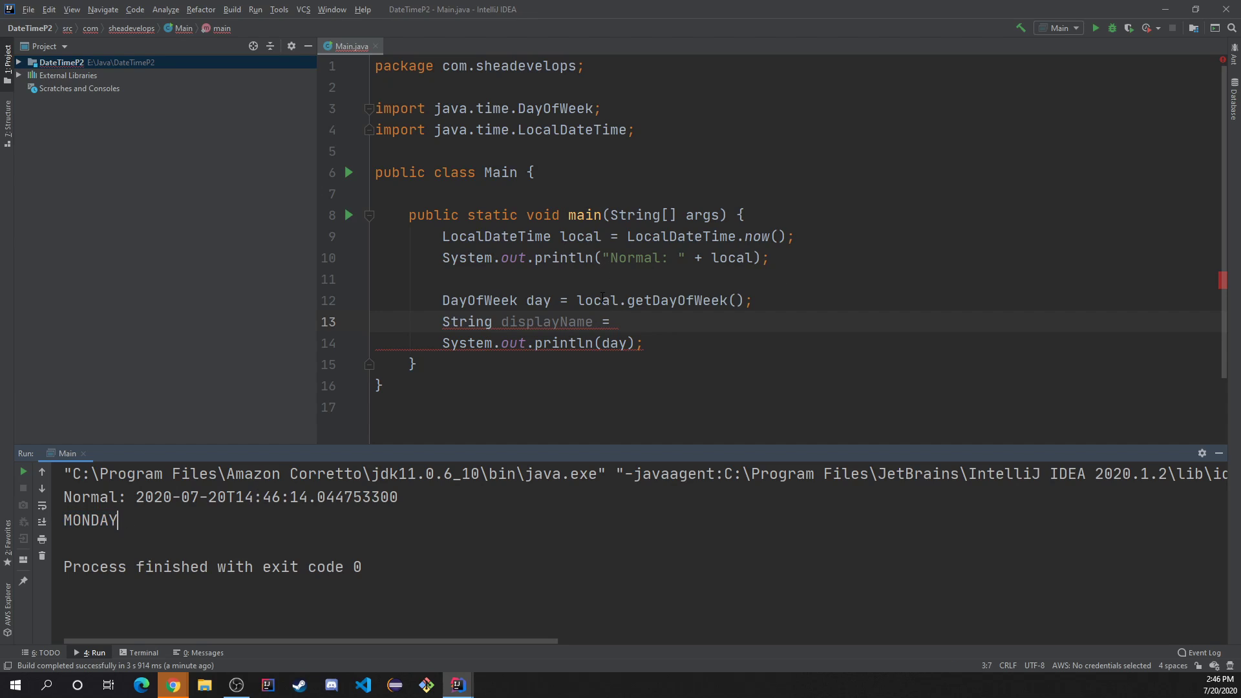
left_click(617, 321)
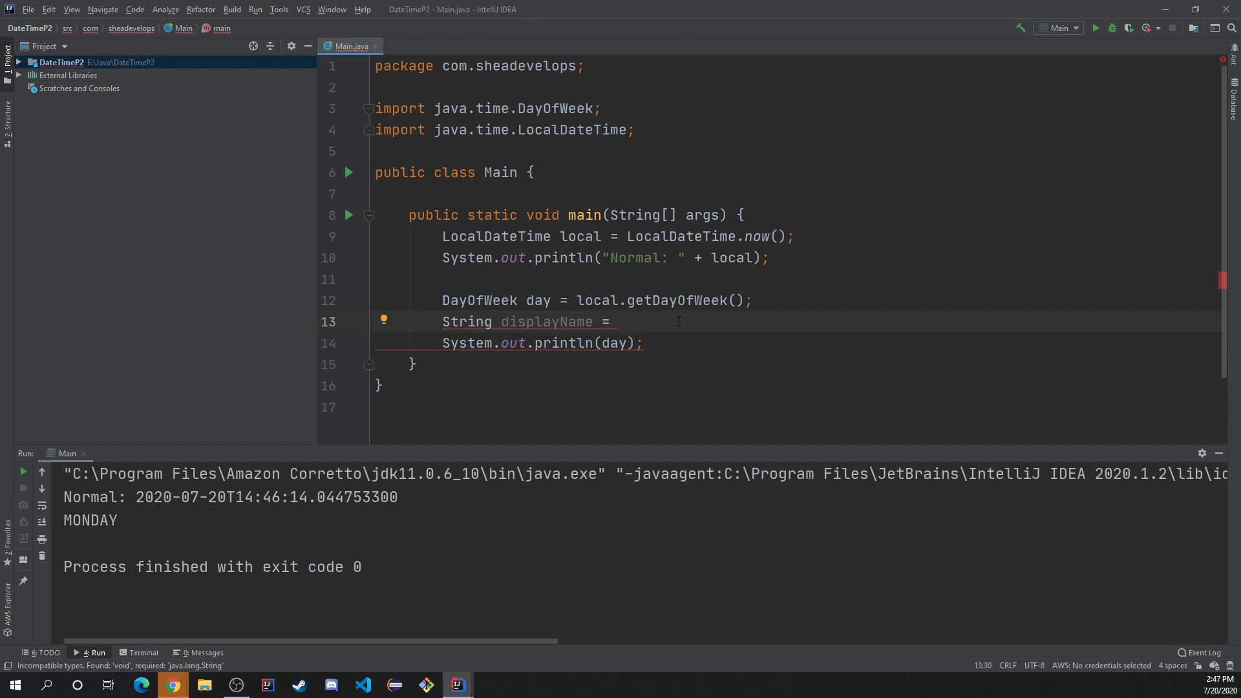
type("day.getDisplayName(")
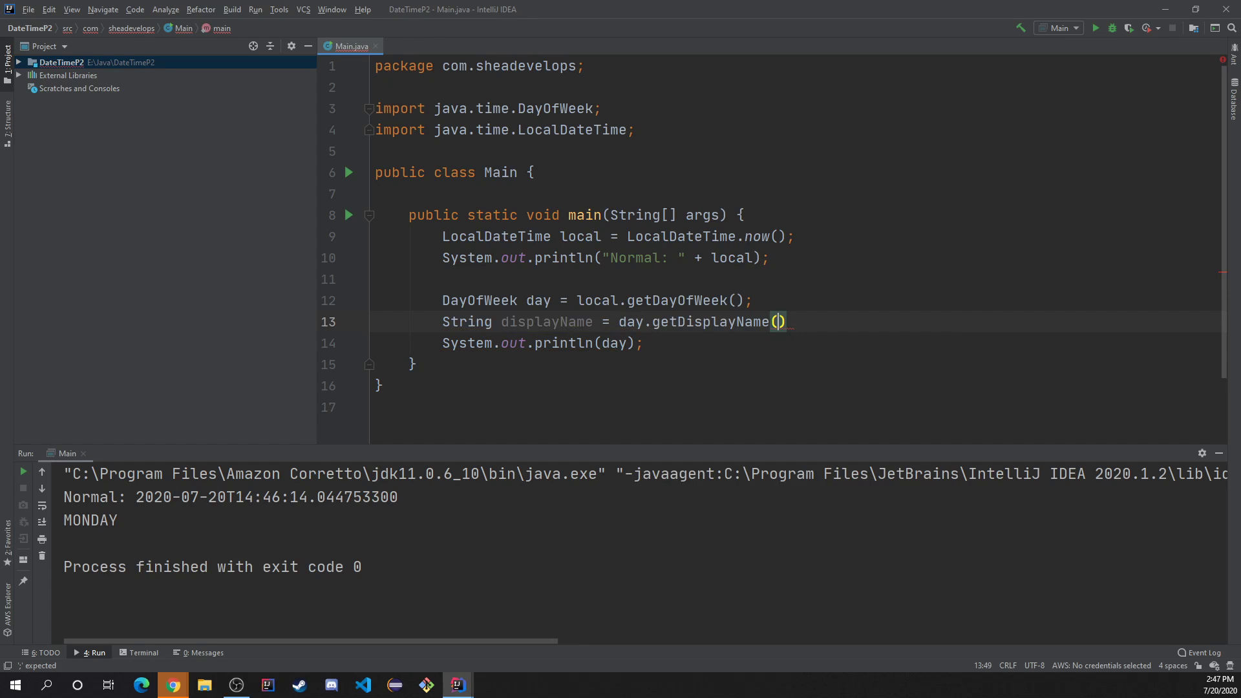
mouse_move(780, 321)
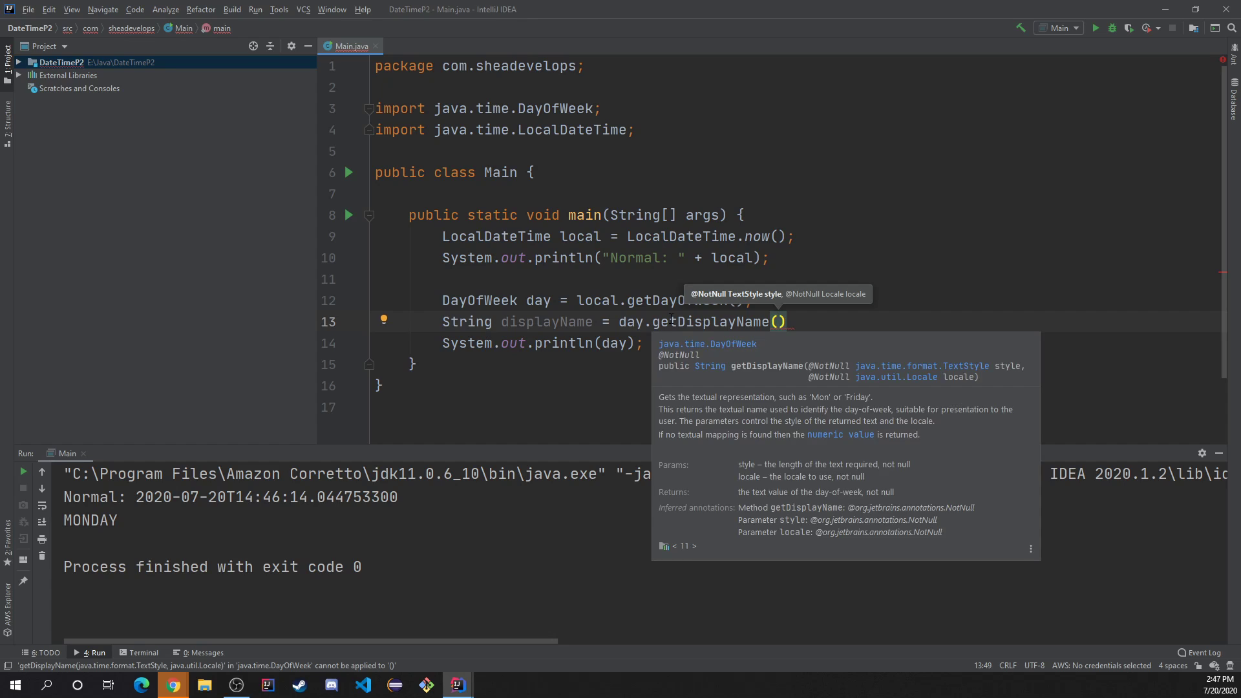
Step: Pass TextStyle.FULL, Locale.ENGLISH to getDisplayName and print displayName, outputting Monday
type("TextStyle.FULL,")
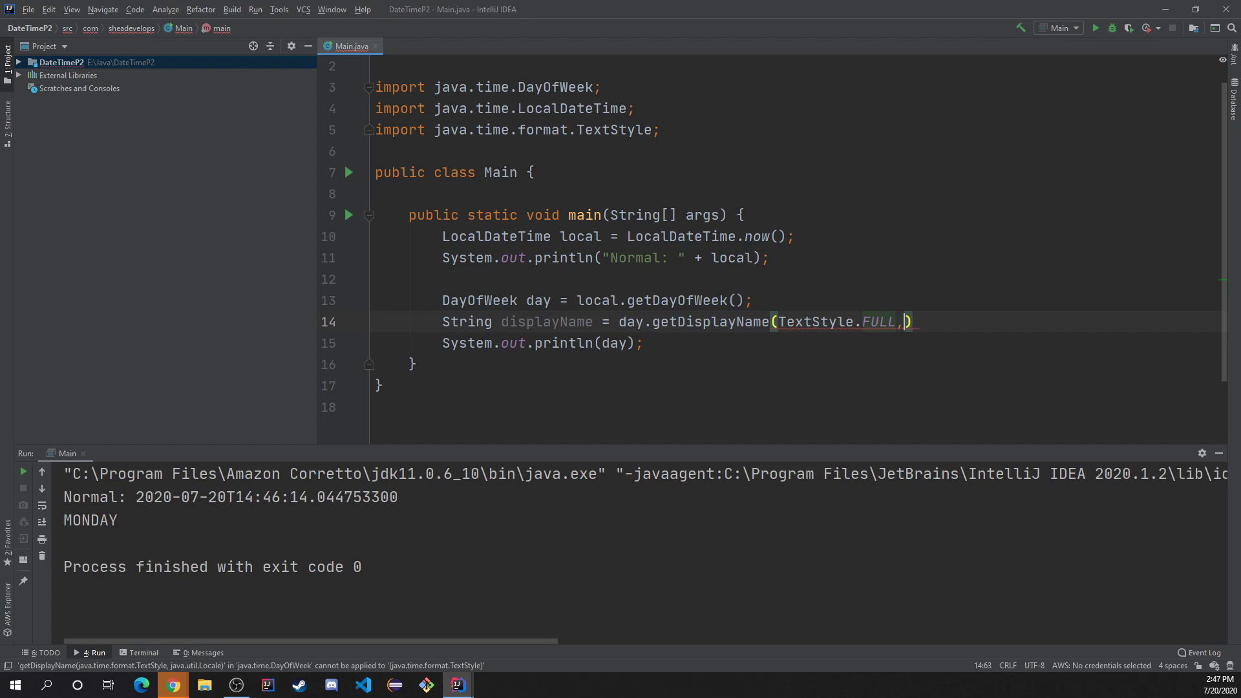
type("Locale.ENGLISH")
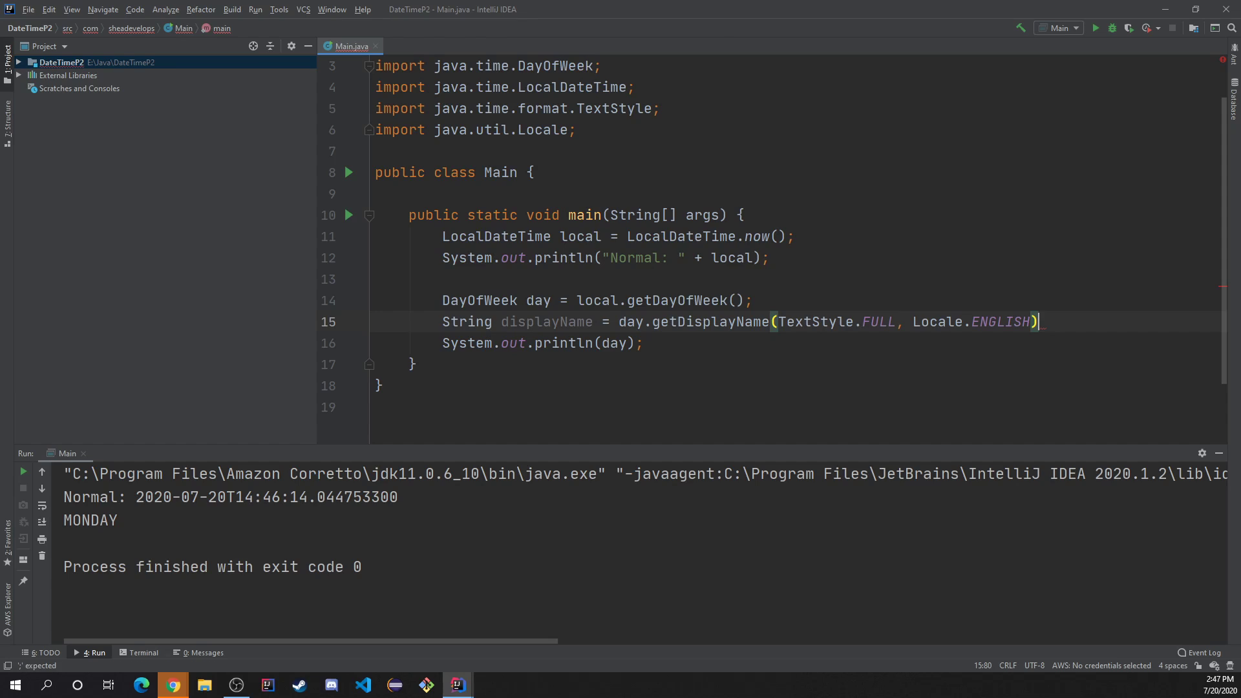
type(";")
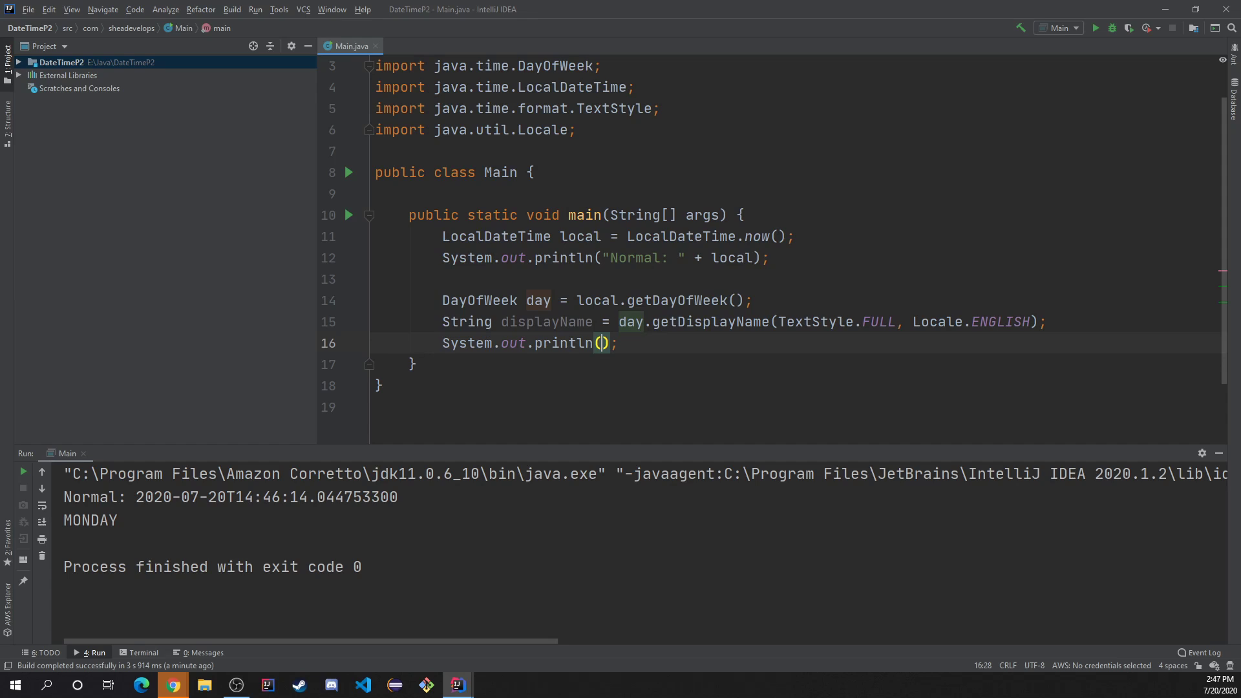
type("displayName")
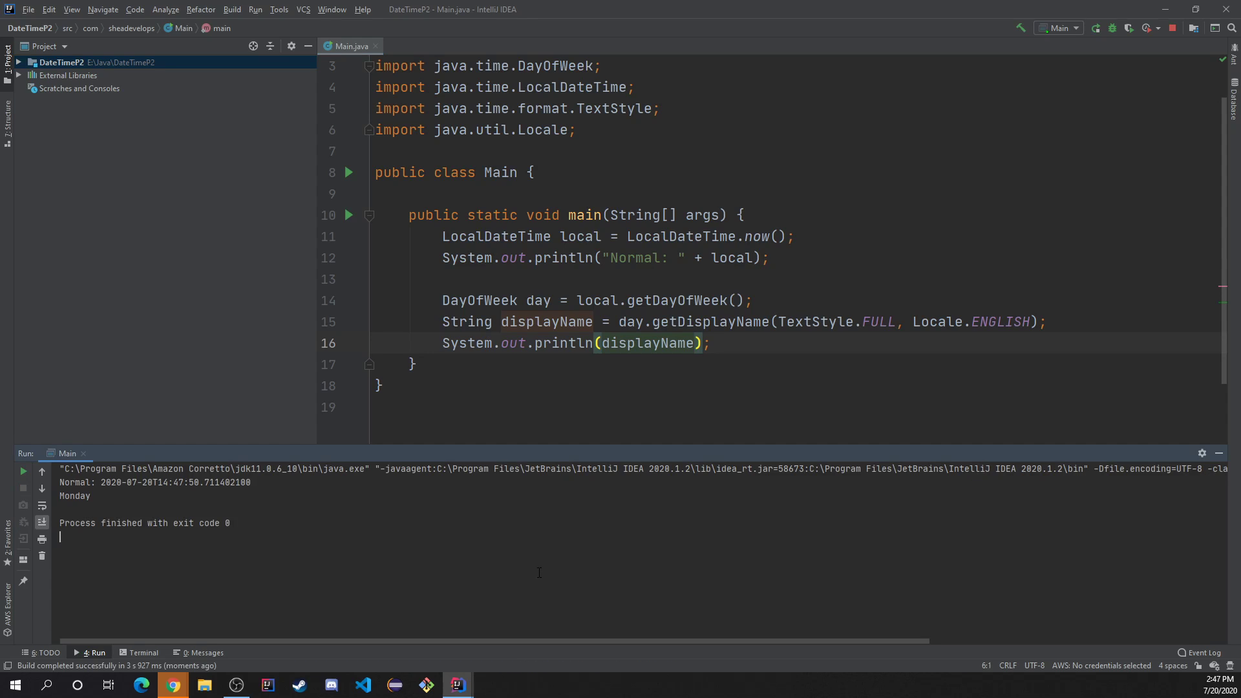
Step: Add a blank line below the println(displayName) statement
double_click(97, 535)
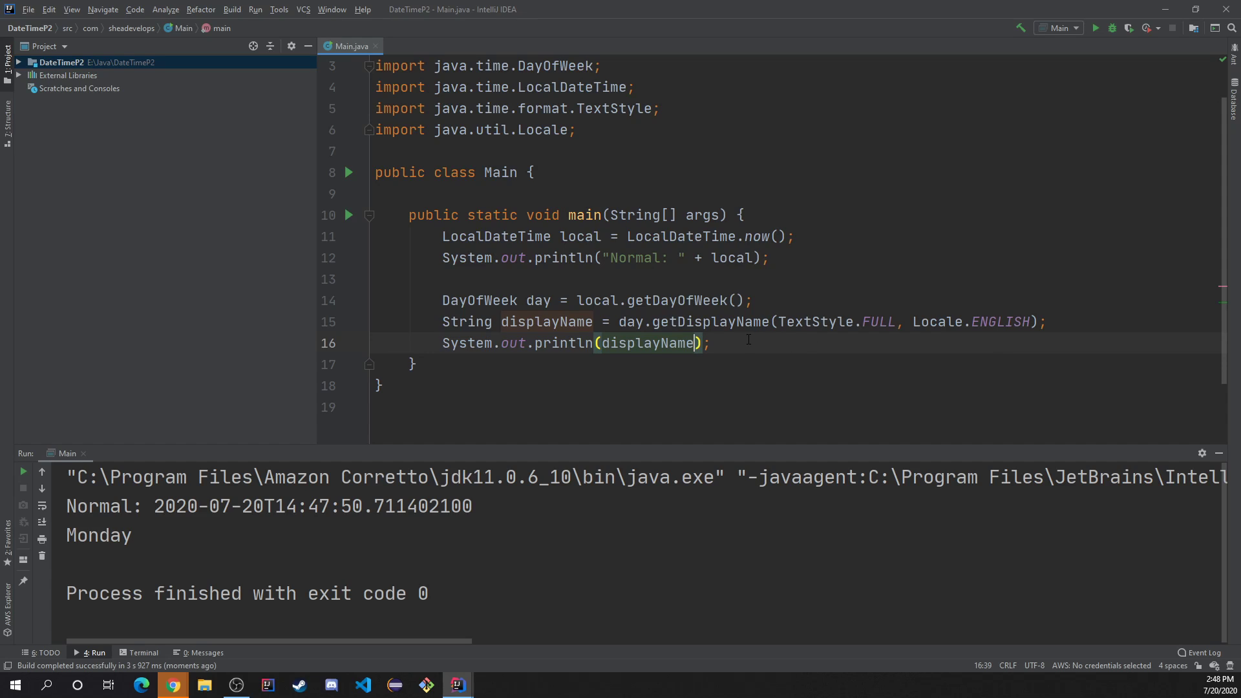
key("Enter")
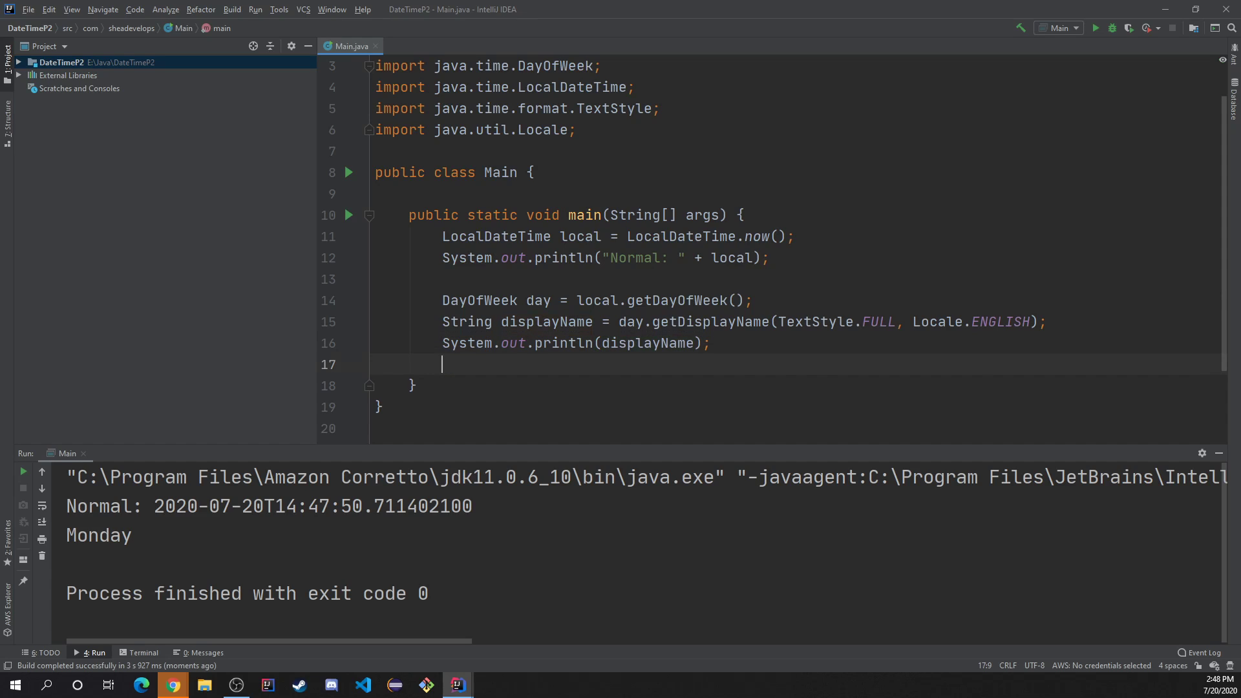
Step: Write Year year = local.getYear(); and select the unresolved Year type
type("Y")
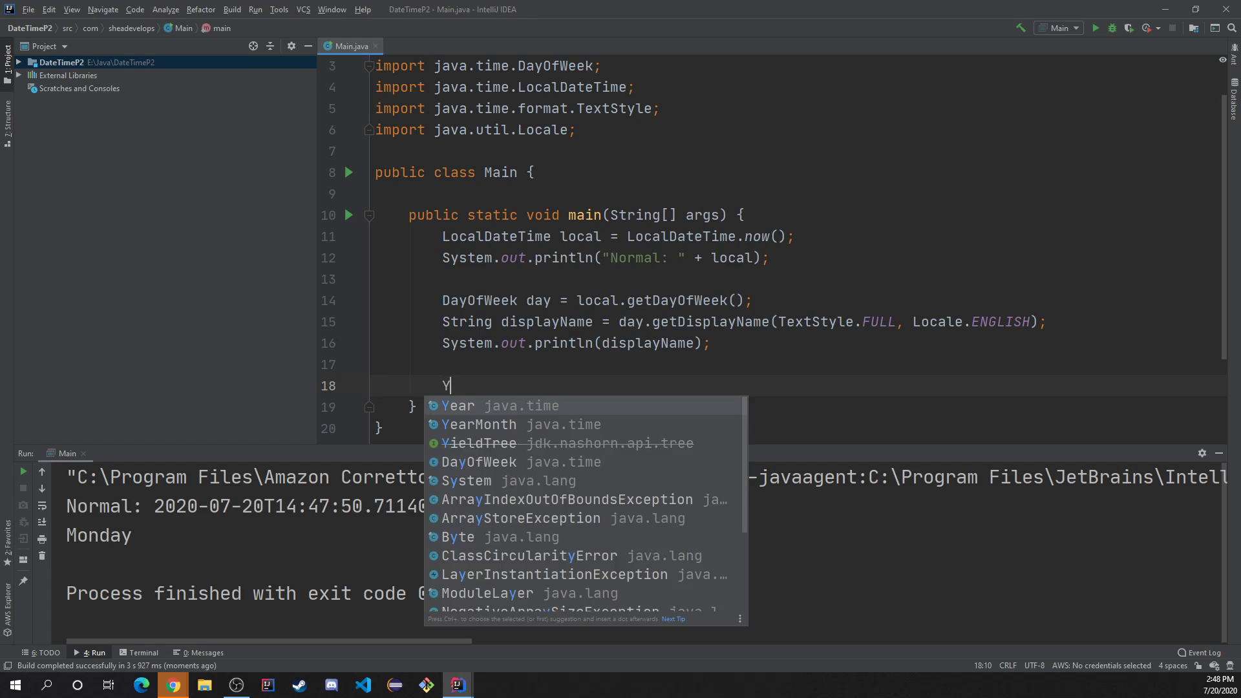
type("ear =")
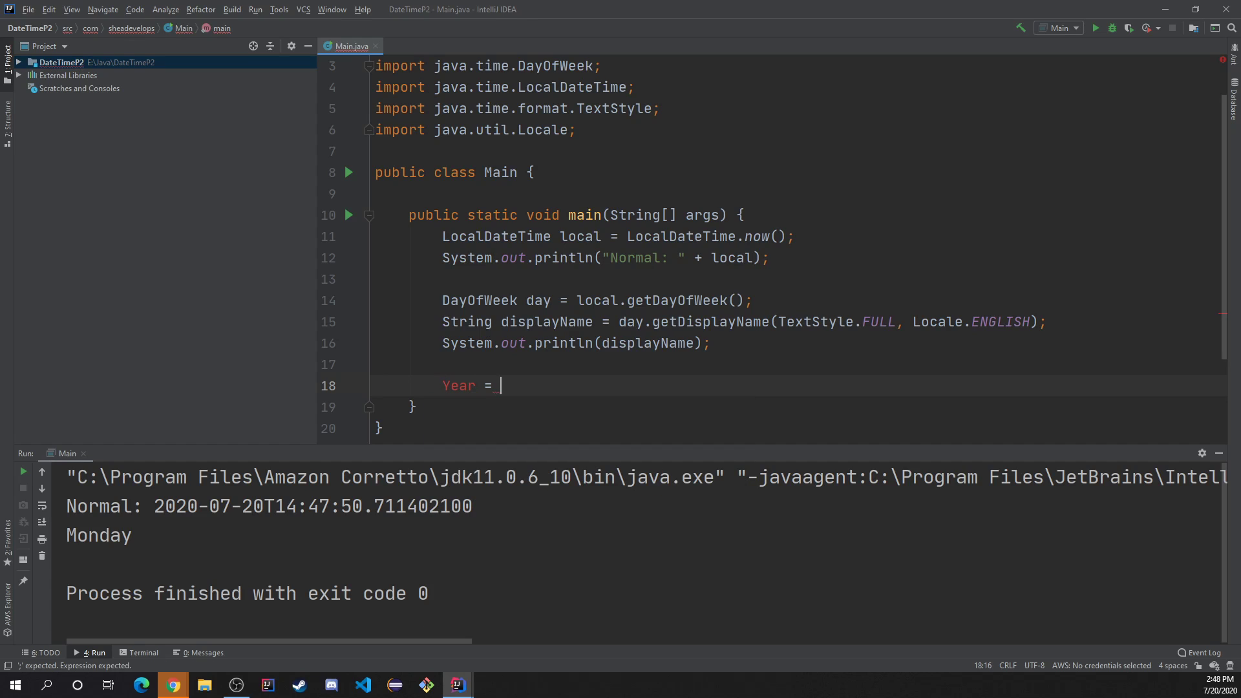
type("year")
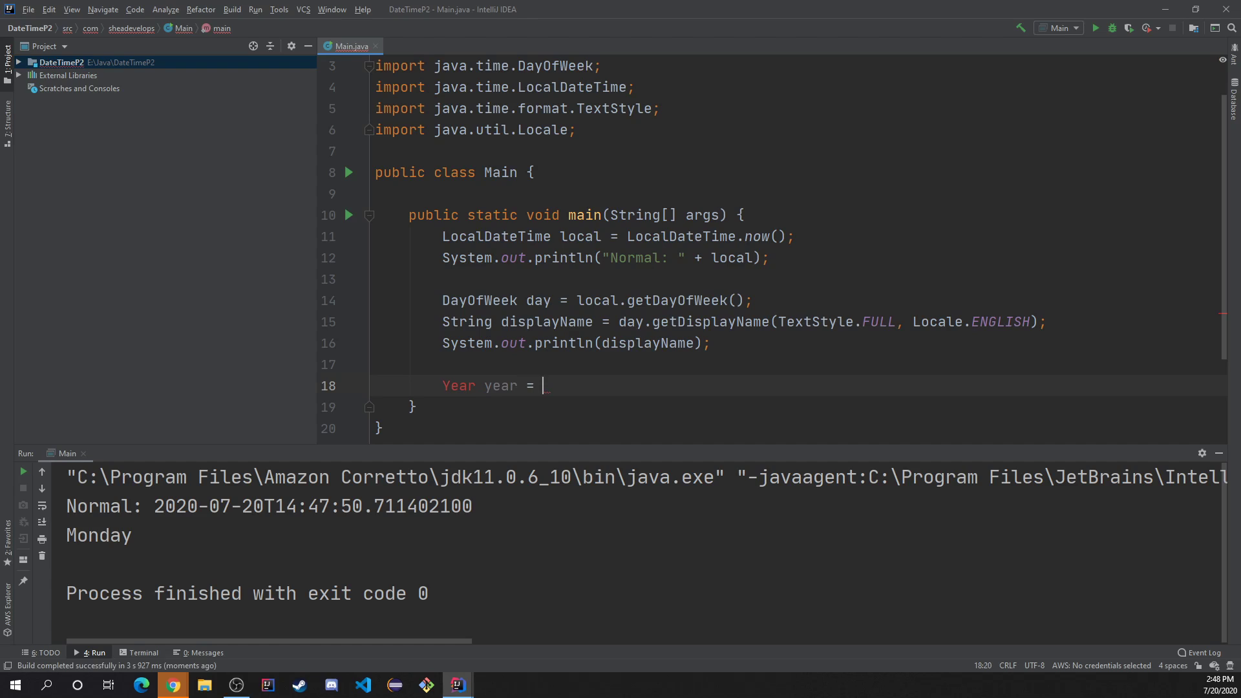
type("loca")
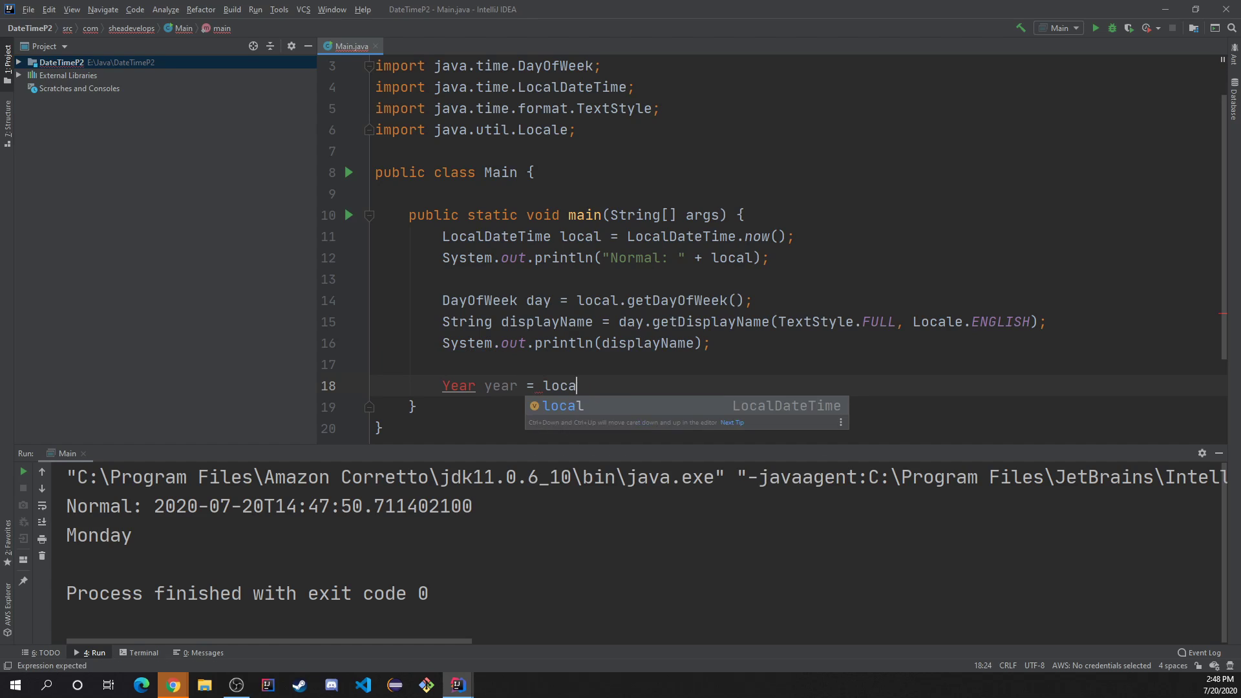
type("l.get")
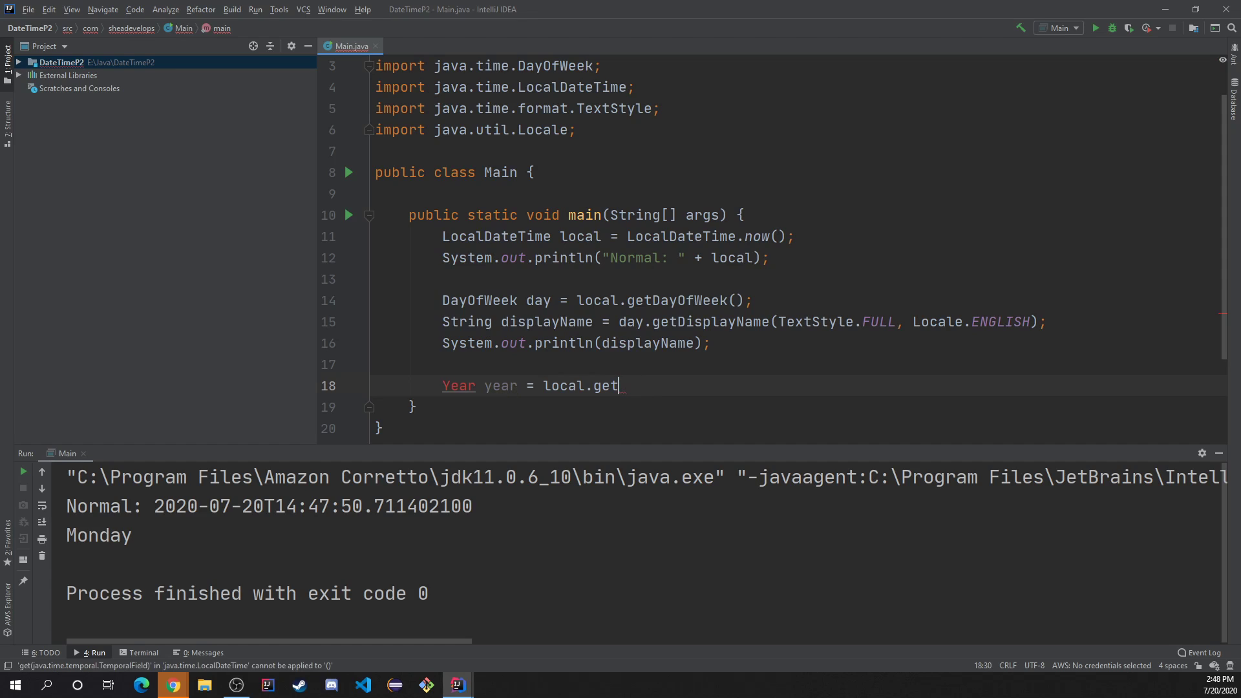
type("Year()")
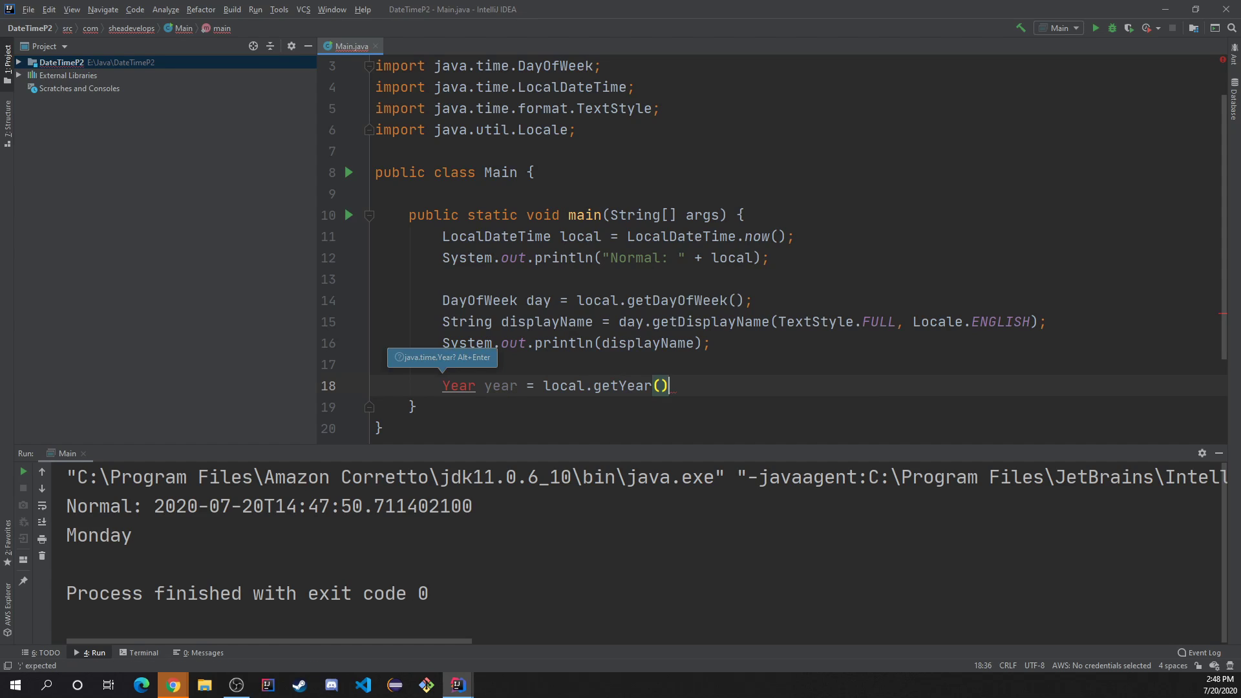
type(";")
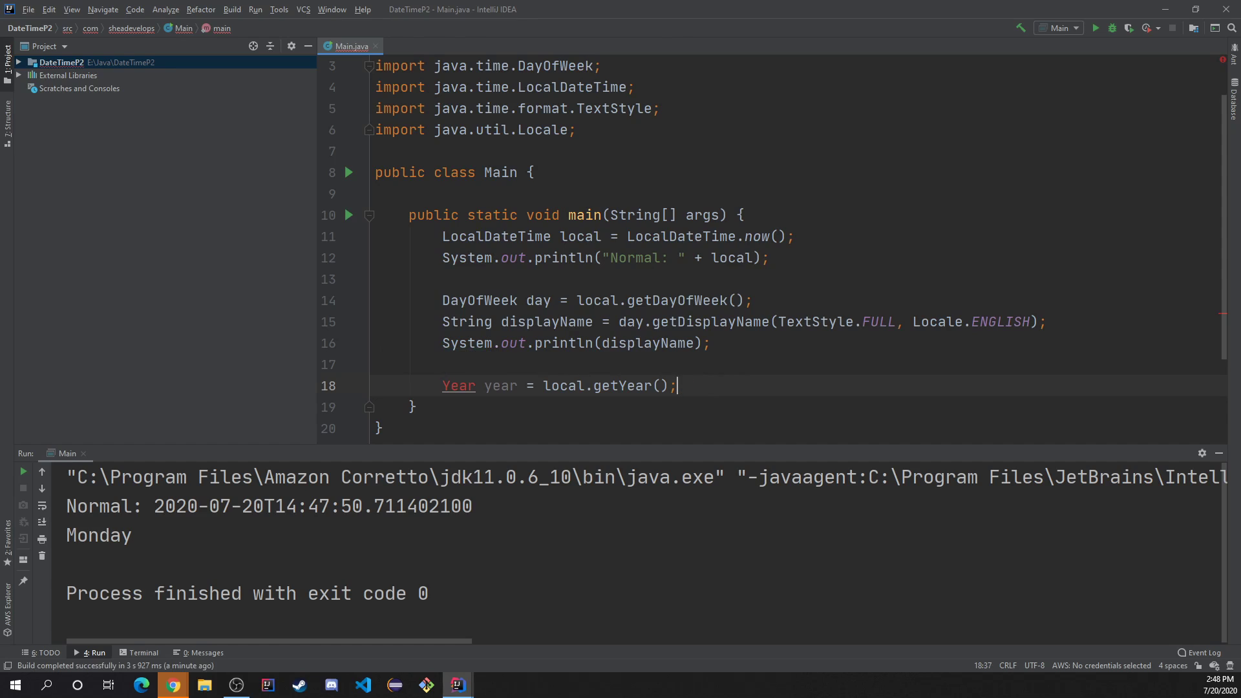
mouse_move(458, 385)
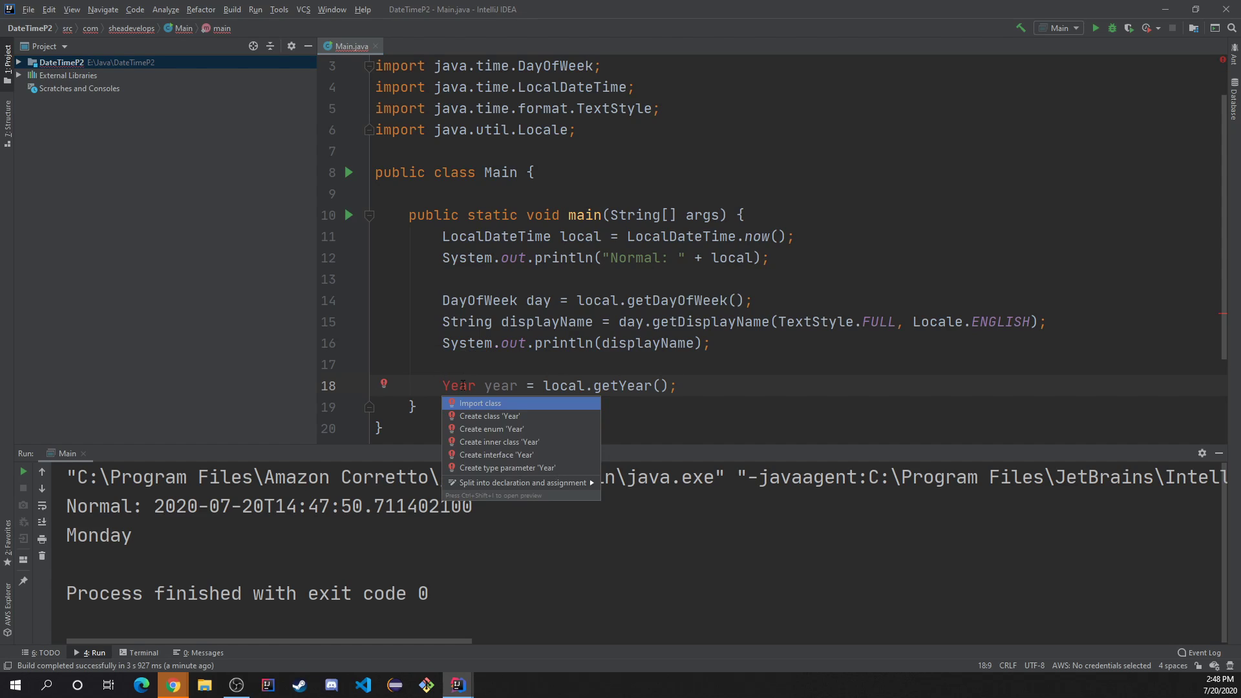
left_click(479, 403)
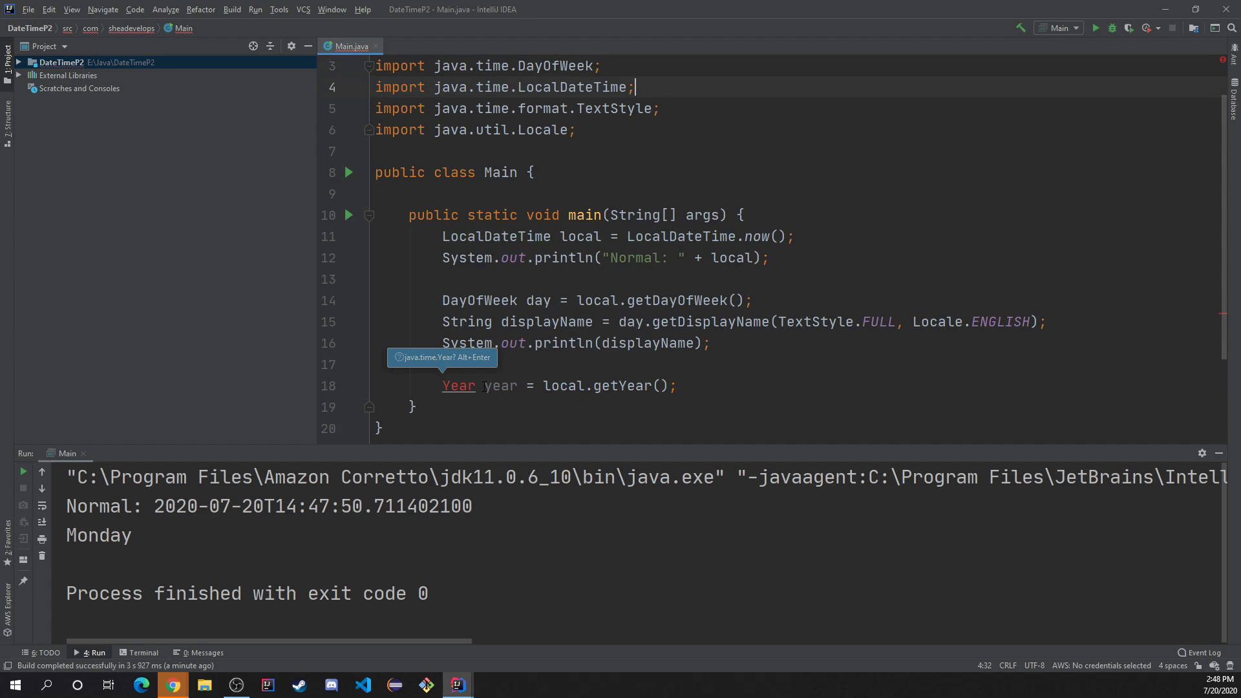
double_click(457, 385)
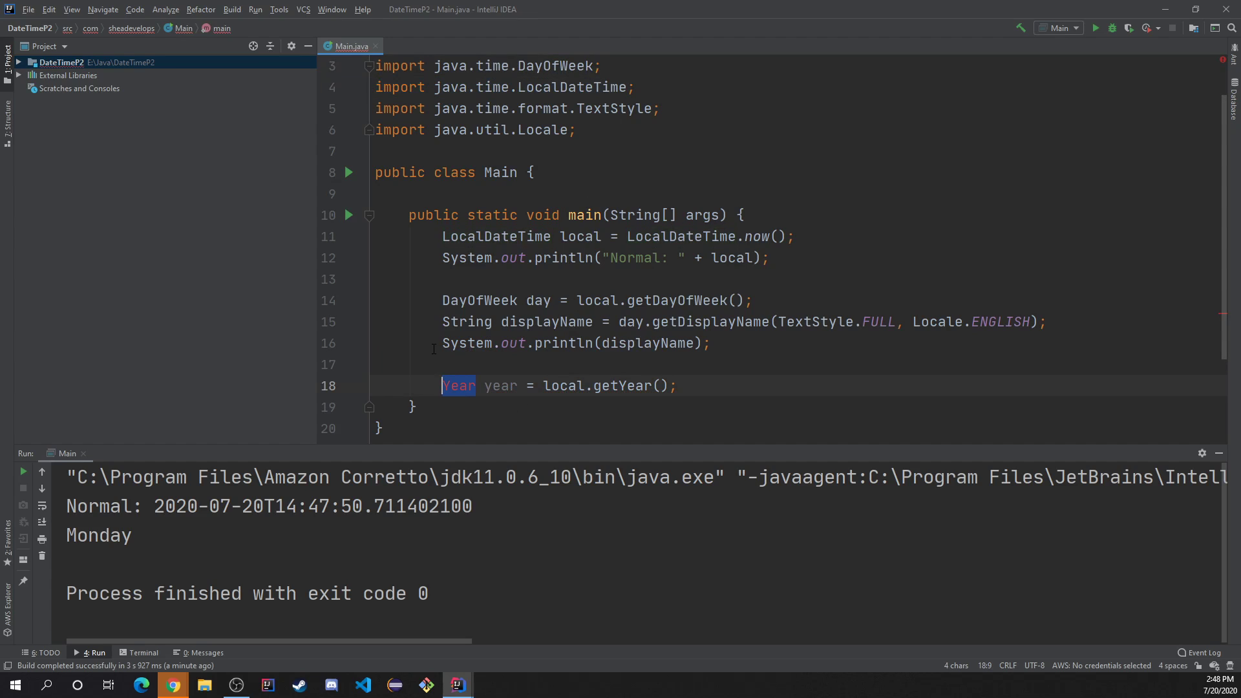
Step: Change the year type to int and print "Year: " + year, showing Year: 2020
type("int")
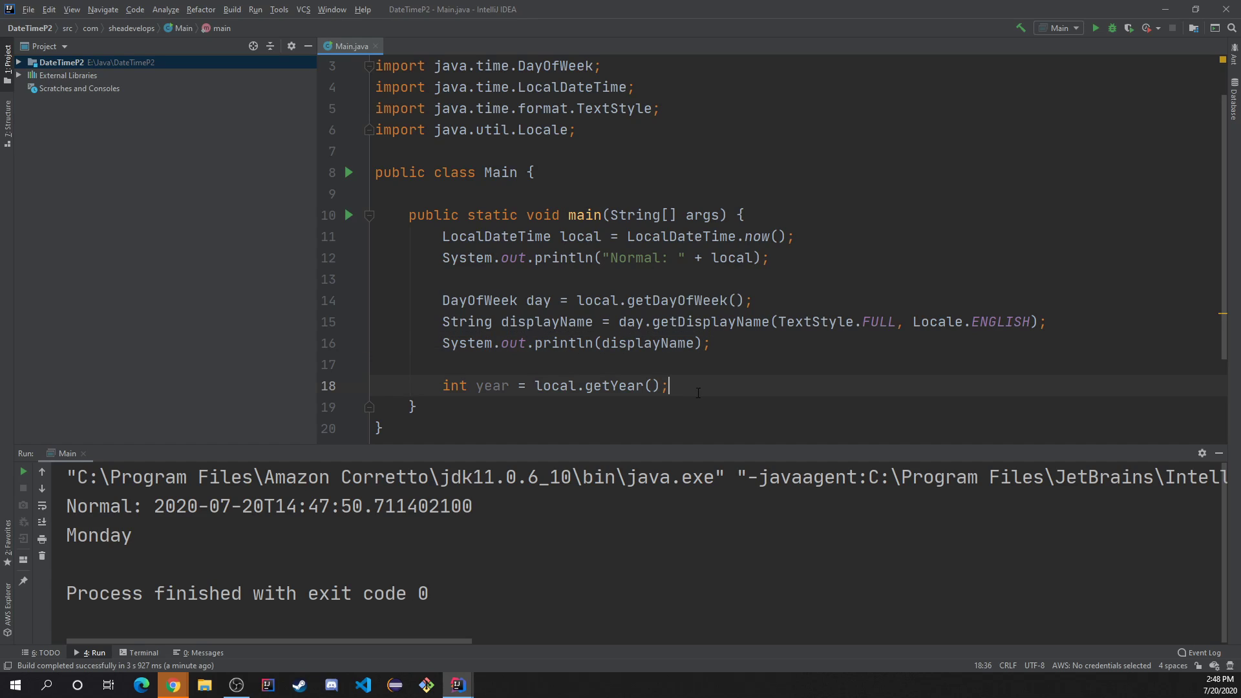
type("sout")
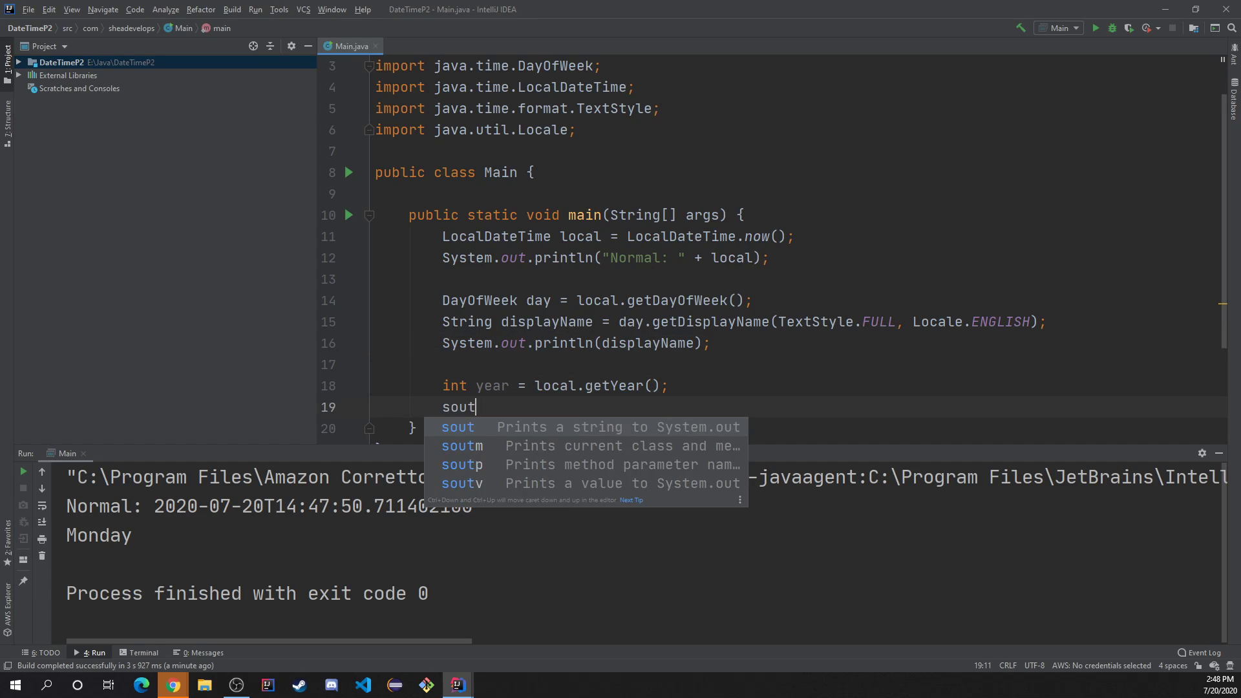
key("Tab")
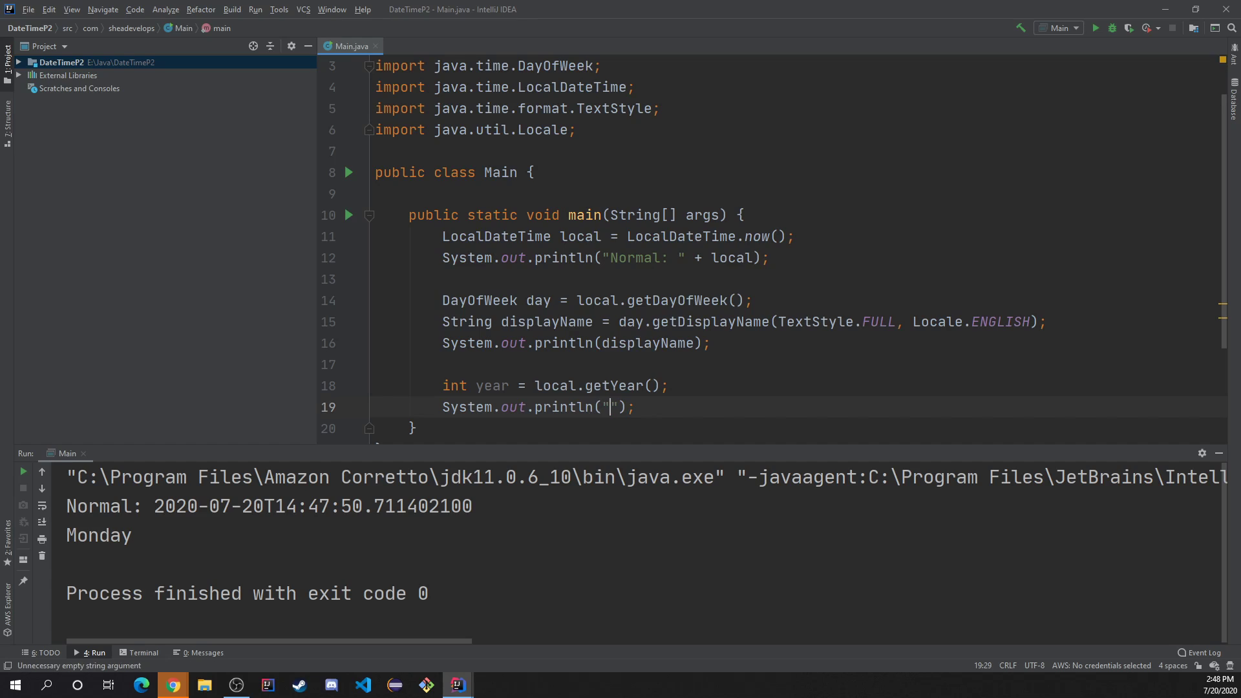
type("Year:")
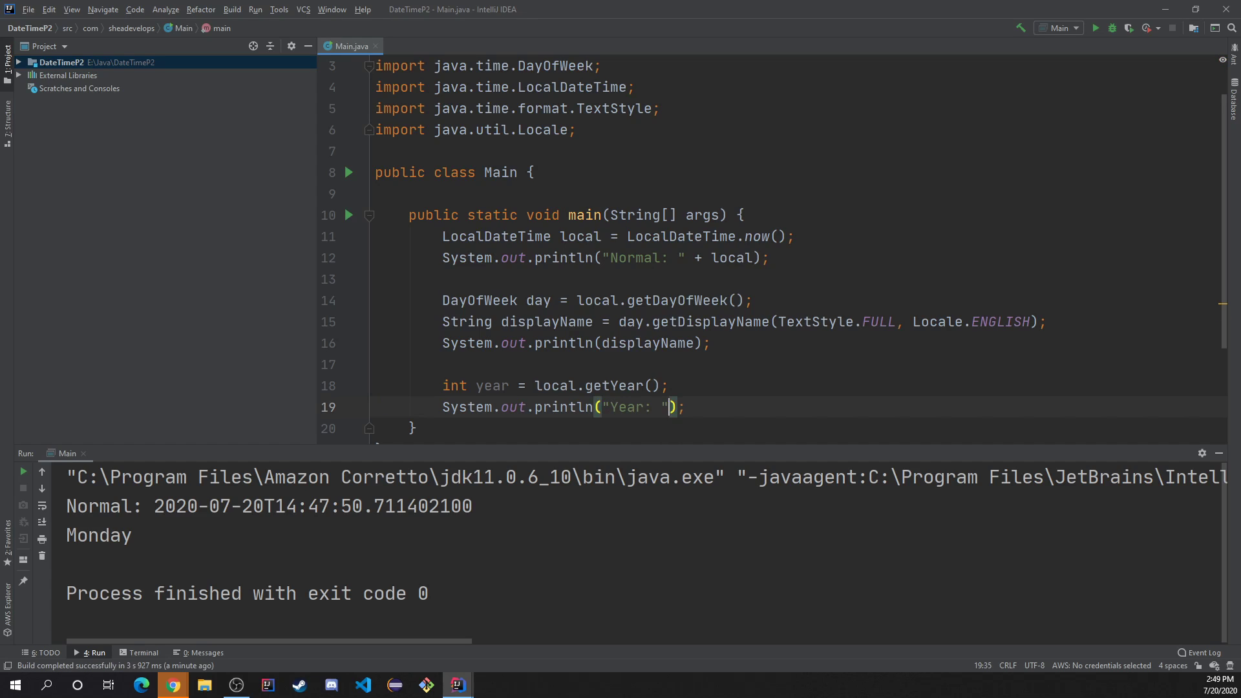
type("+ y")
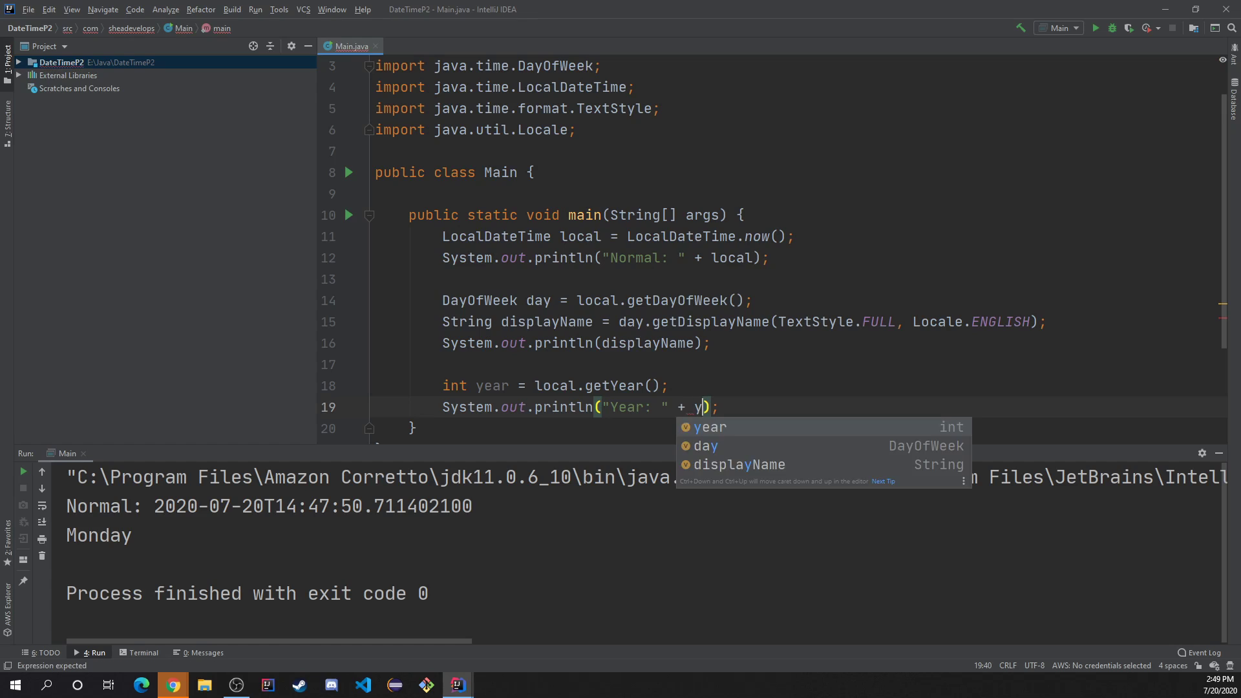
key("Tab")
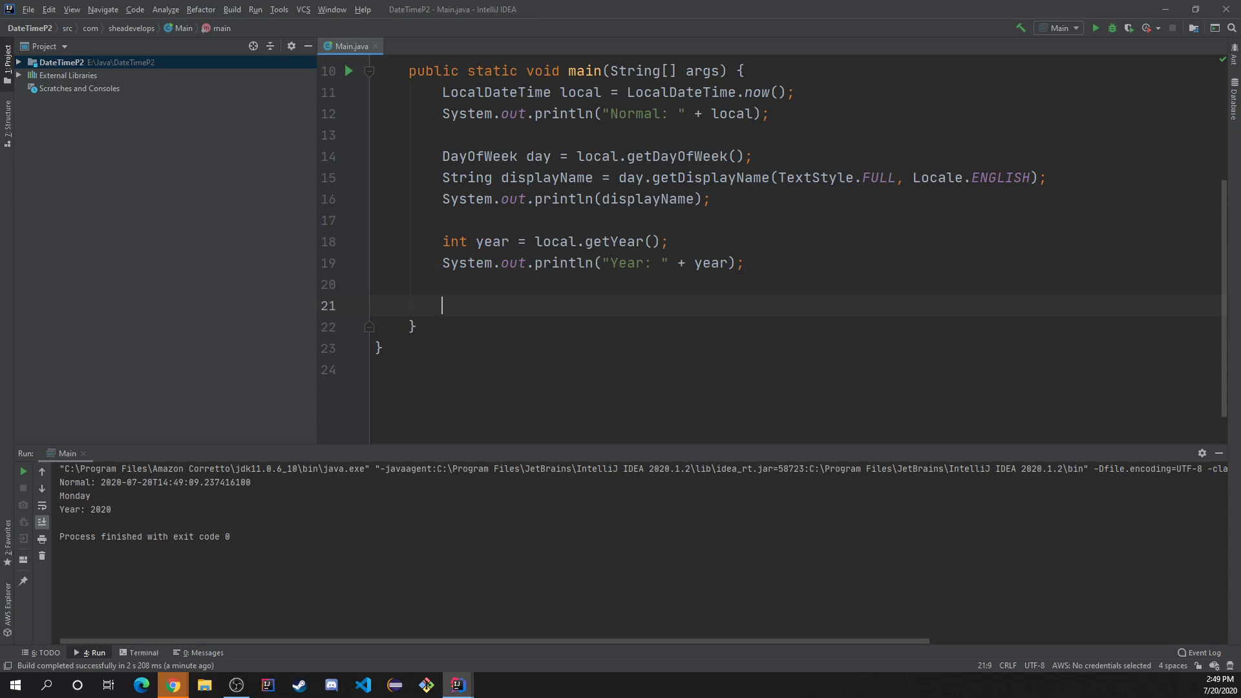
Step: Add the comment // DATE TIME FORMATTER
type("// FORM")
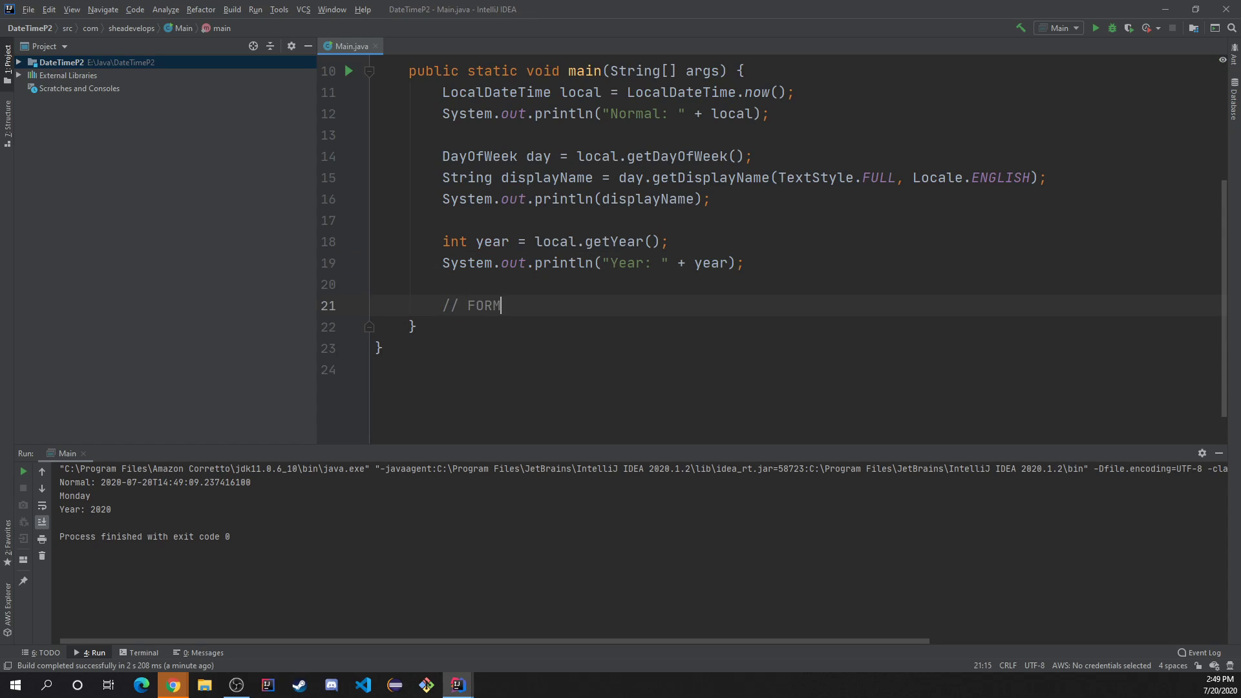
type("AT DATE")
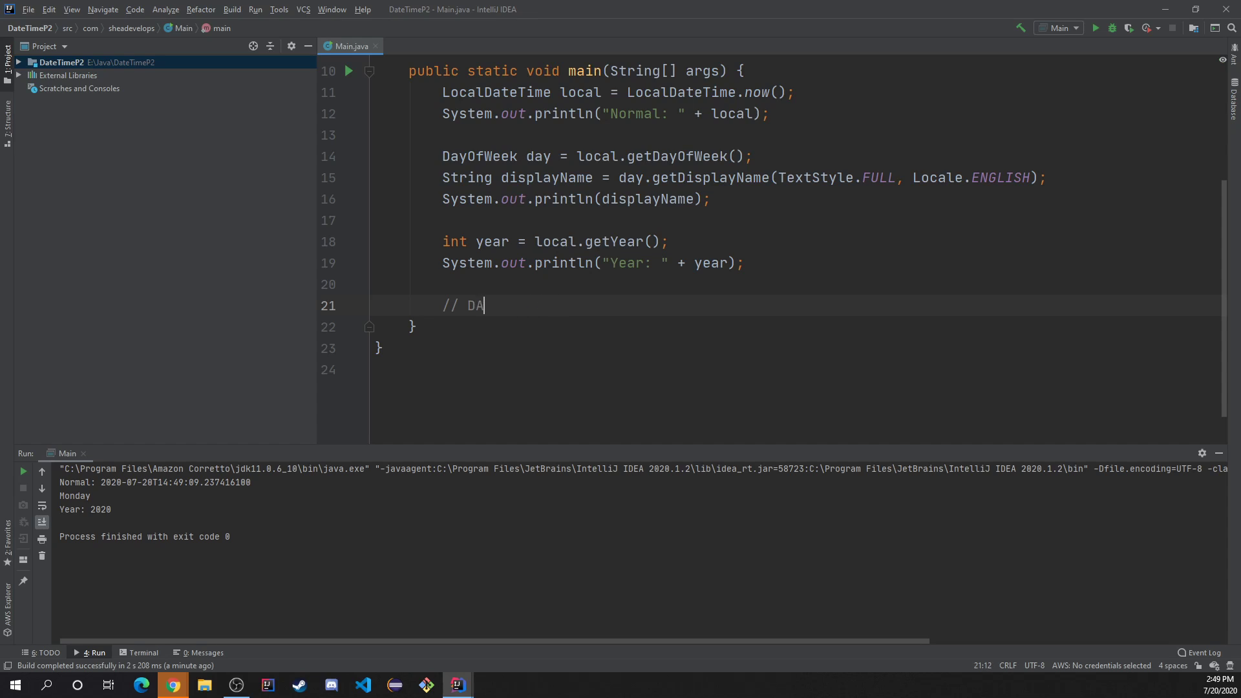
type("TE TIME FORMA")
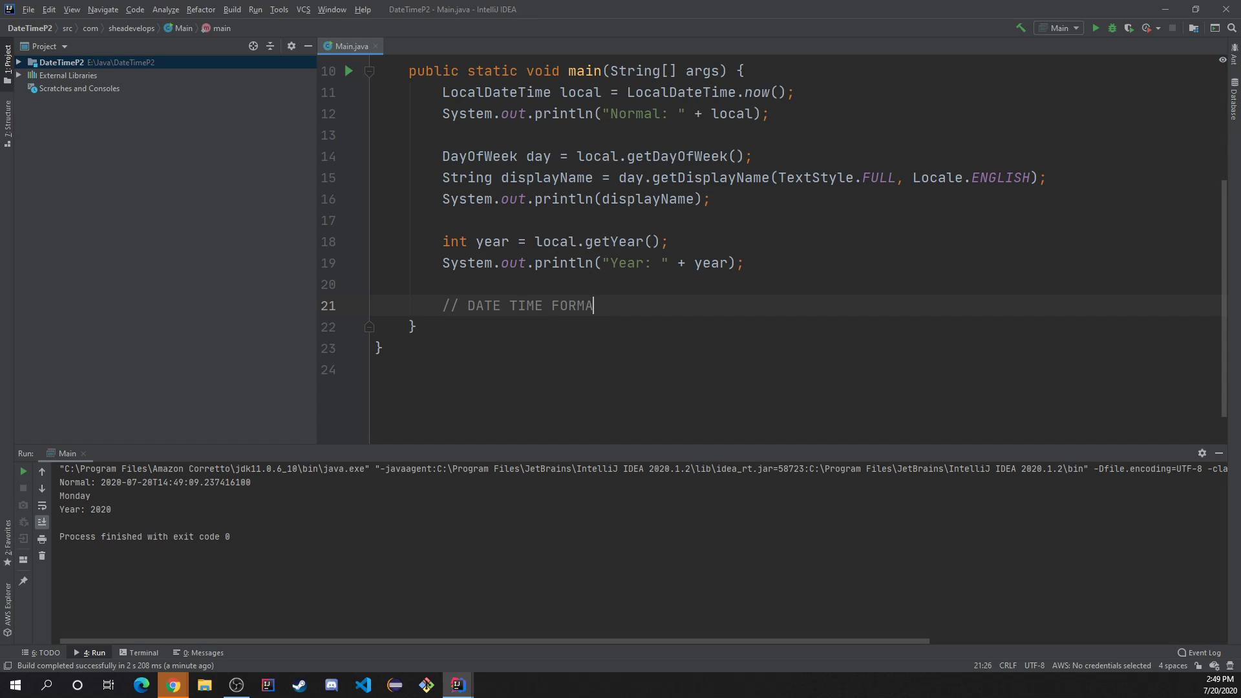
type("TTER")
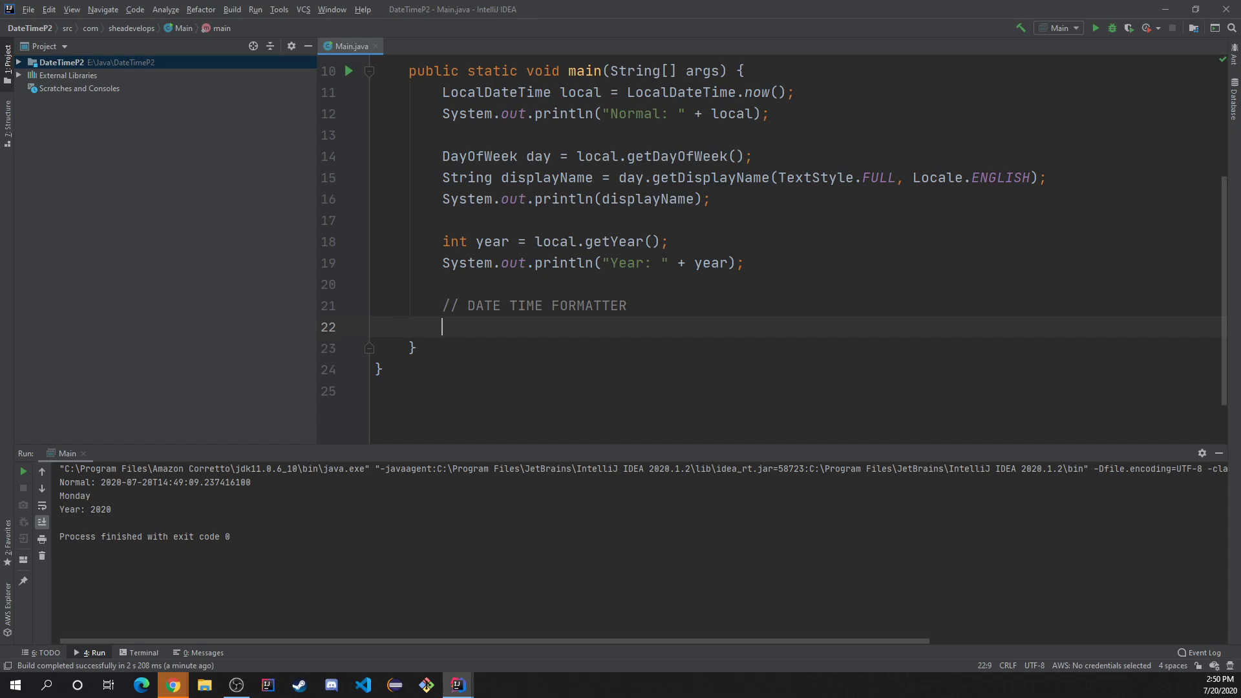
Step: Declare DateTimeFormatter dtf = DateTimeFormatter.ofPattern("") using code completion
type("DateT")
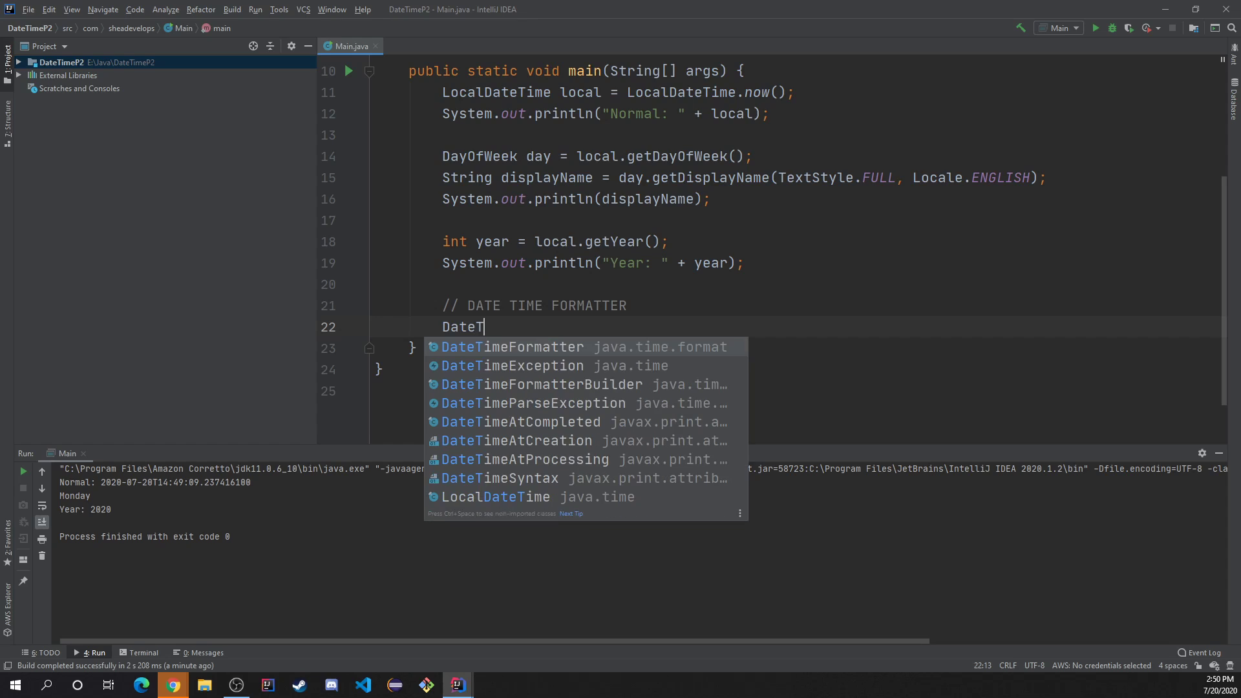
left_click(512, 346)
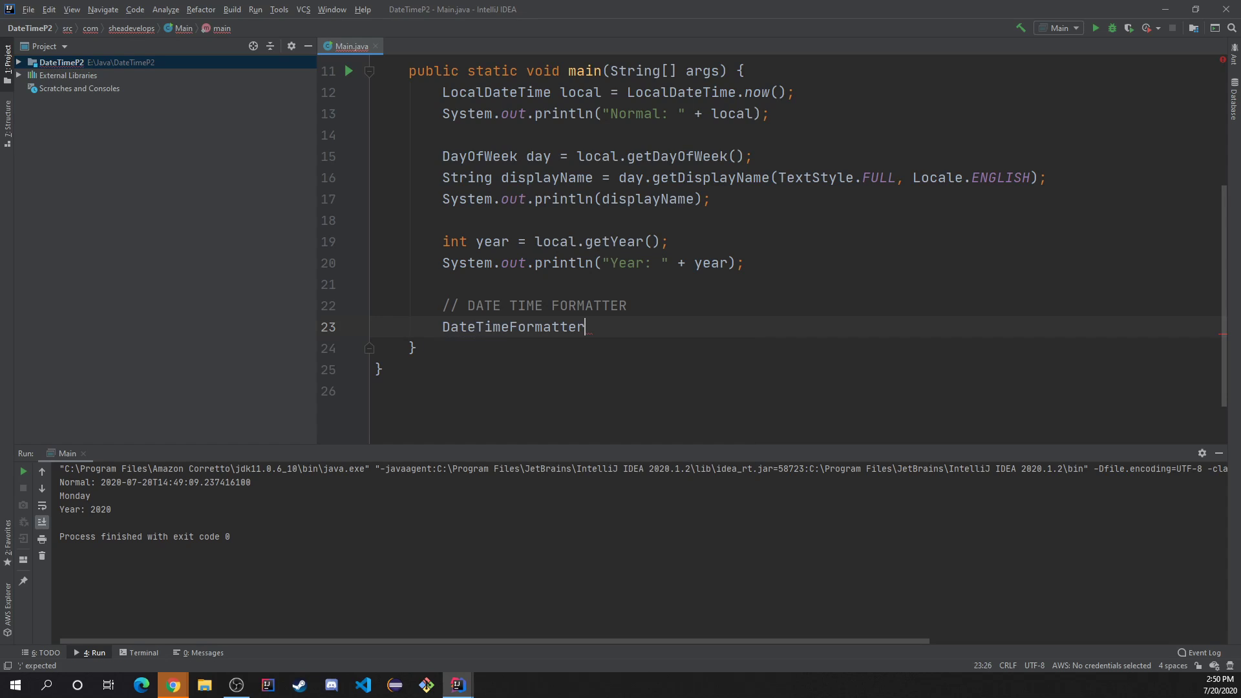
type("dateTimeFormatter")
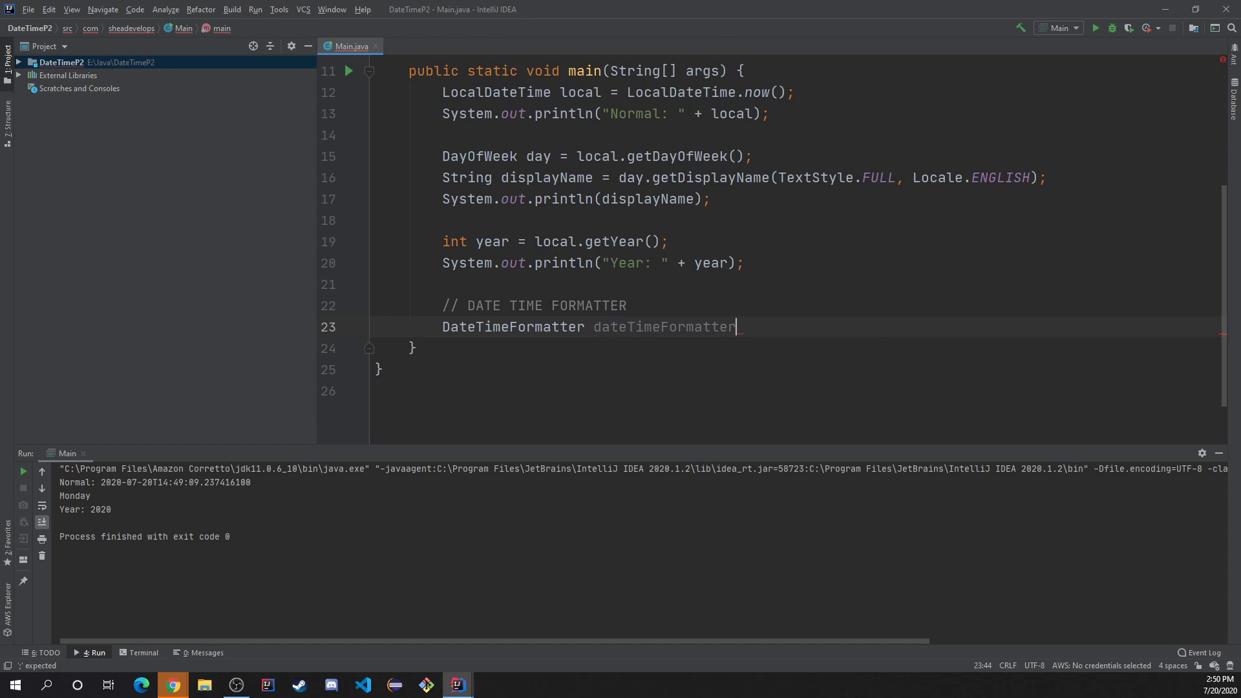
type("dtf")
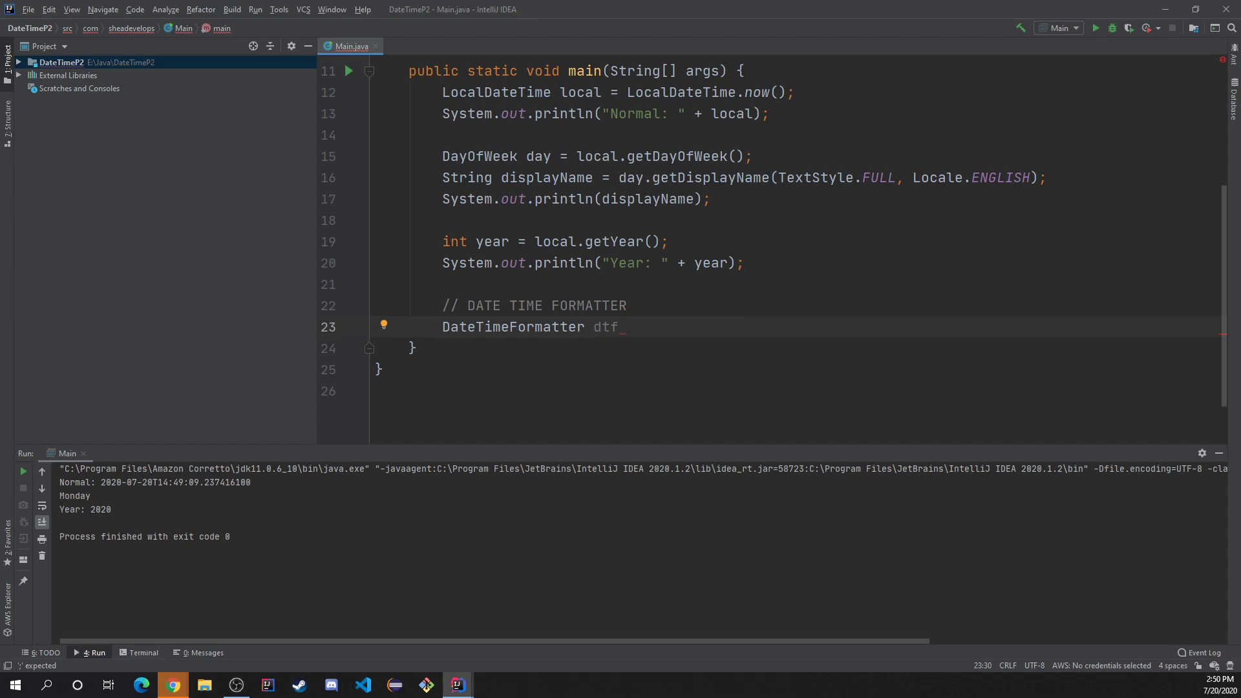
type("= Da")
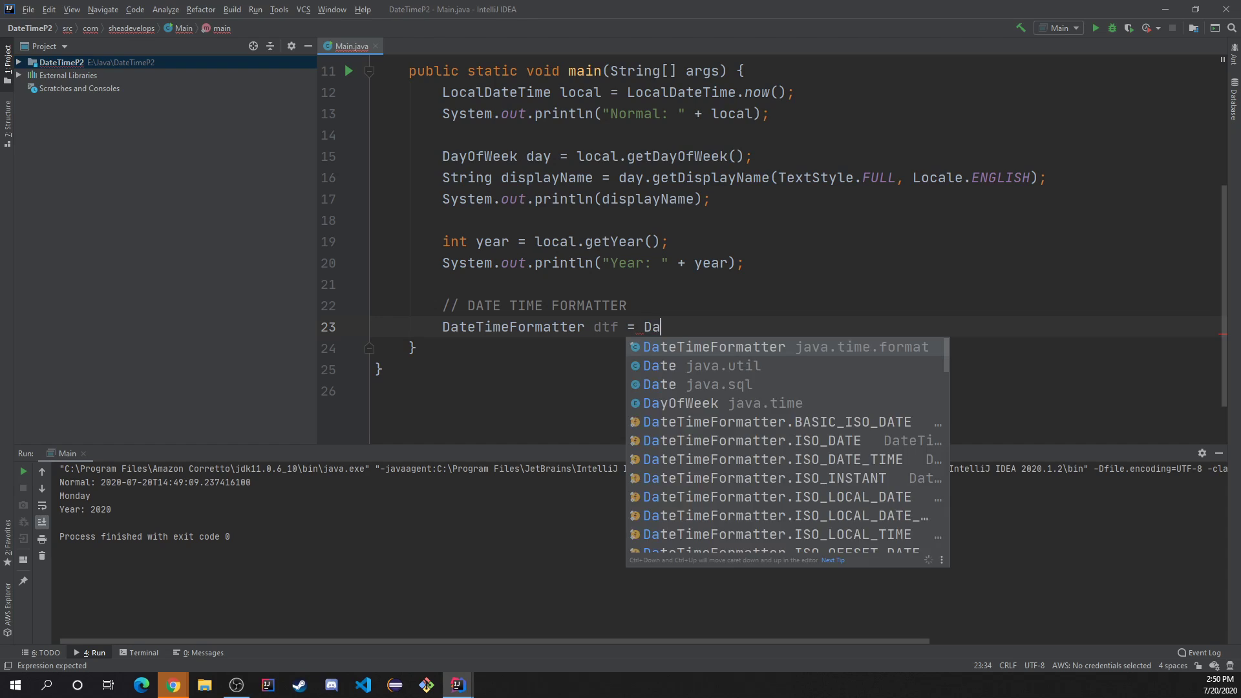
type("te")
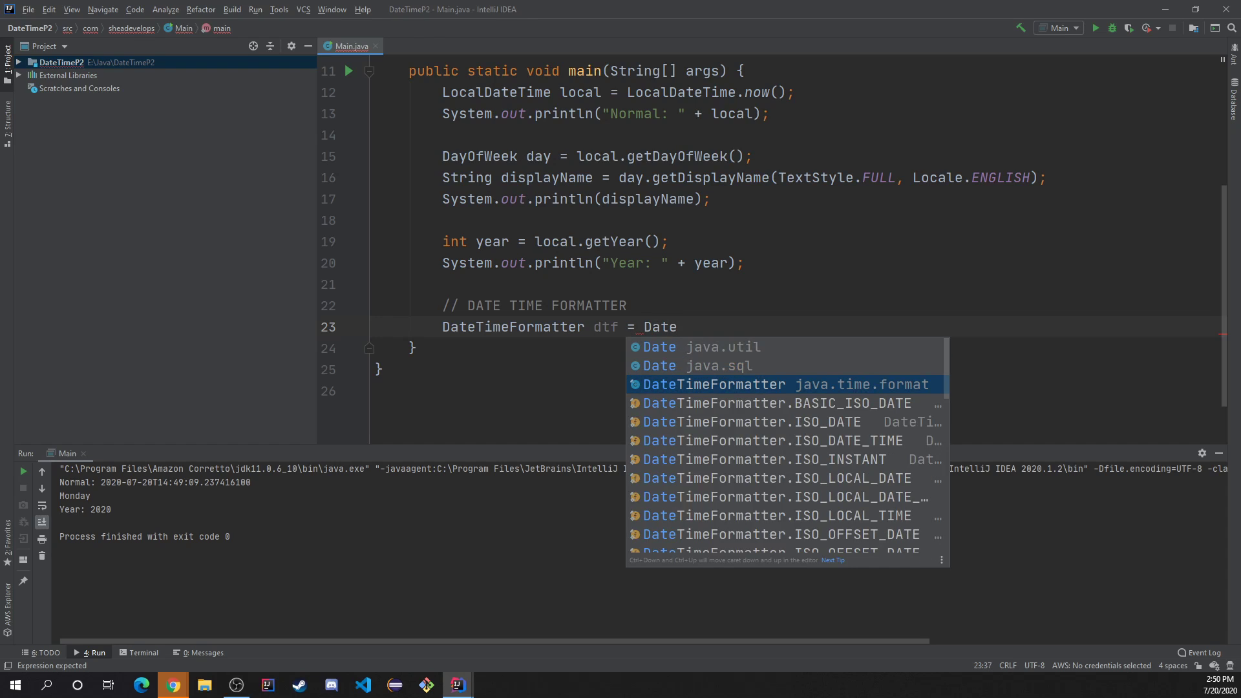
left_click(713, 384)
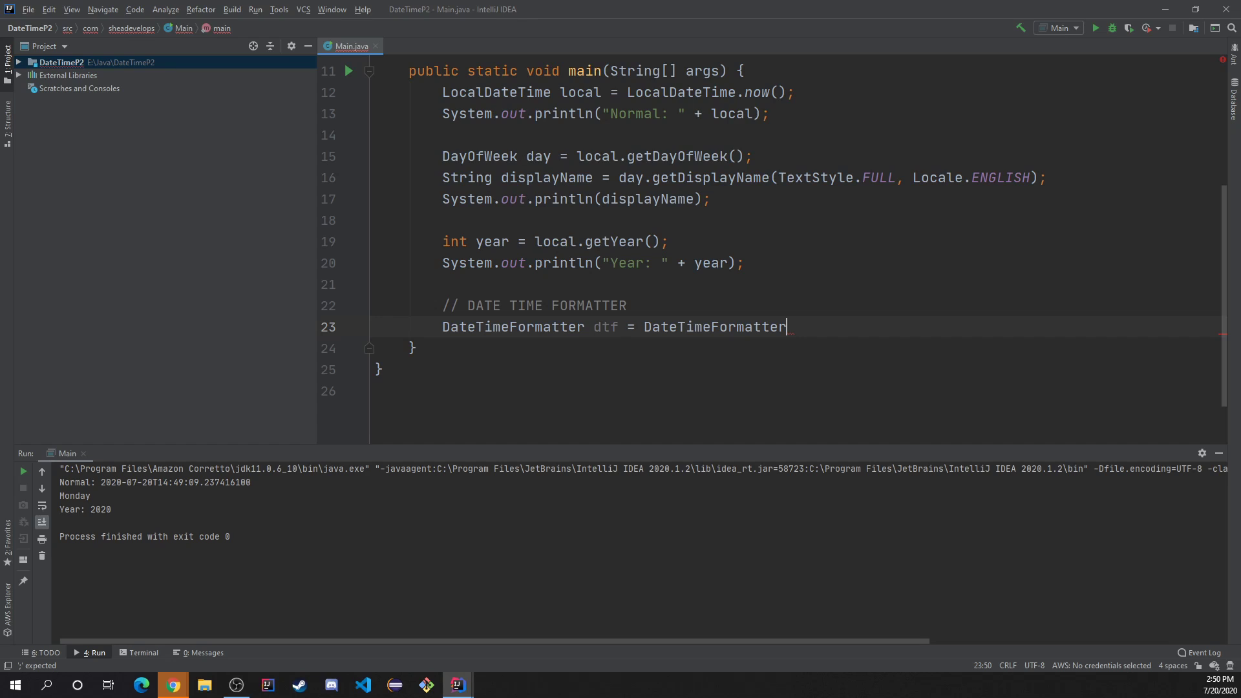
type(".ofPattern(\"")
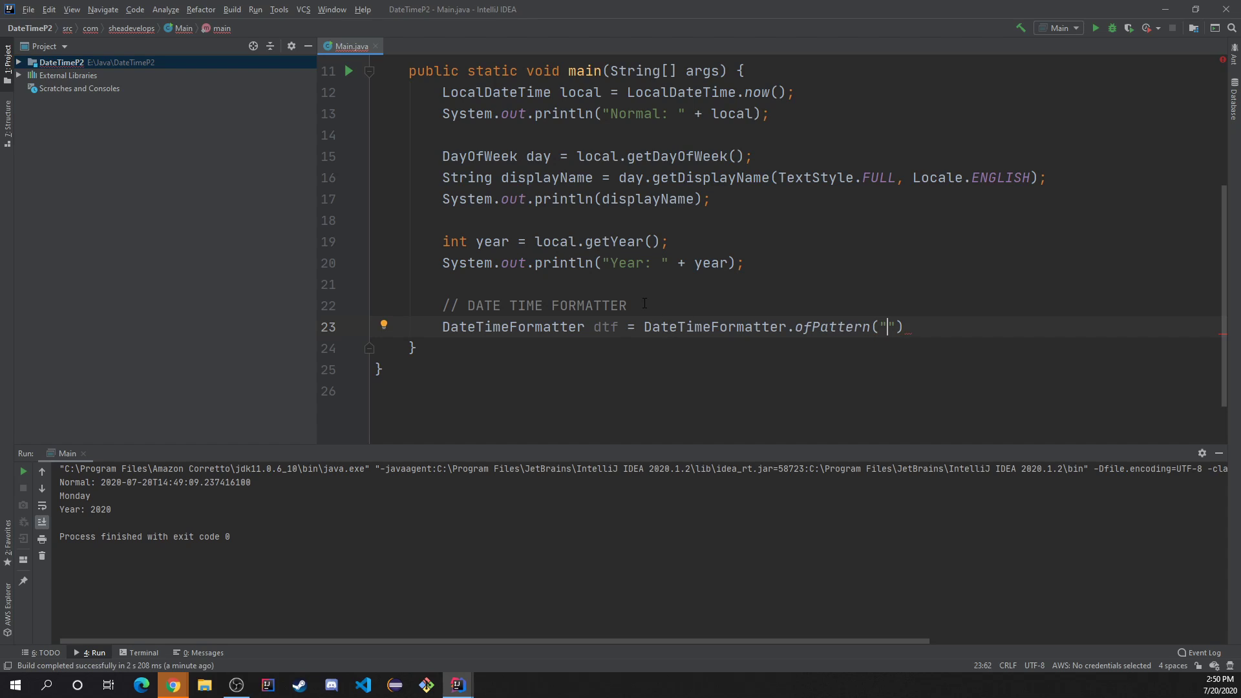
Step: Declare String pattern = "yyyy MM dd"; and pass pattern to ofPattern
type("String")
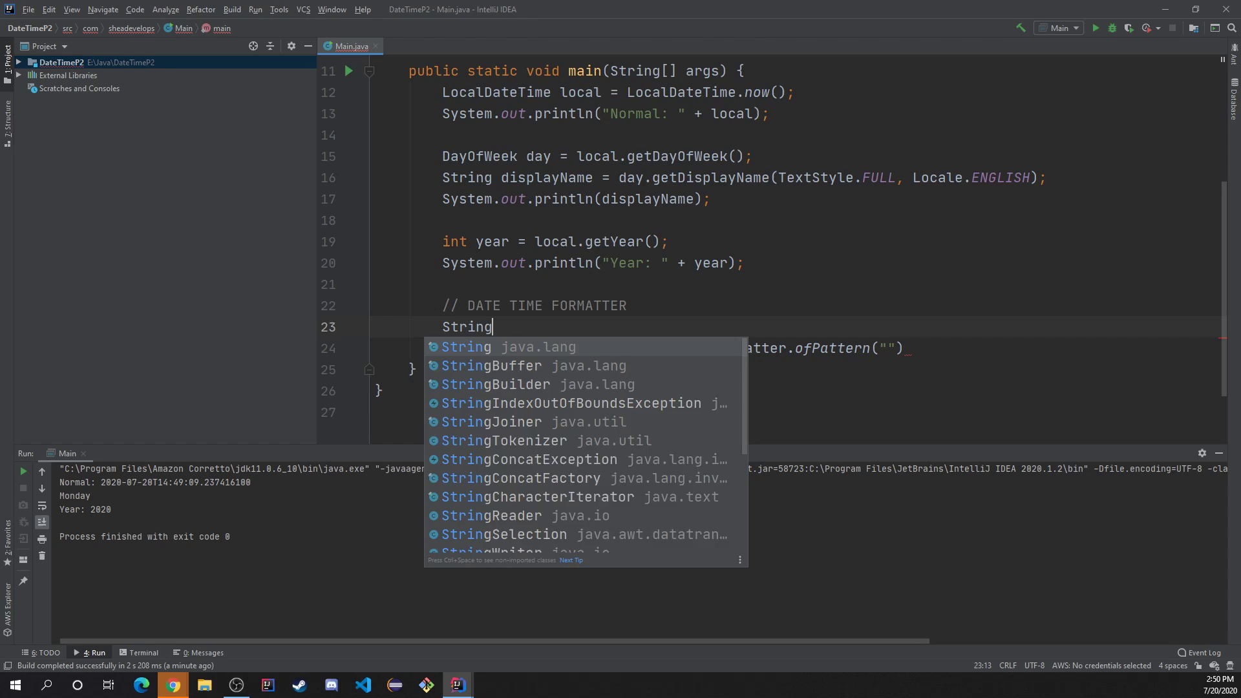
type("pattern_ =")
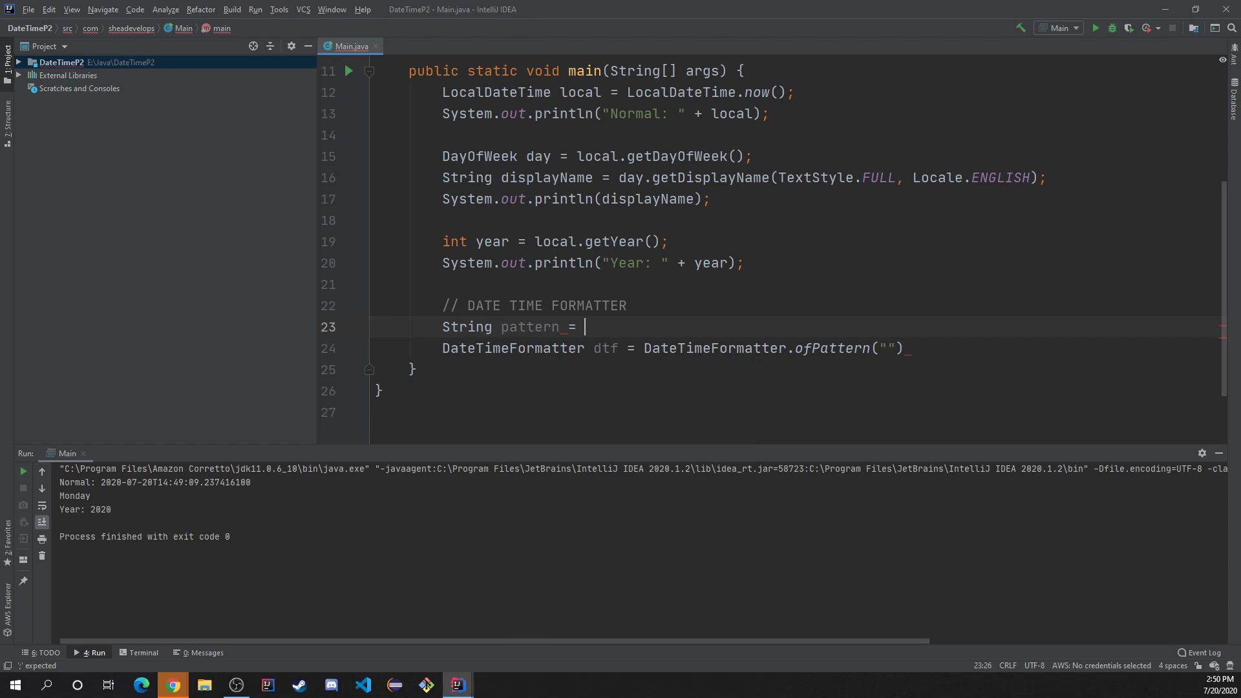
type("\"yyuy\"")
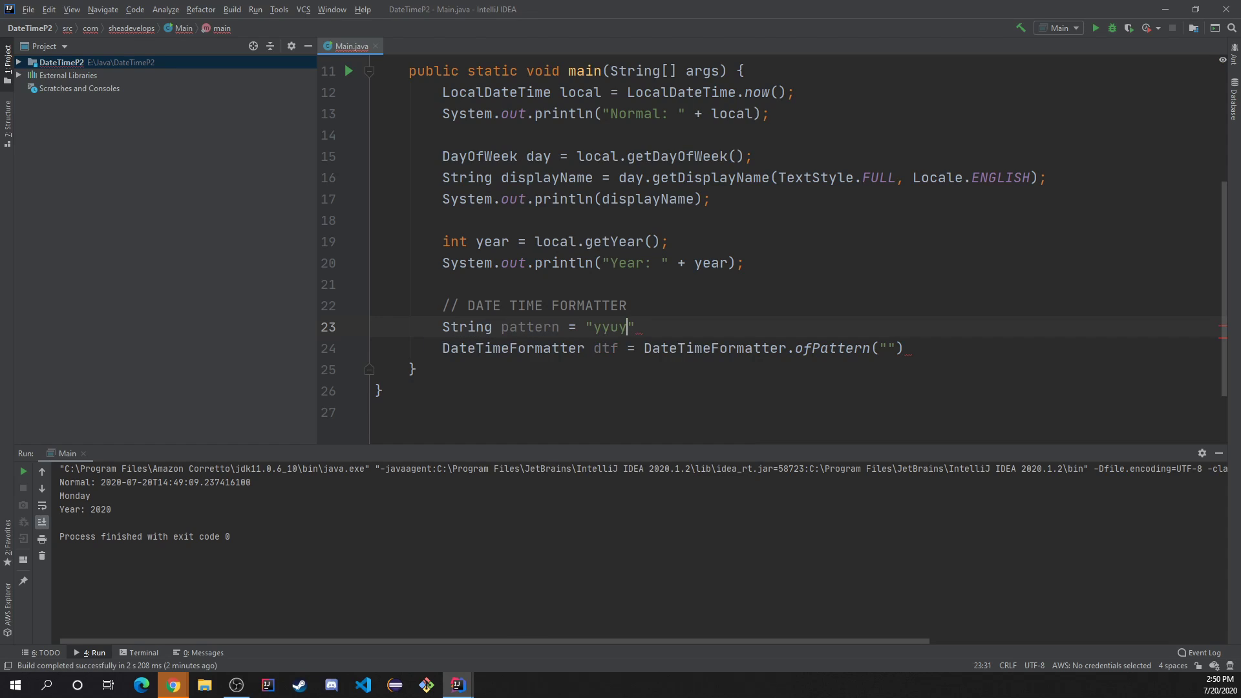
type("yyyy")
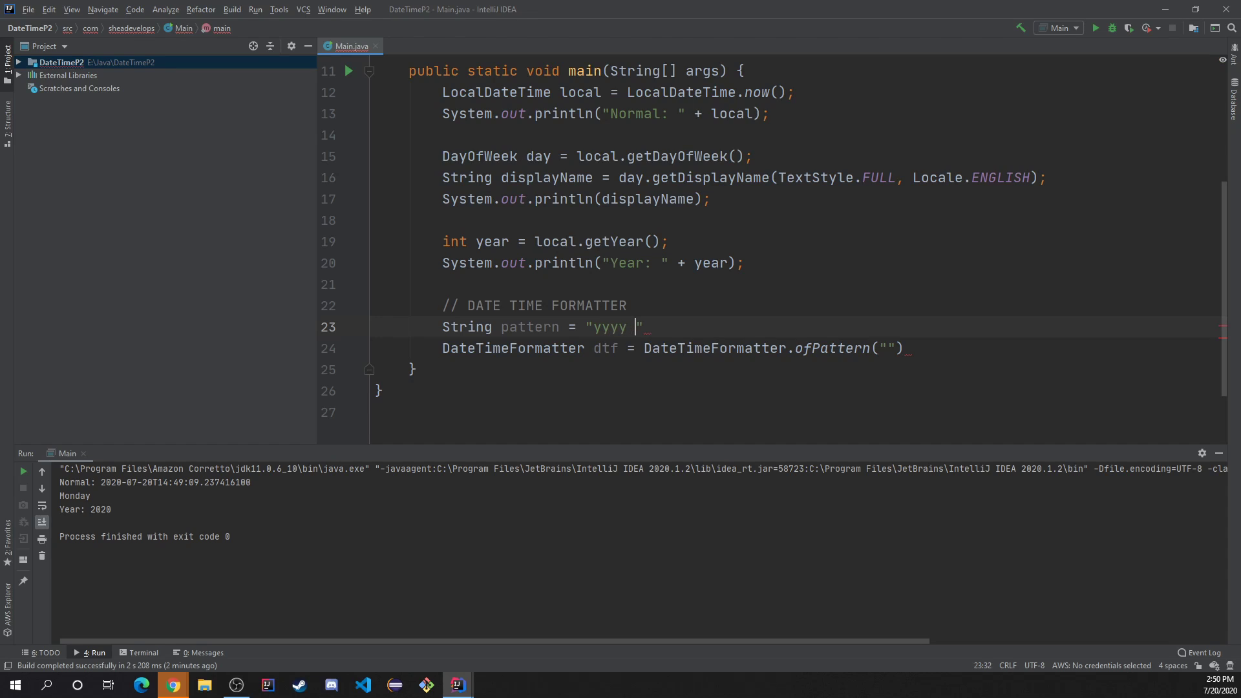
type("MM dd\";")
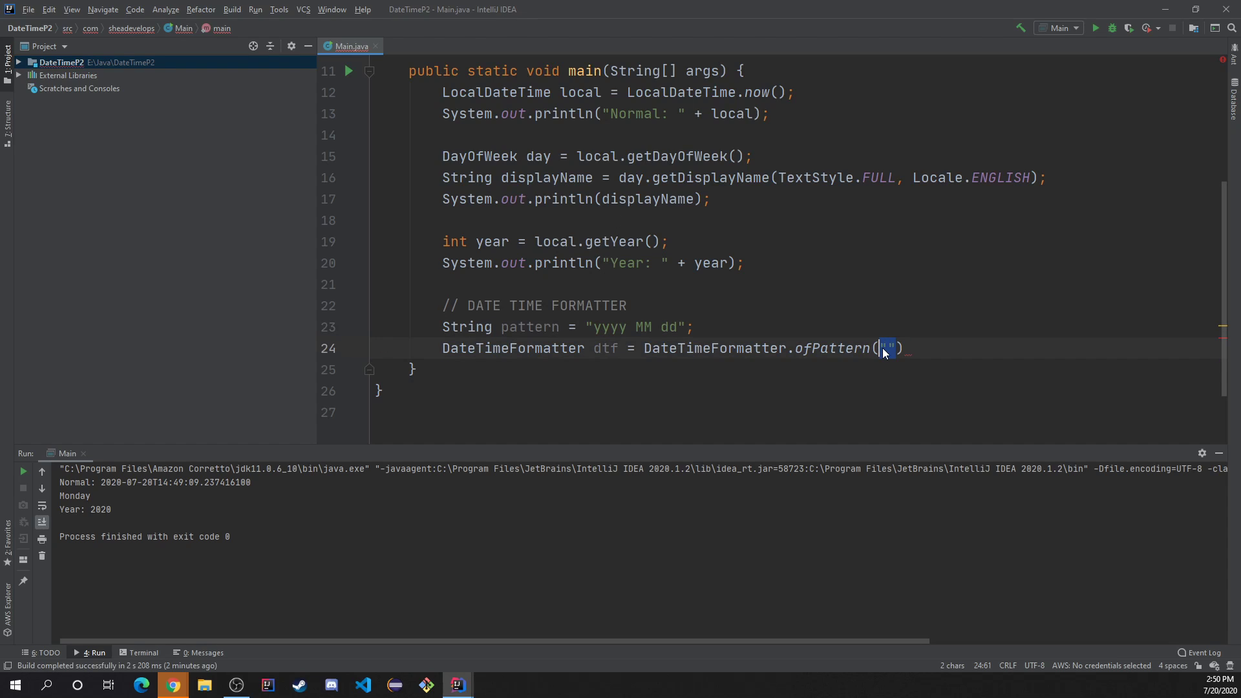
type("pattern")
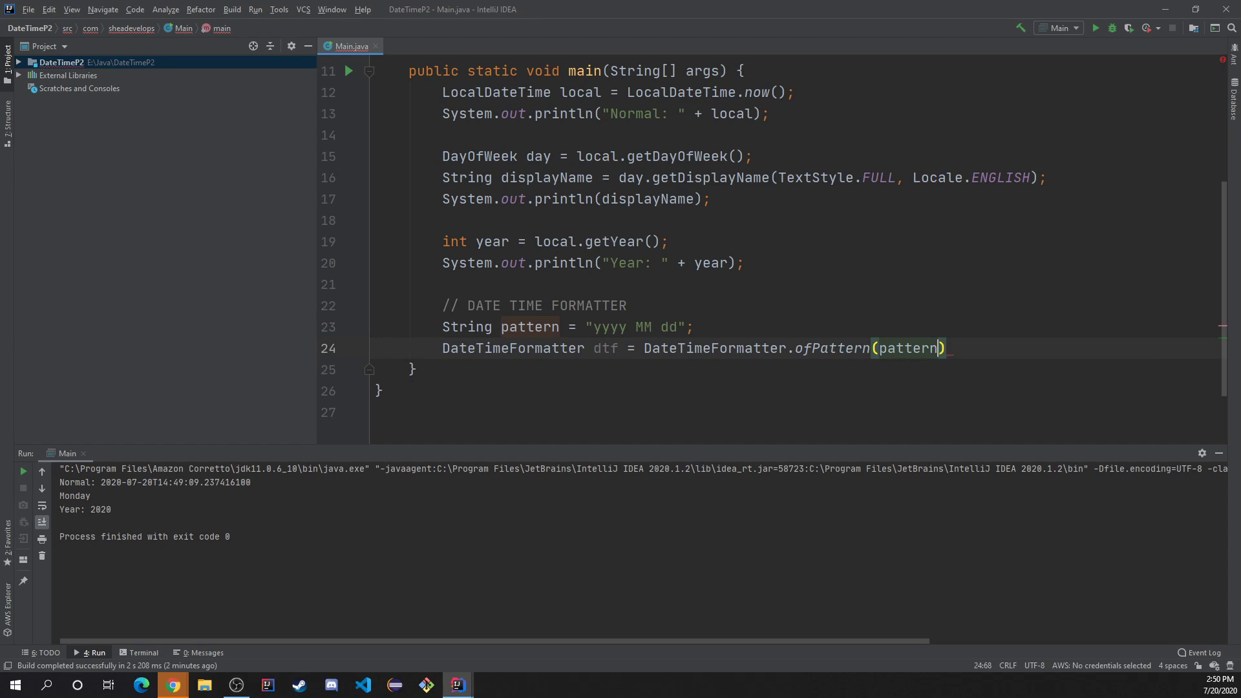
type(";")
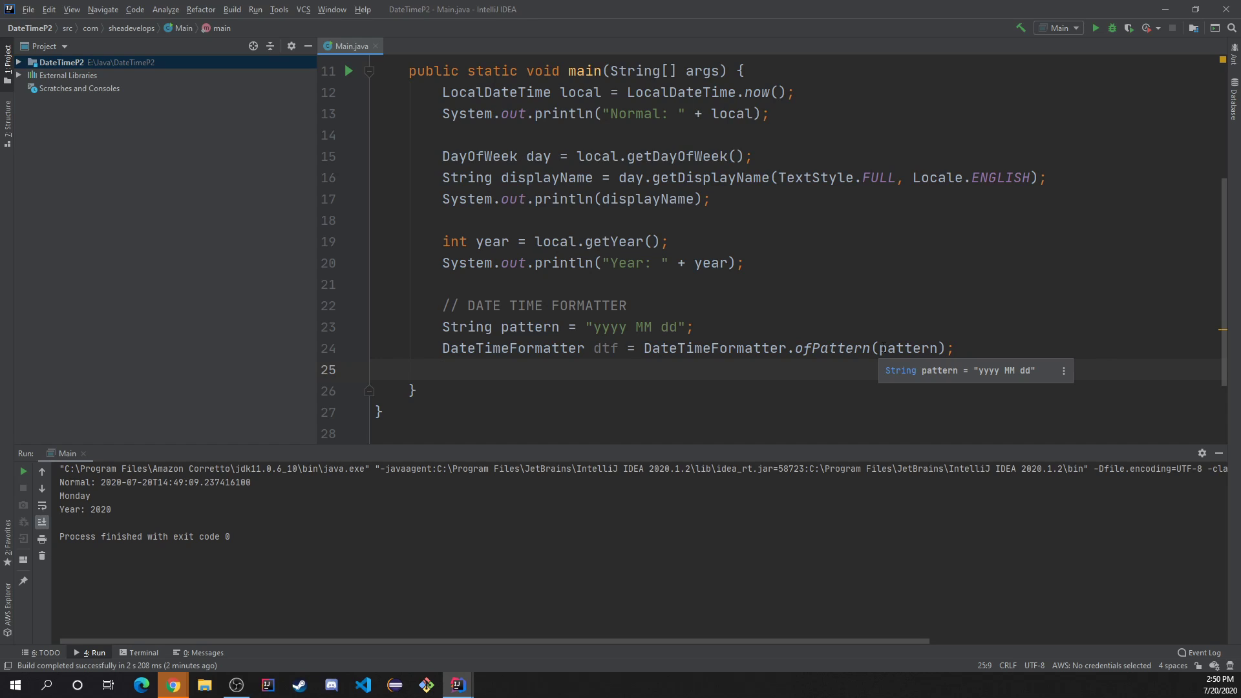
Step: Add System.out.println("Formatted Date: " + local.format(dtf)); below the formatter
type("System.out.println();")
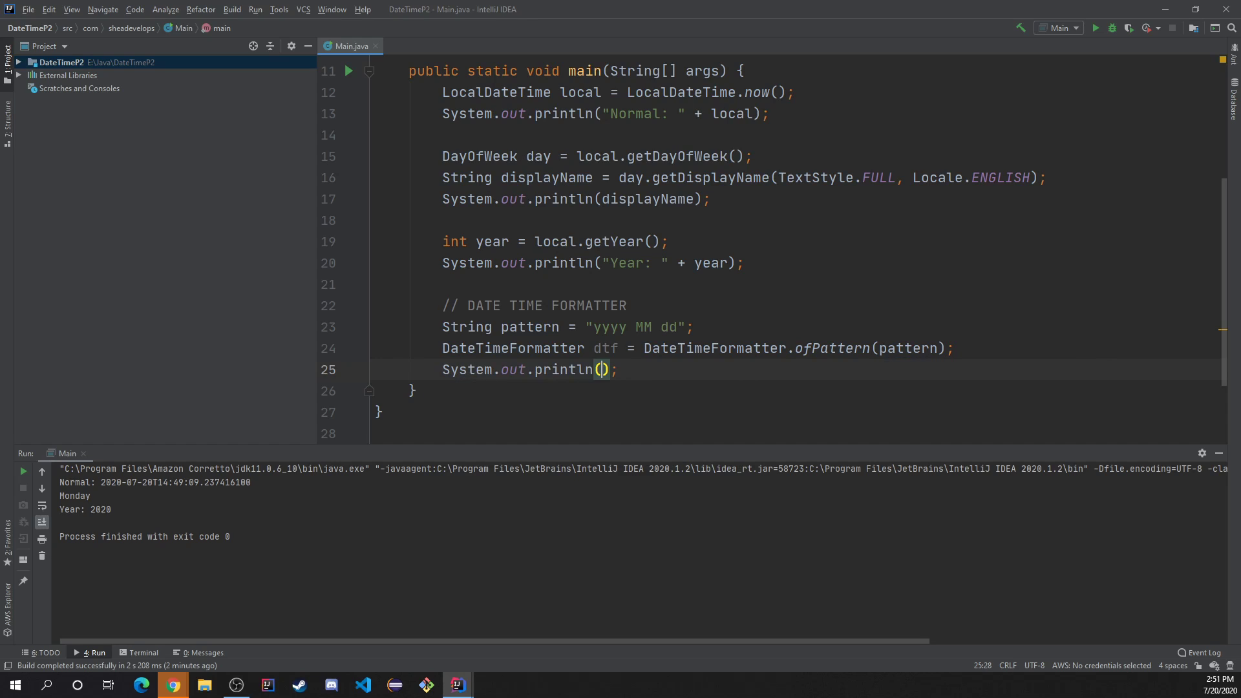
type("\"F\"")
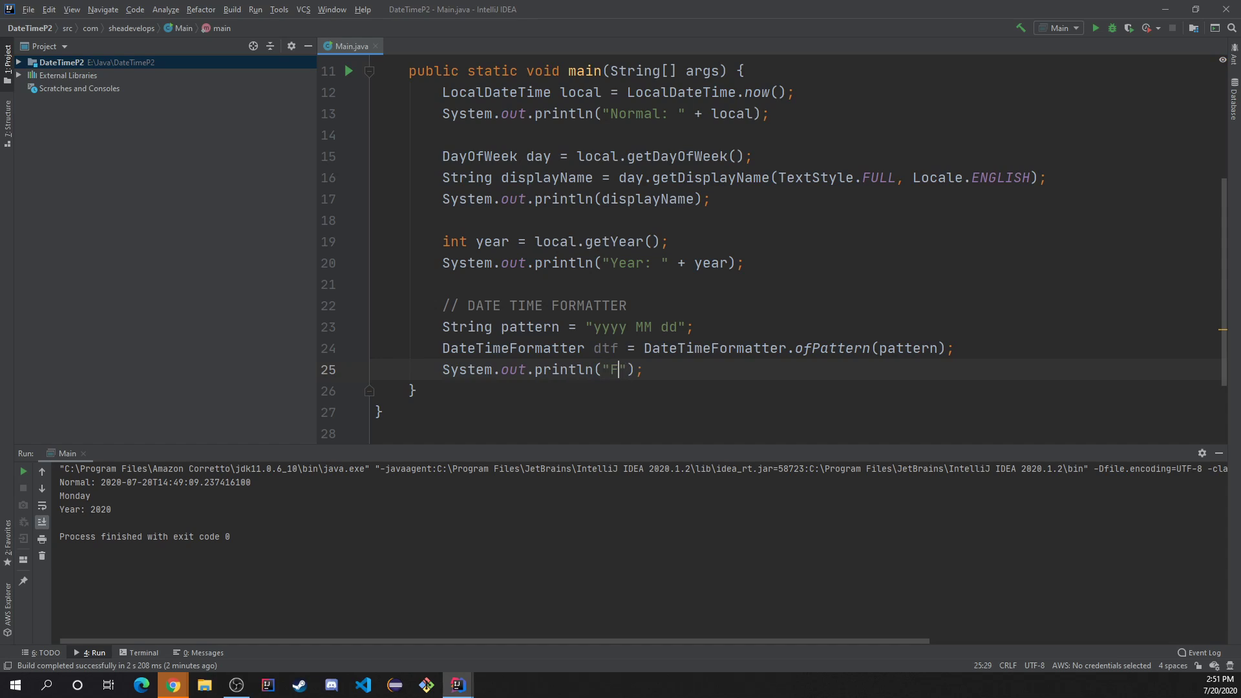
type("ormatted D")
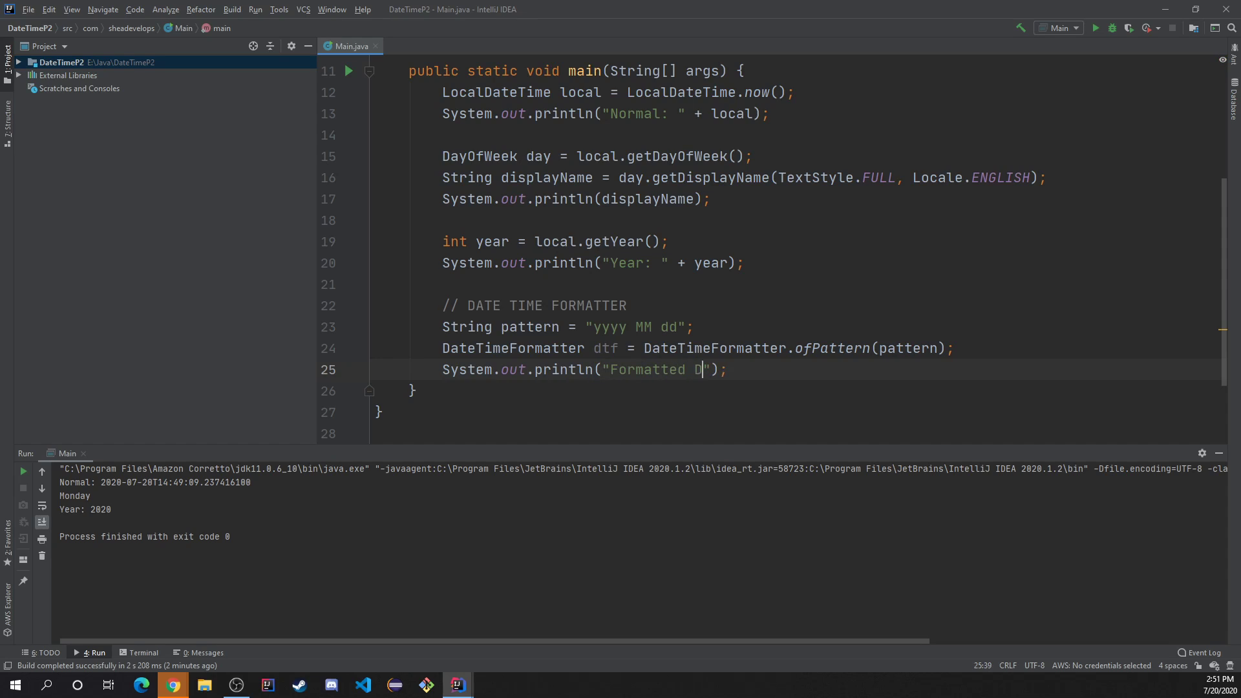
type("ate:")
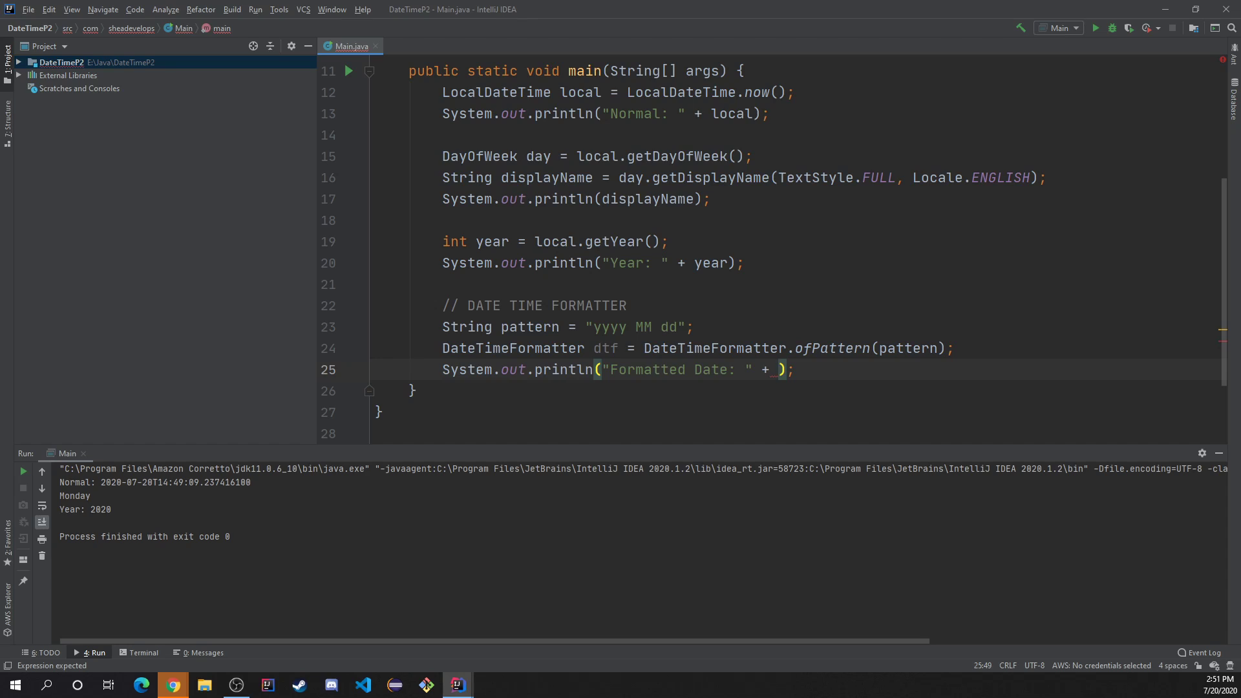
type("local.format(dtf")
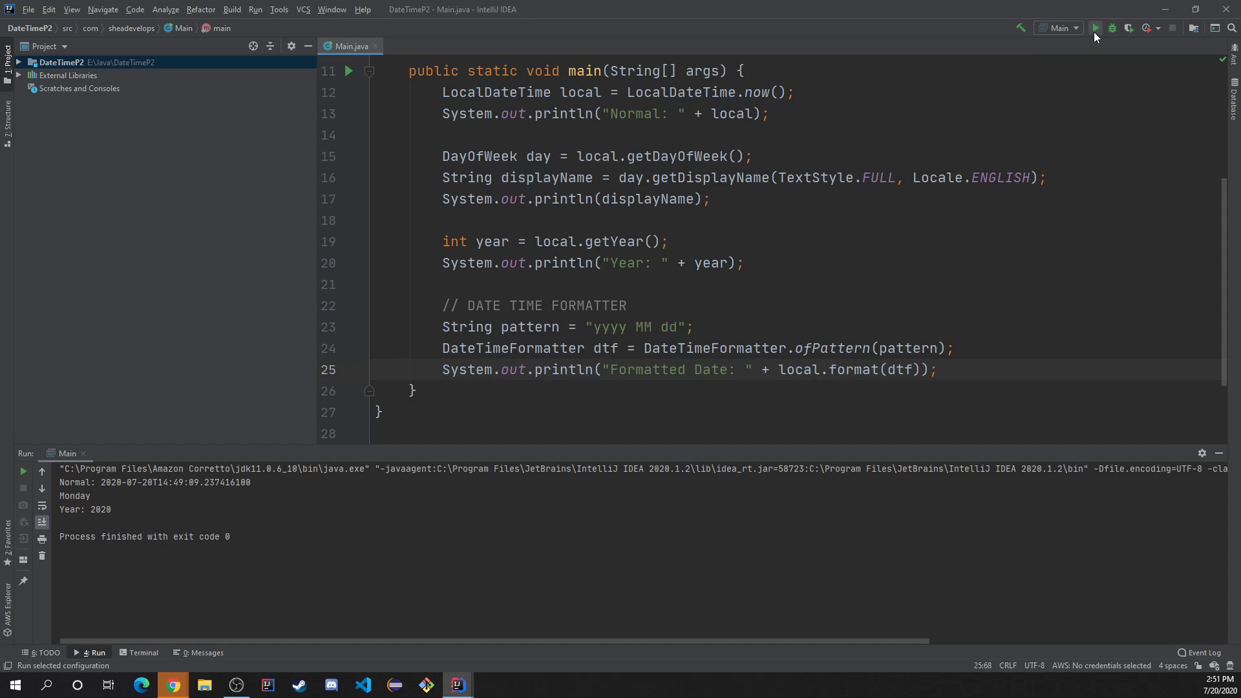
Step: Run Main to see Formatted Date: 2020 07 20 in the console
left_click(1096, 28)
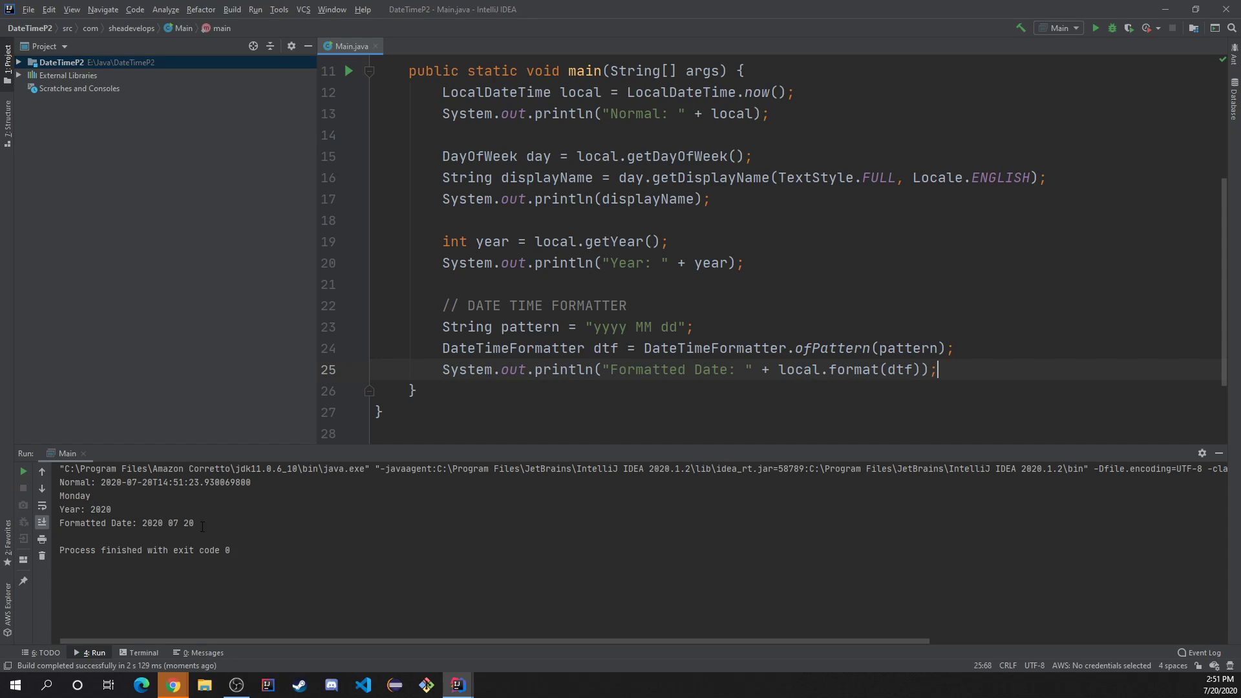
double_click(155, 523)
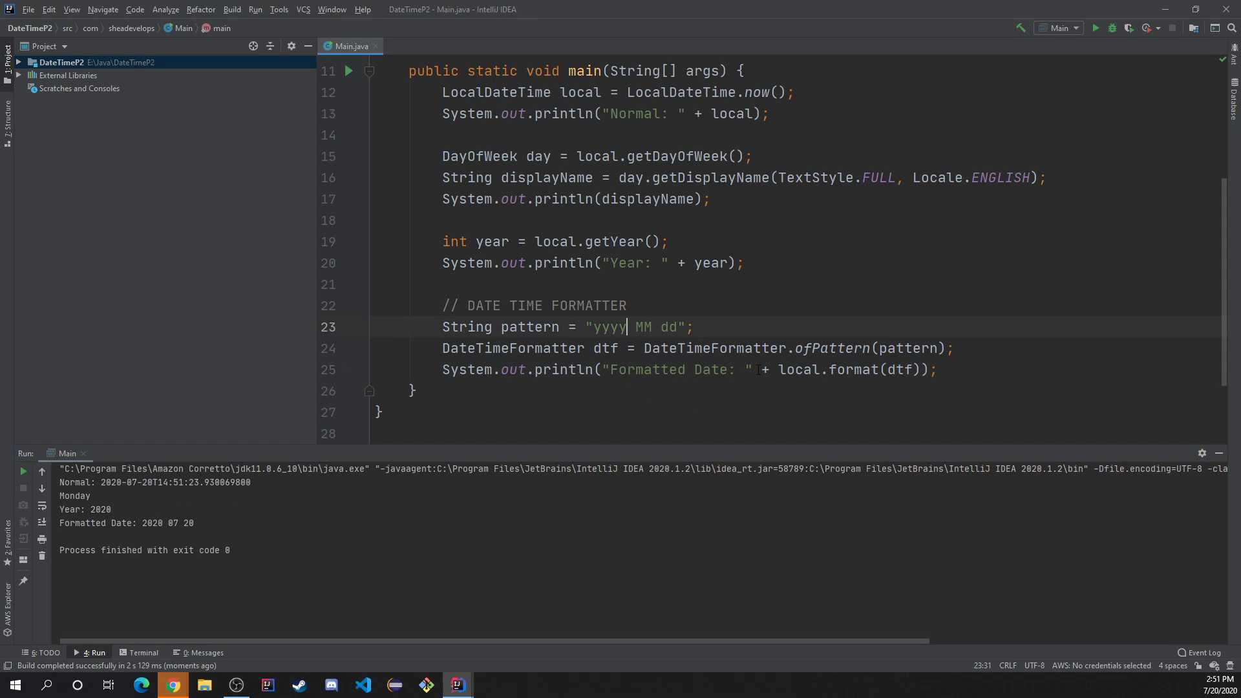
Step: Try the pattern yyyy/MM/dd, producing 2020/07/20, then restore yyyy MM dd
key("BackSpace")
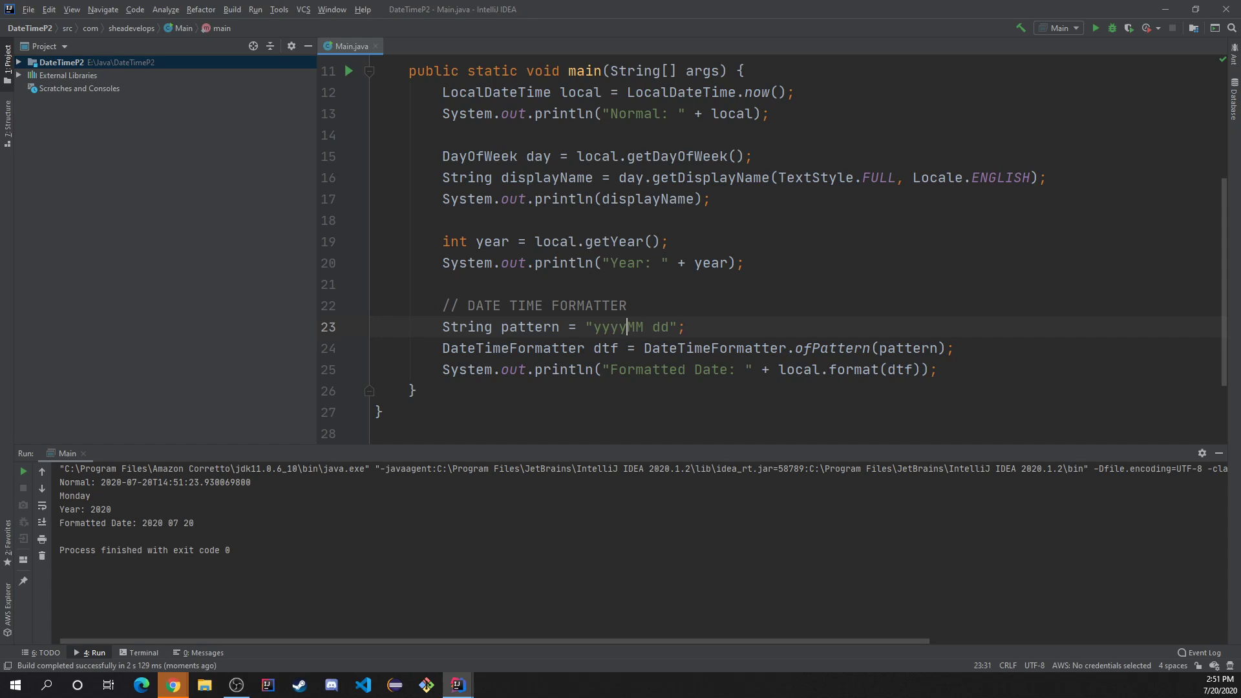
type("/MM/")
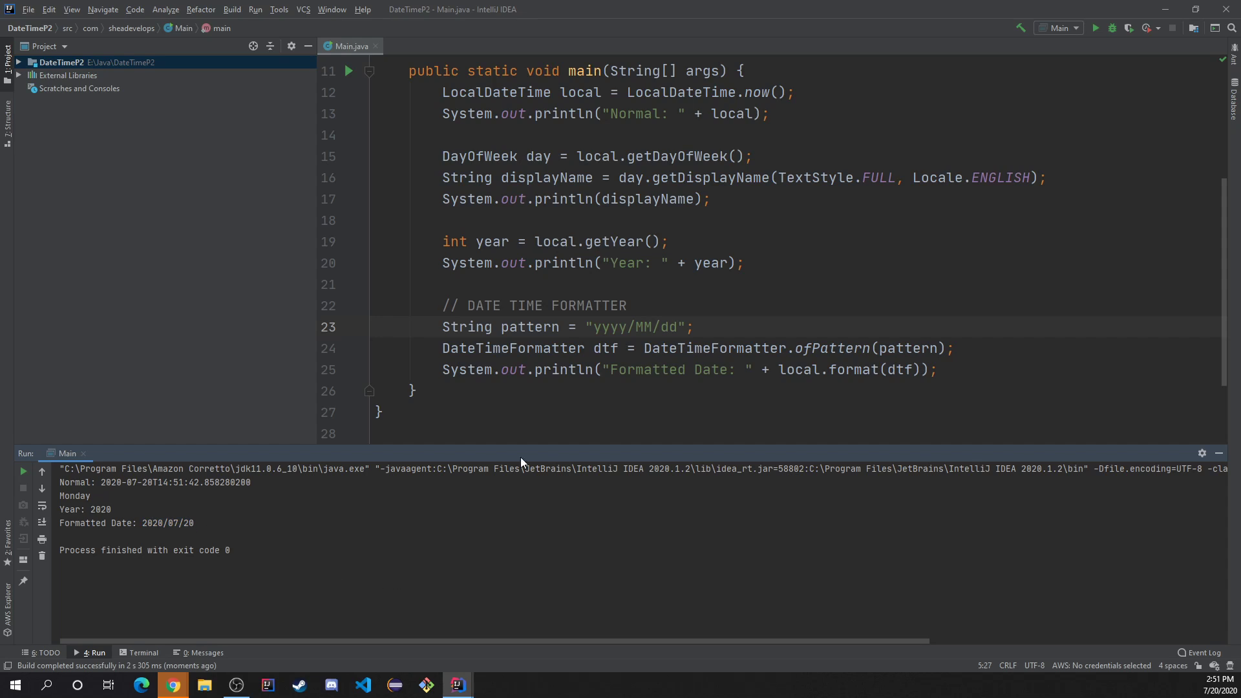
left_click(626, 325)
type(" MM ")
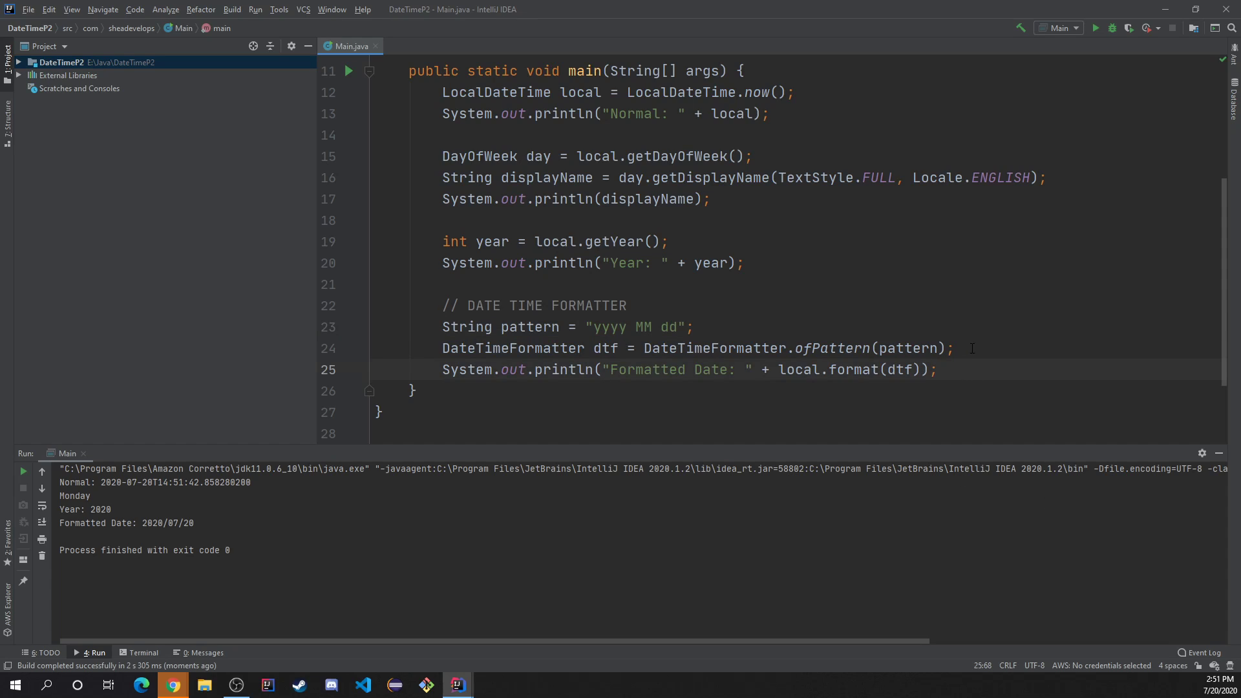
Step: Add String formattedDate = local.format(dtf); and start printing formattedDate instead
key("enter")
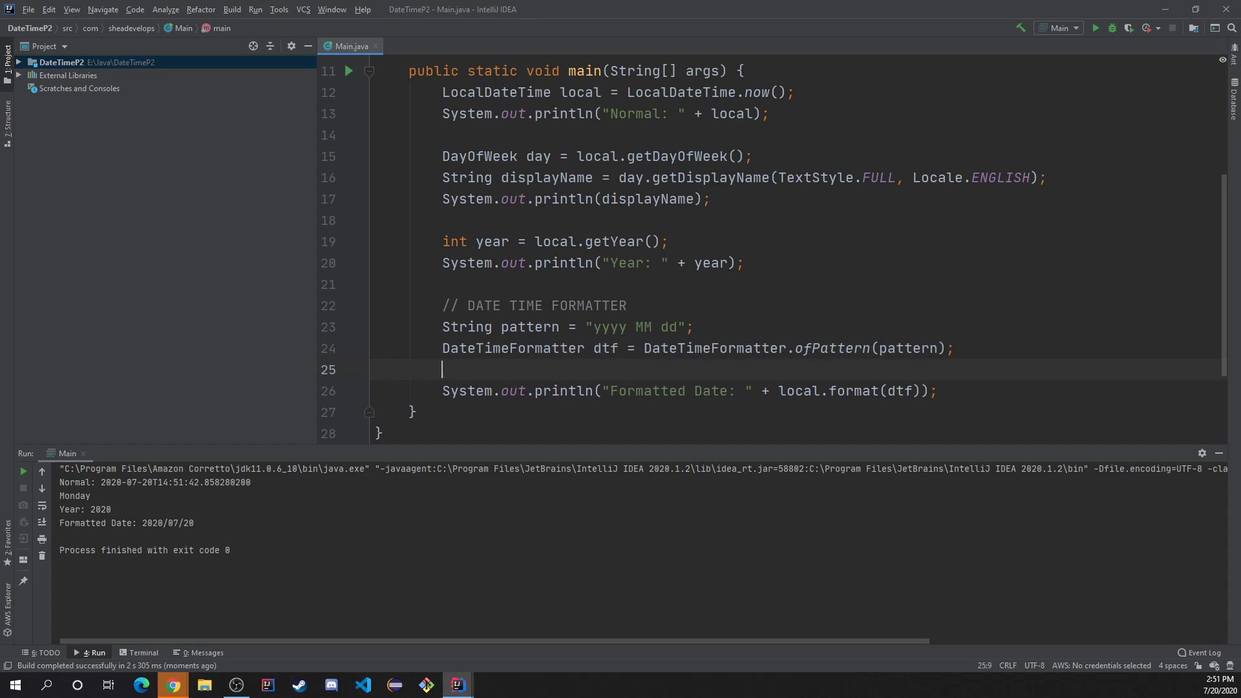
type("String")
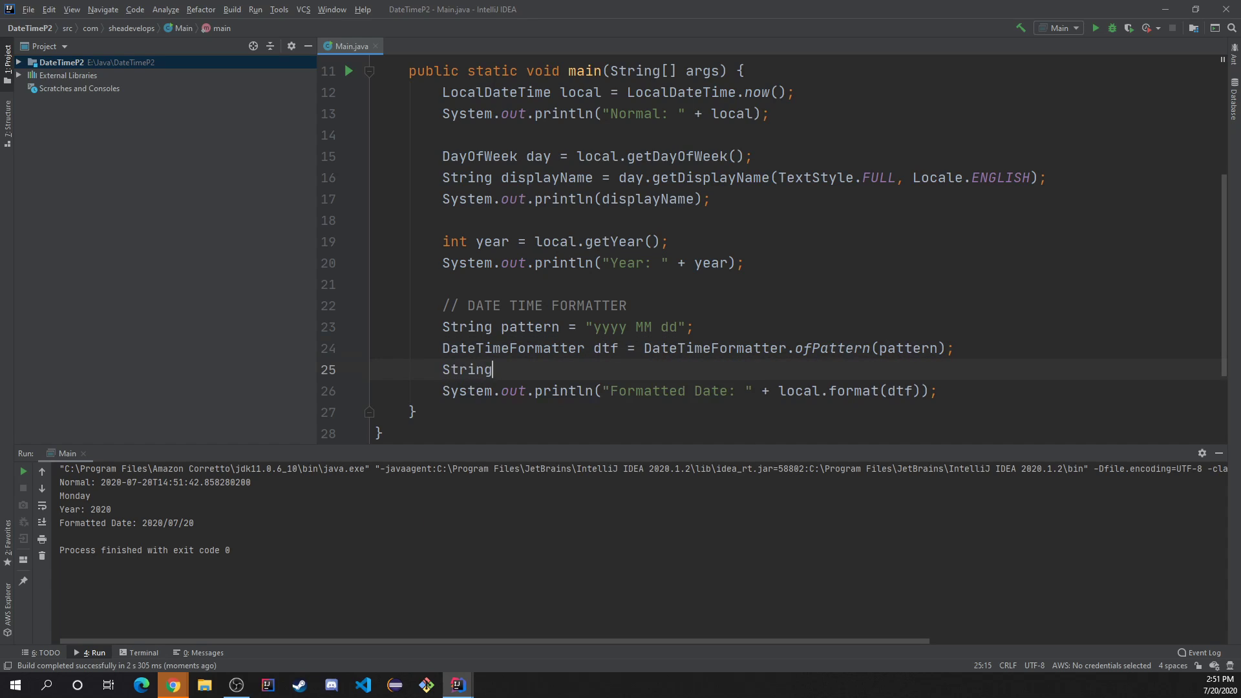
type("f")
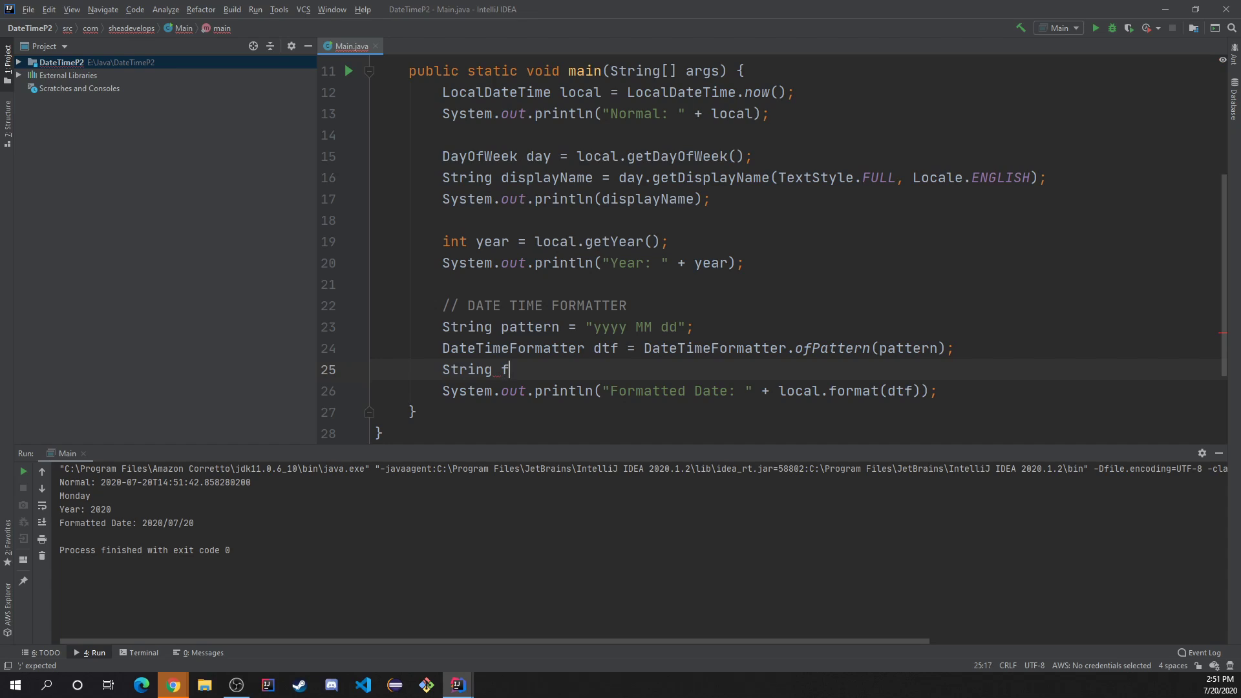
type("orma")
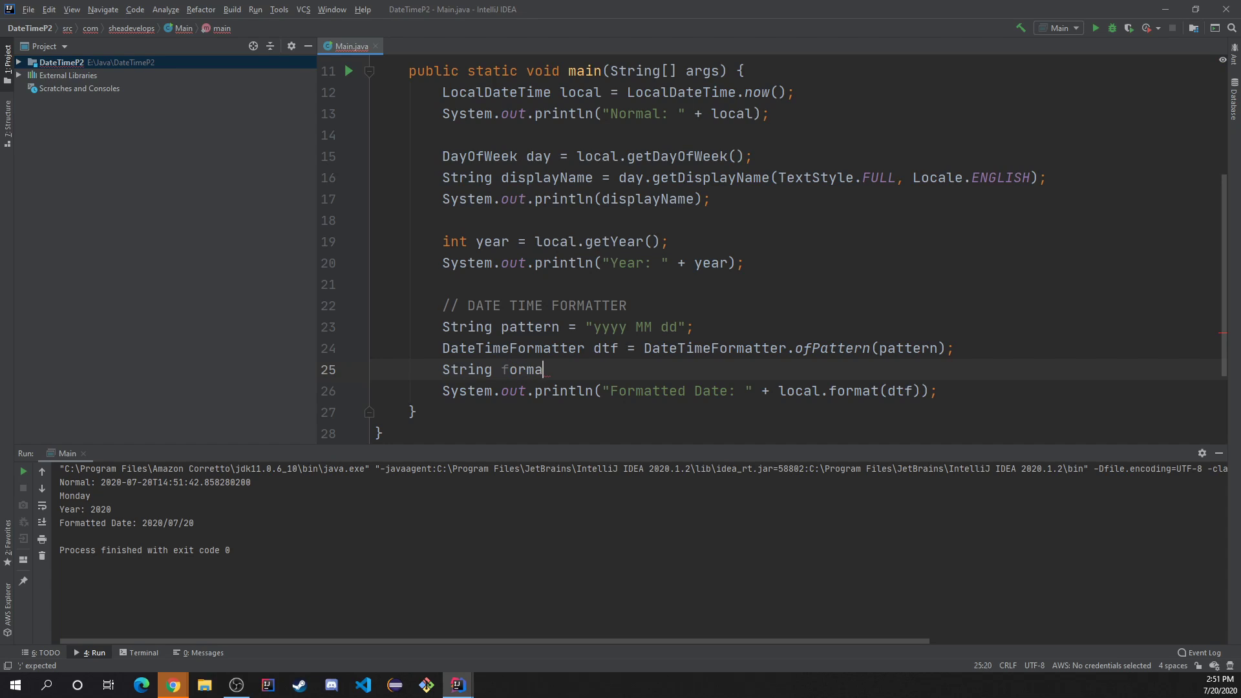
type("ttedDate =")
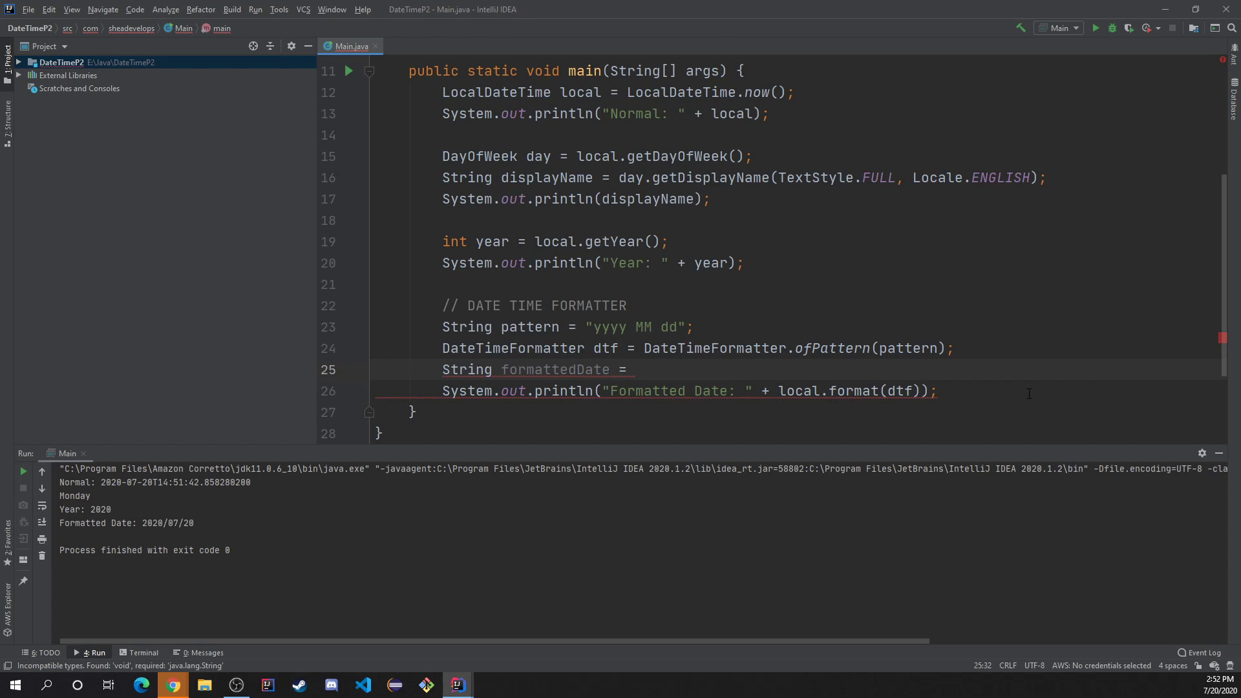
left_click_drag(778, 390, 922, 391)
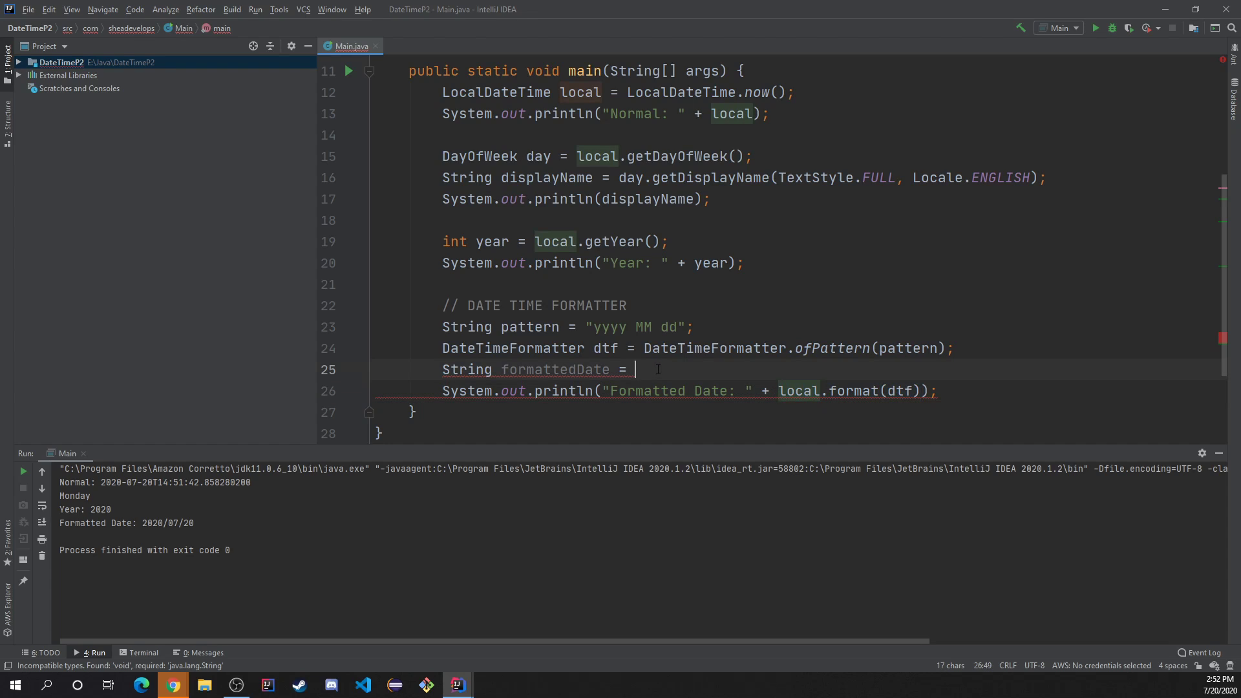
type("local.format(dtf)")
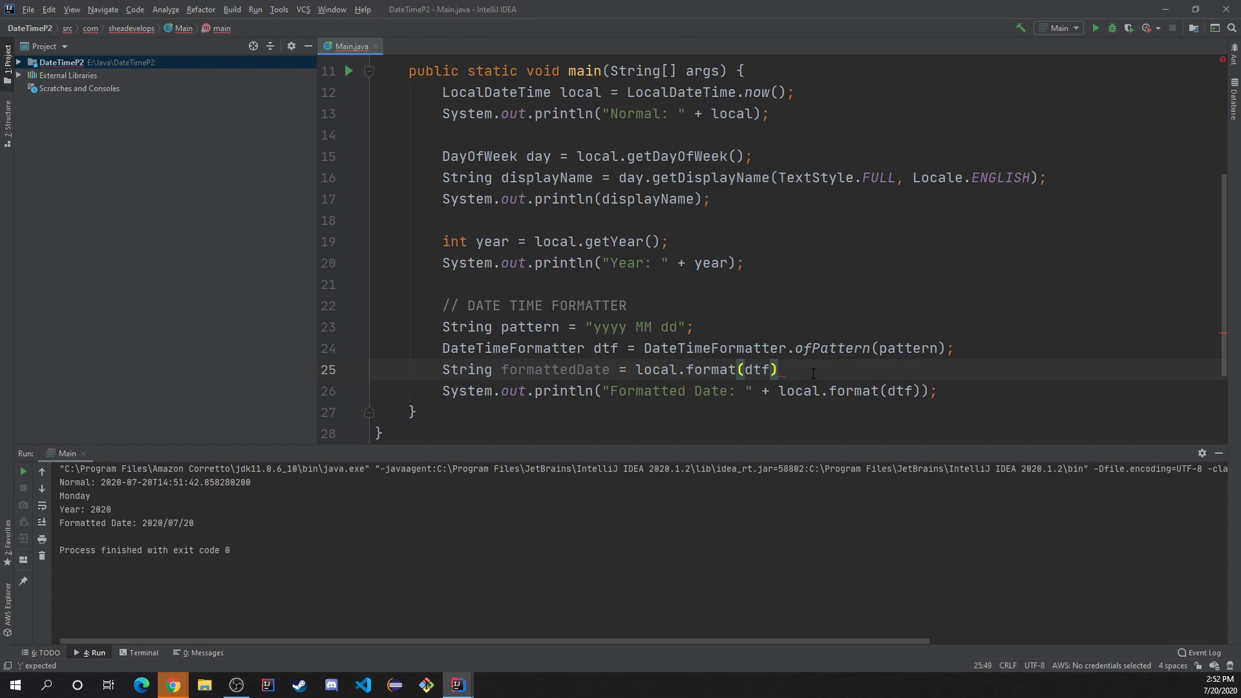
type(";")
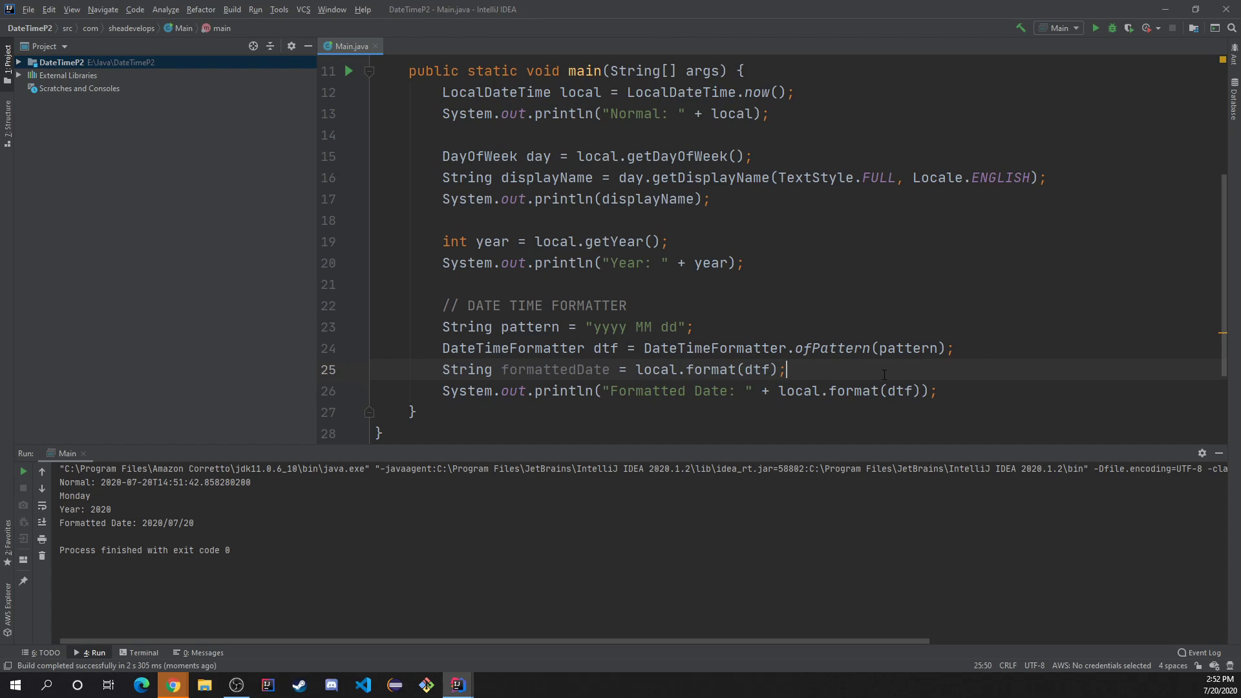
double_click(875, 391)
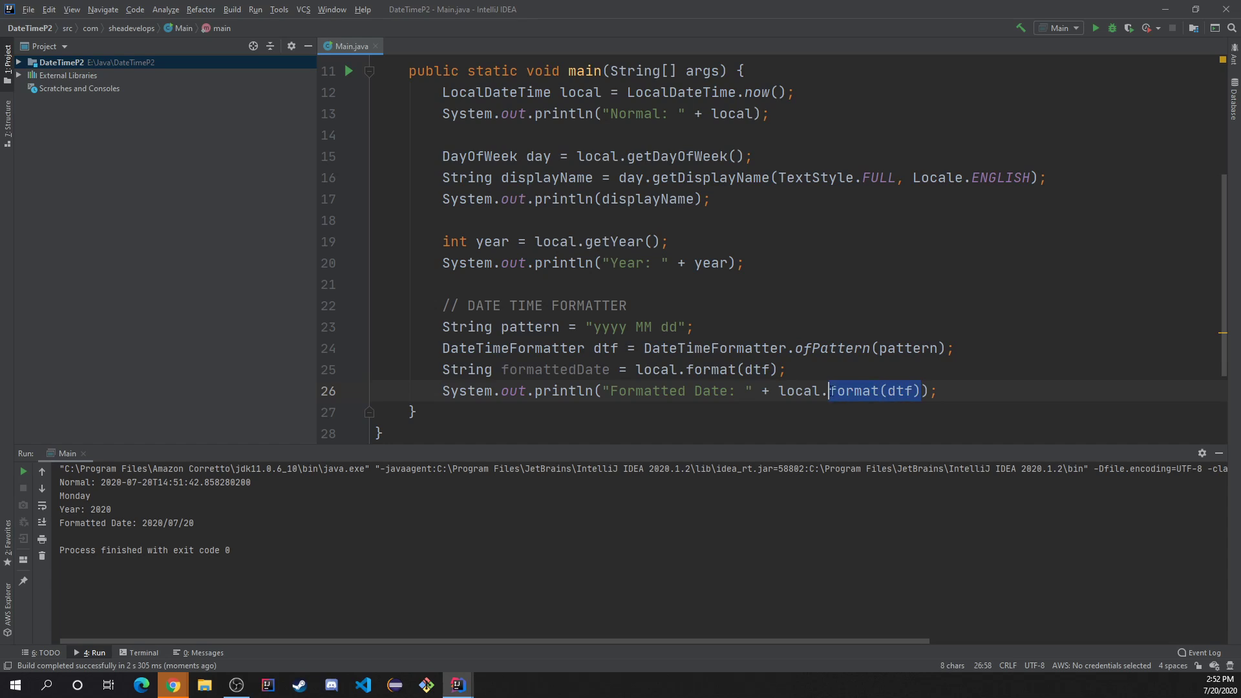
type("f")
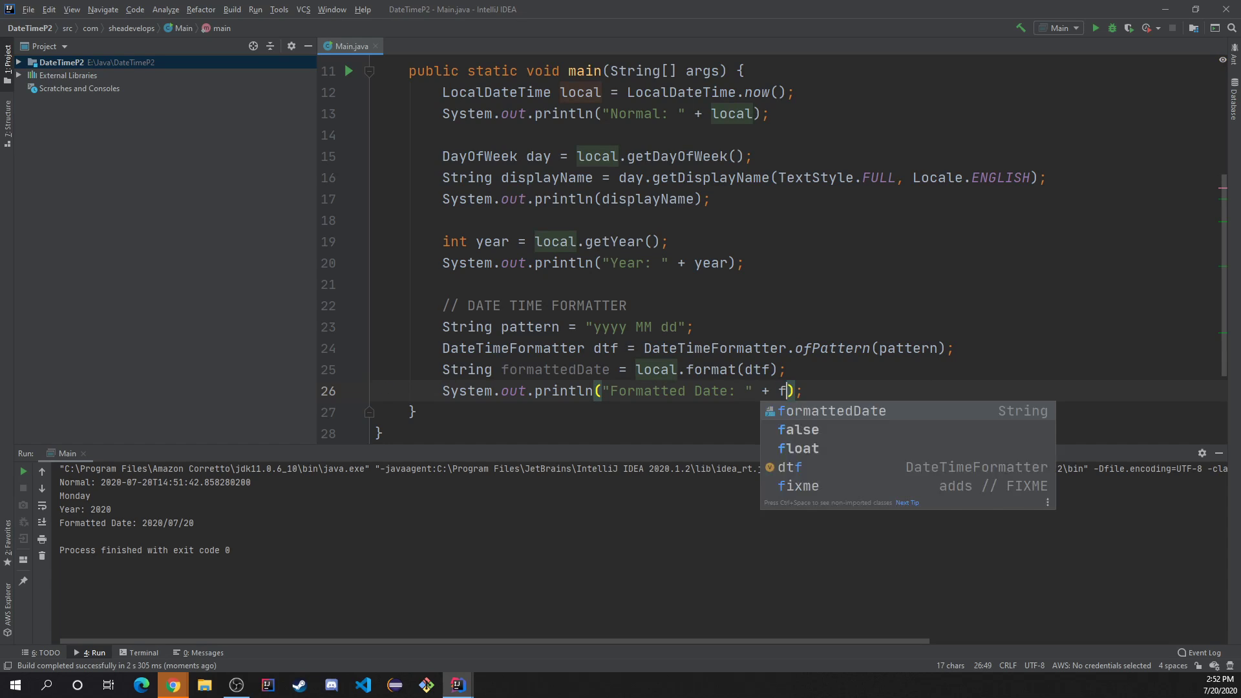